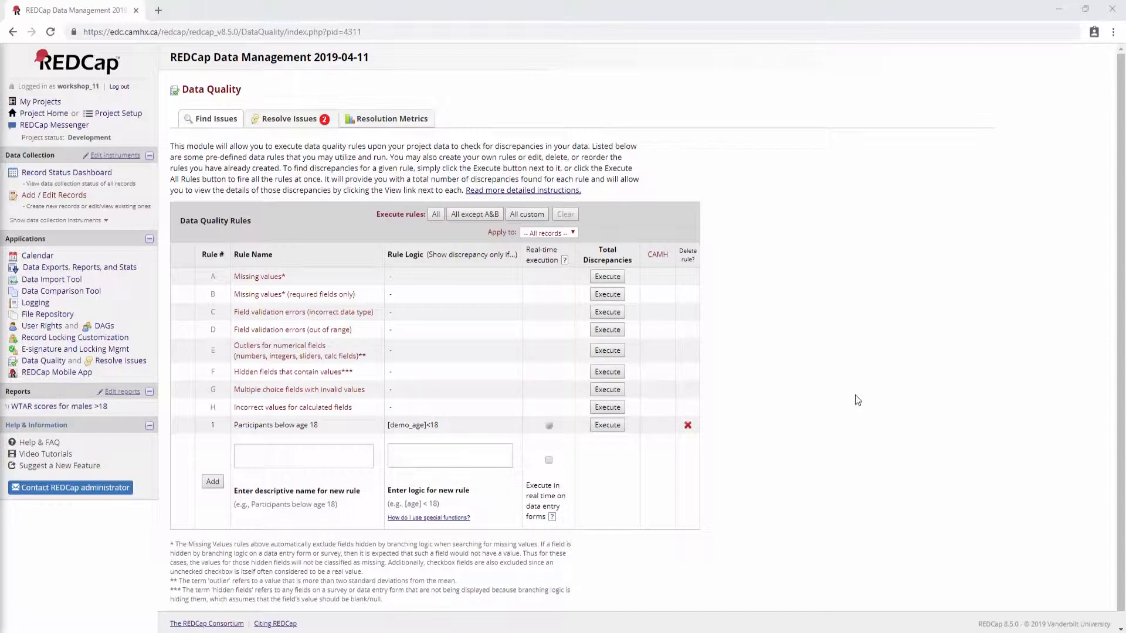
mouse_move(827, 338)
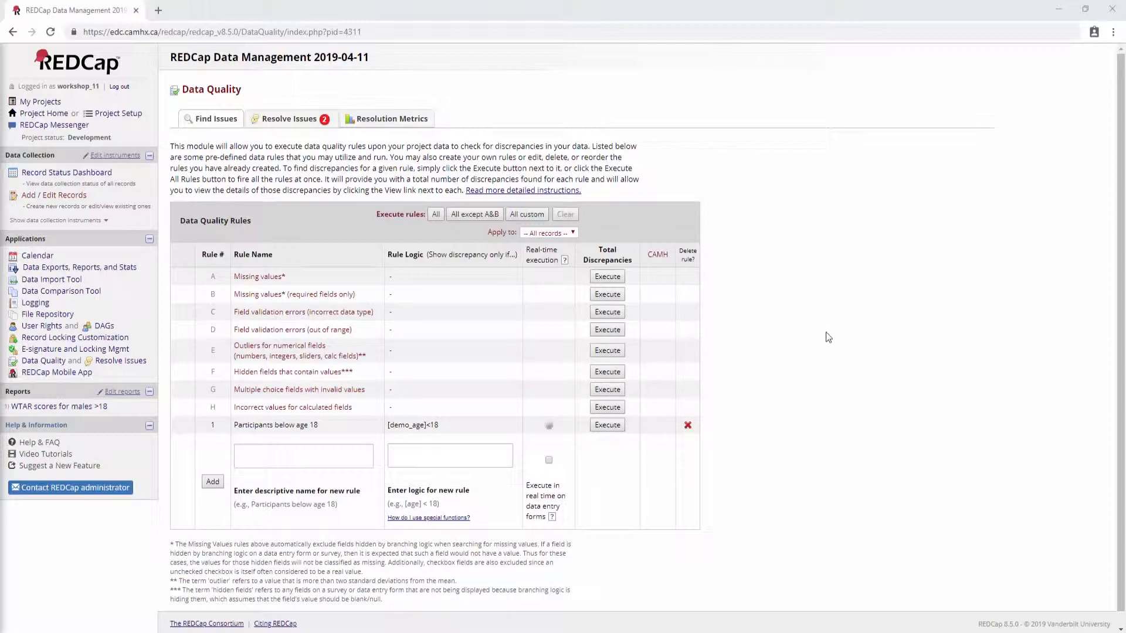
mouse_move(763, 195)
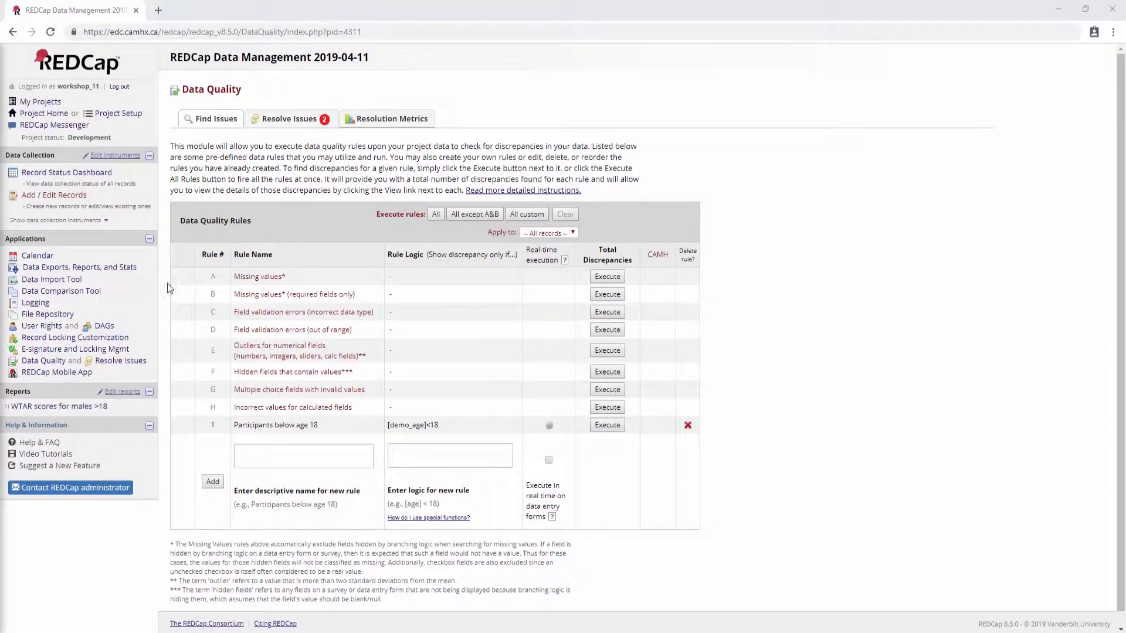
mouse_move(822, 179)
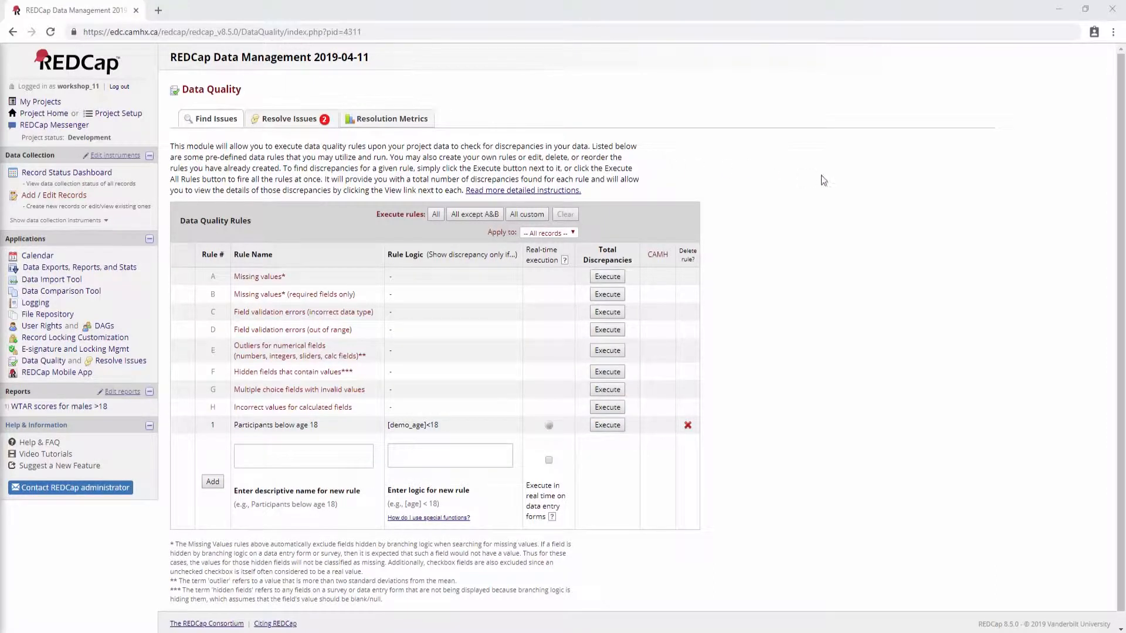
mouse_move(884, 547)
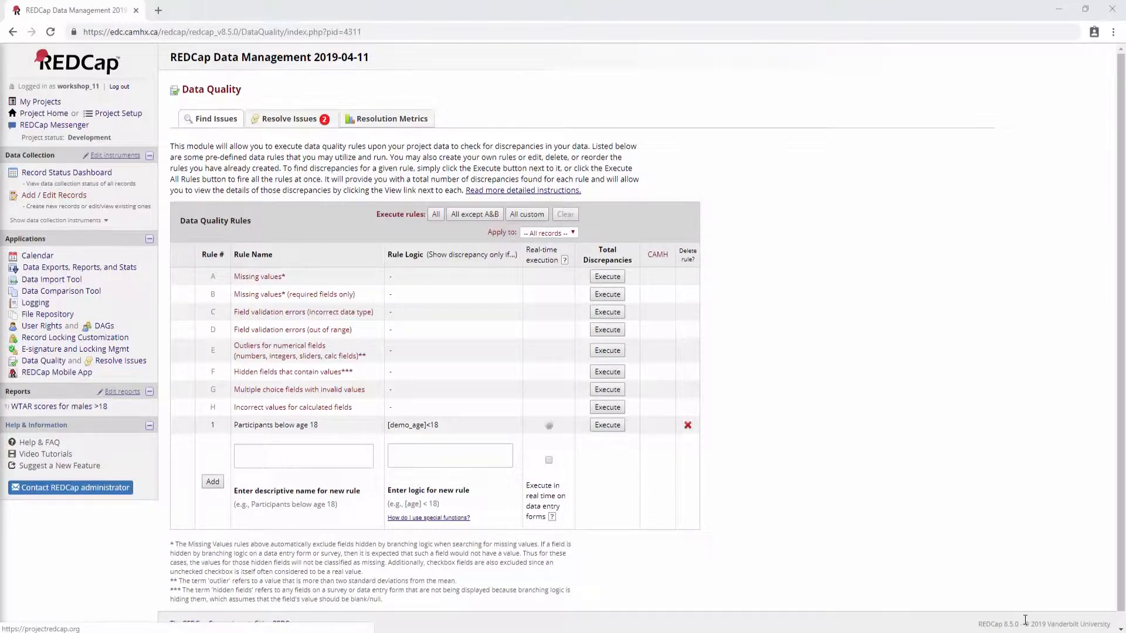
mouse_move(855, 320)
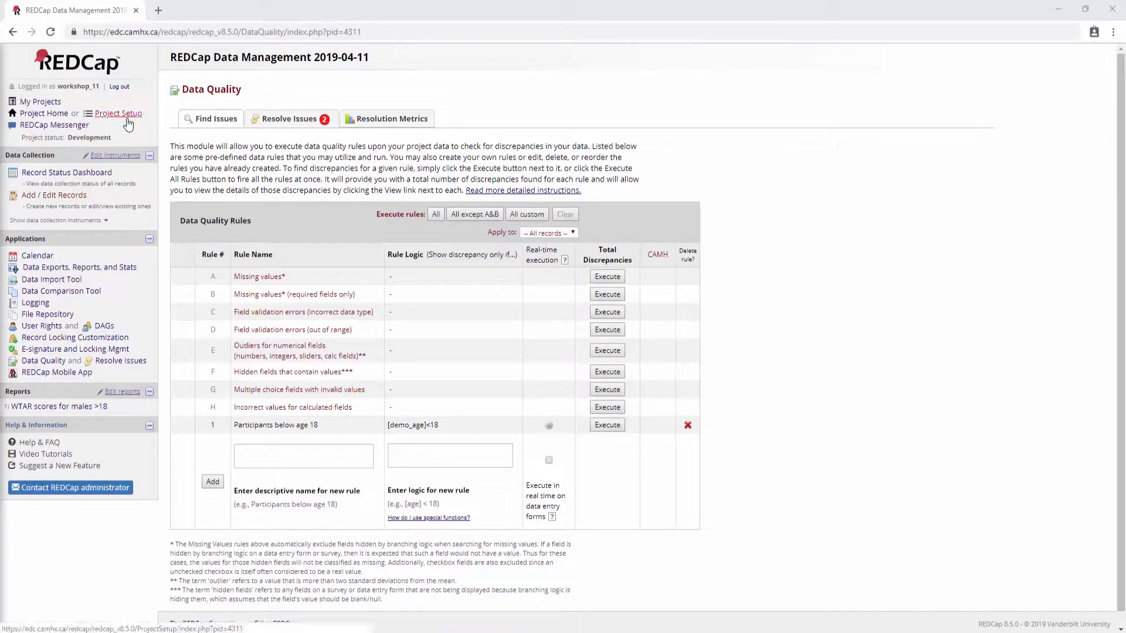
Enable the Randomization module from the Project Setup checklist
click(118, 114)
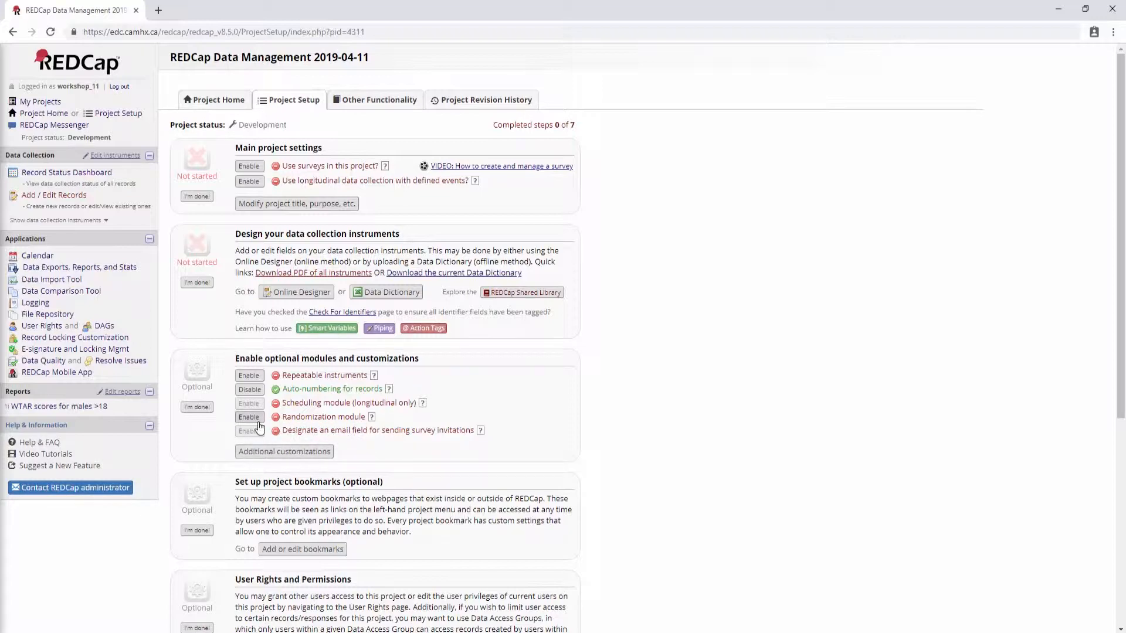
click(249, 416)
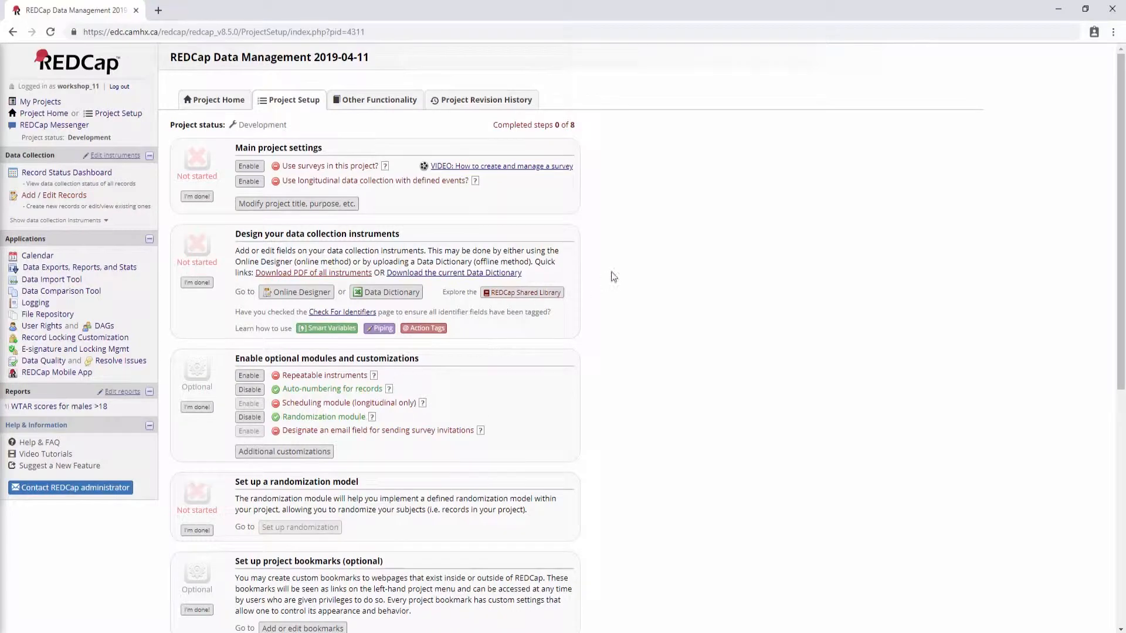
mouse_move(41, 325)
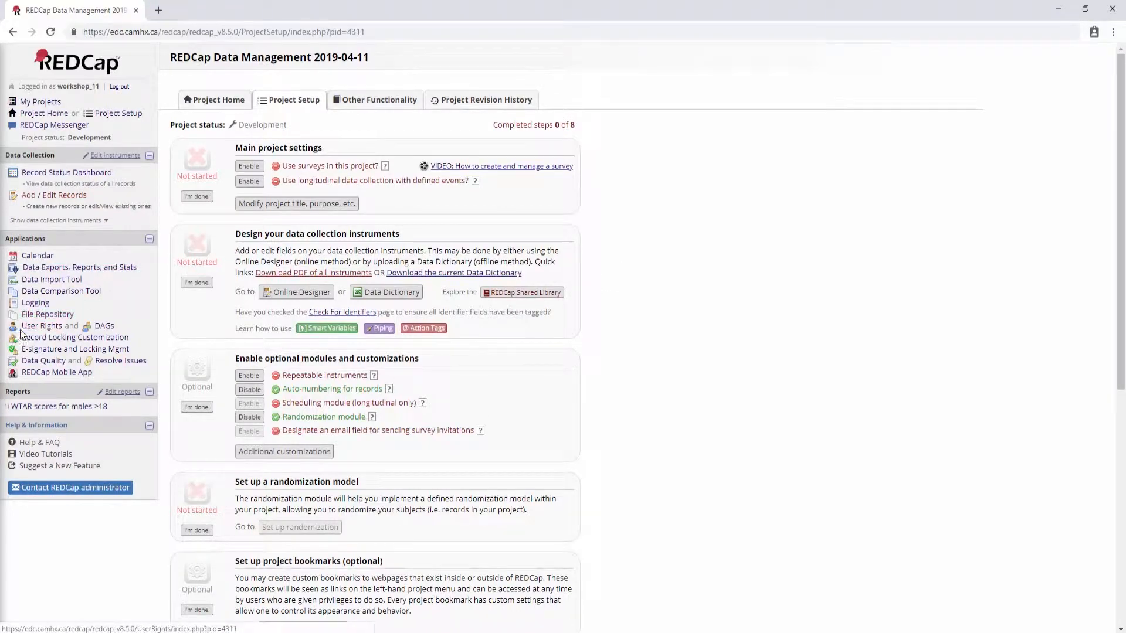
Go to User Rights and start editing the workshop_11 user's privileges
click(42, 329)
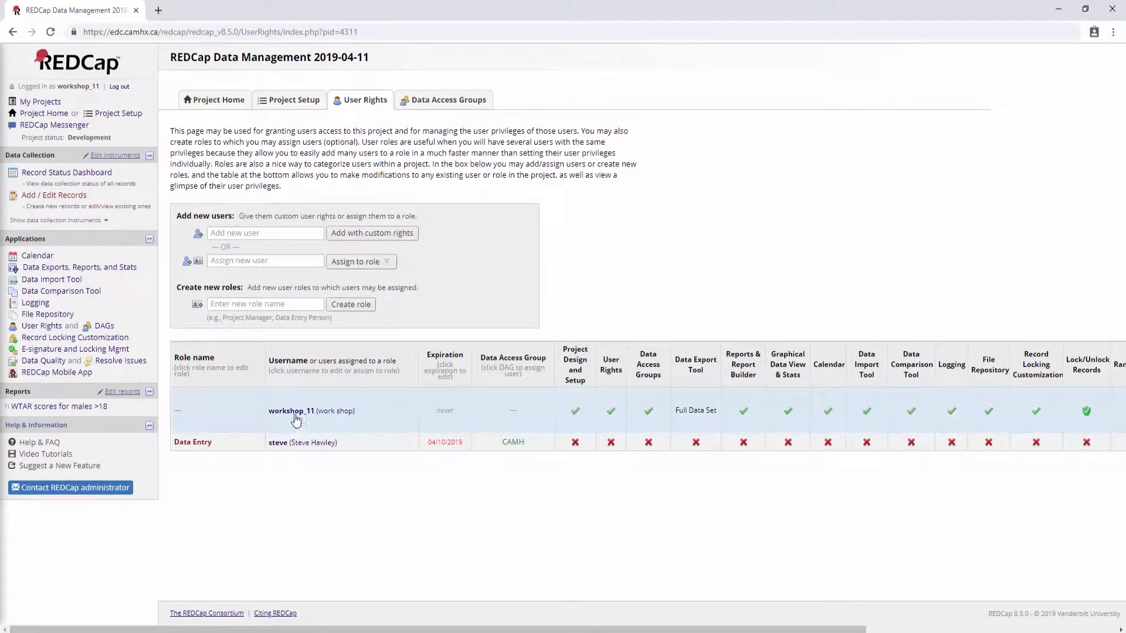
click(290, 410)
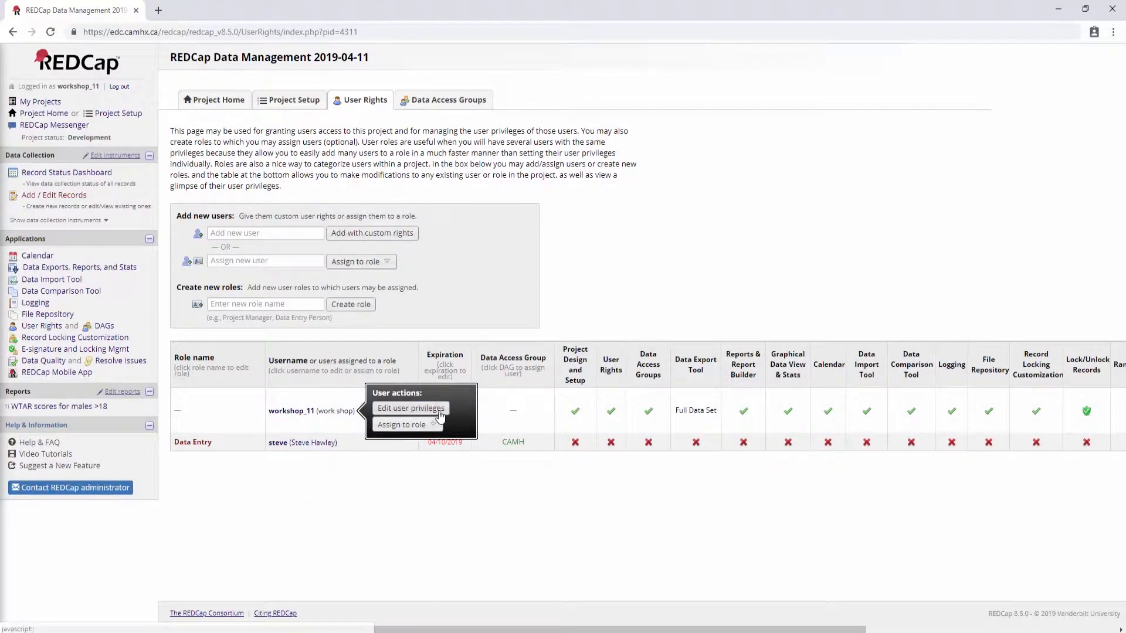
click(411, 408)
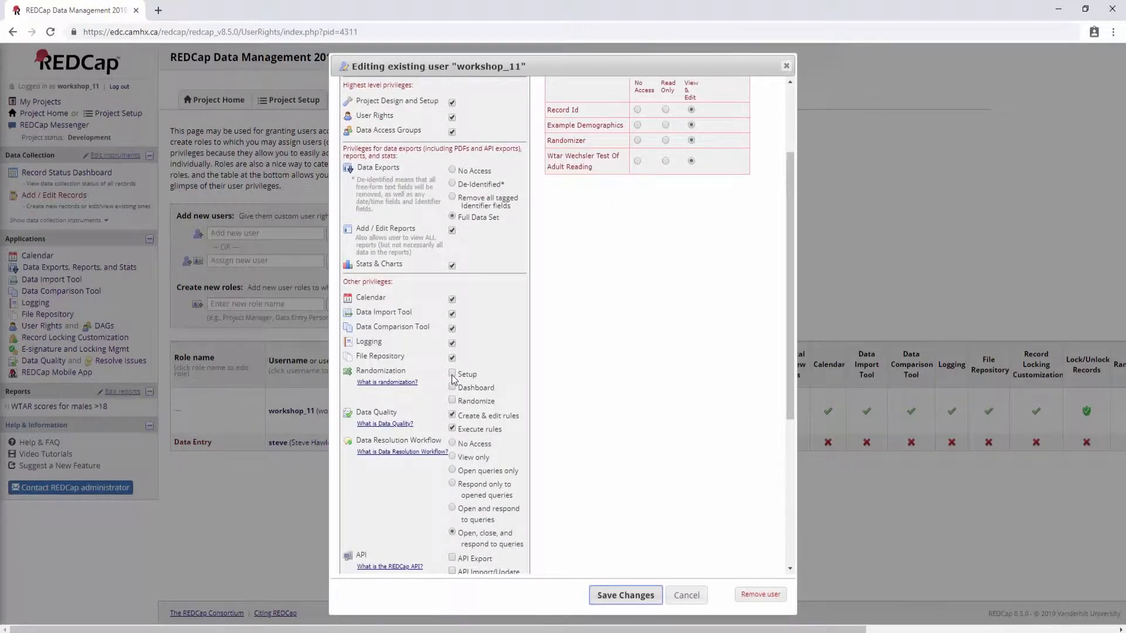
Tick the Setup, Dashboard and Randomize randomization rights and review the Randomizer instrument's data entry rights
click(453, 374)
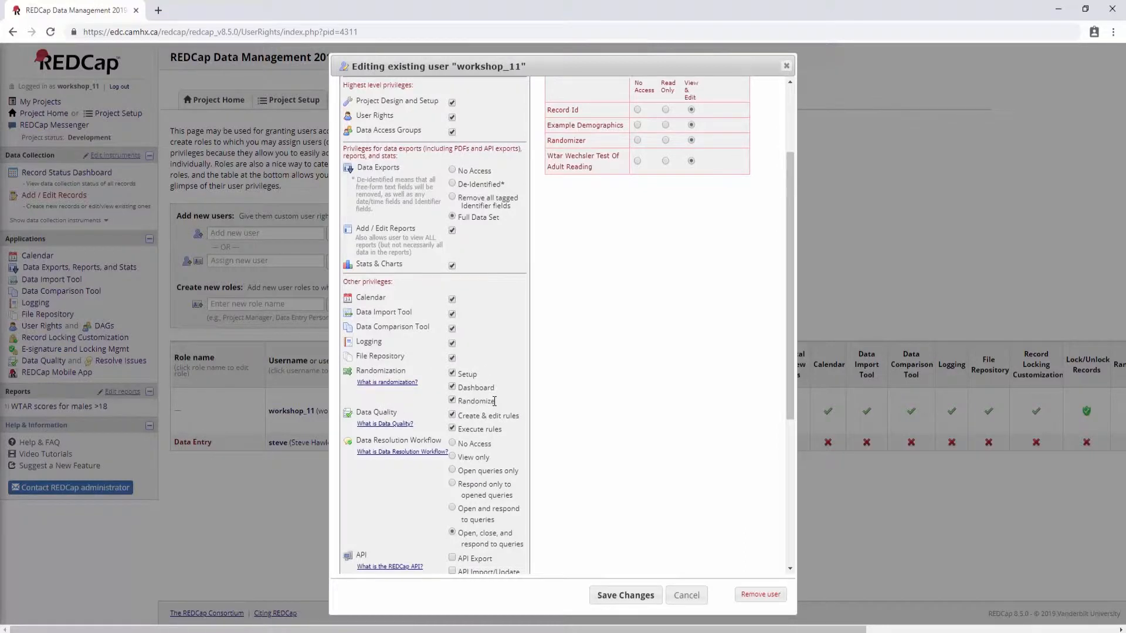
drag(464, 373, 497, 401)
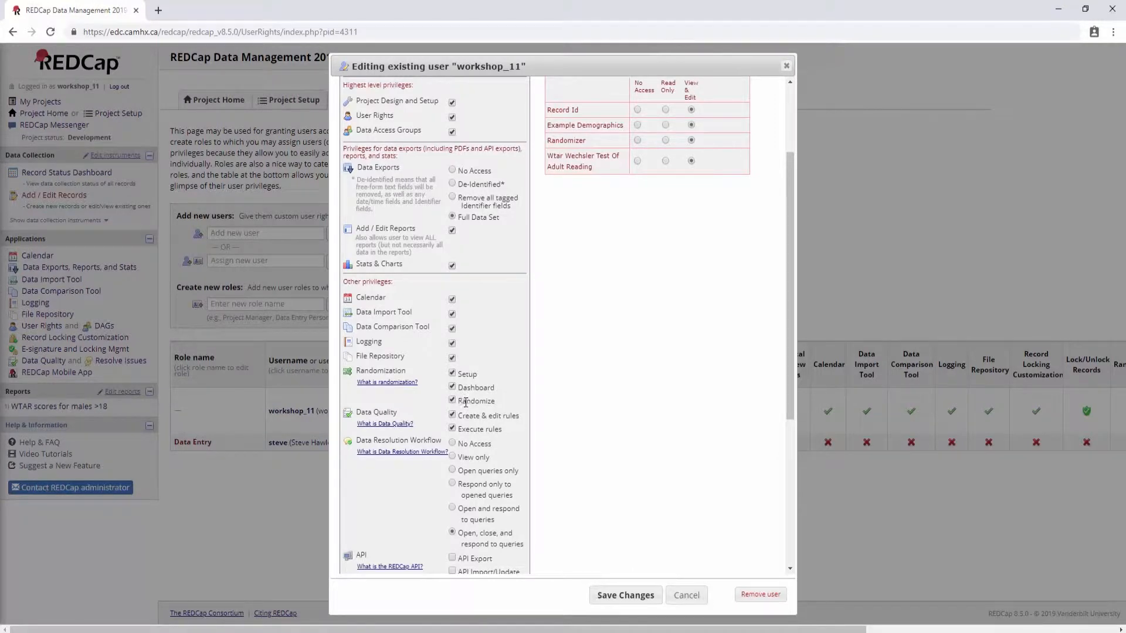
double_click(475, 401)
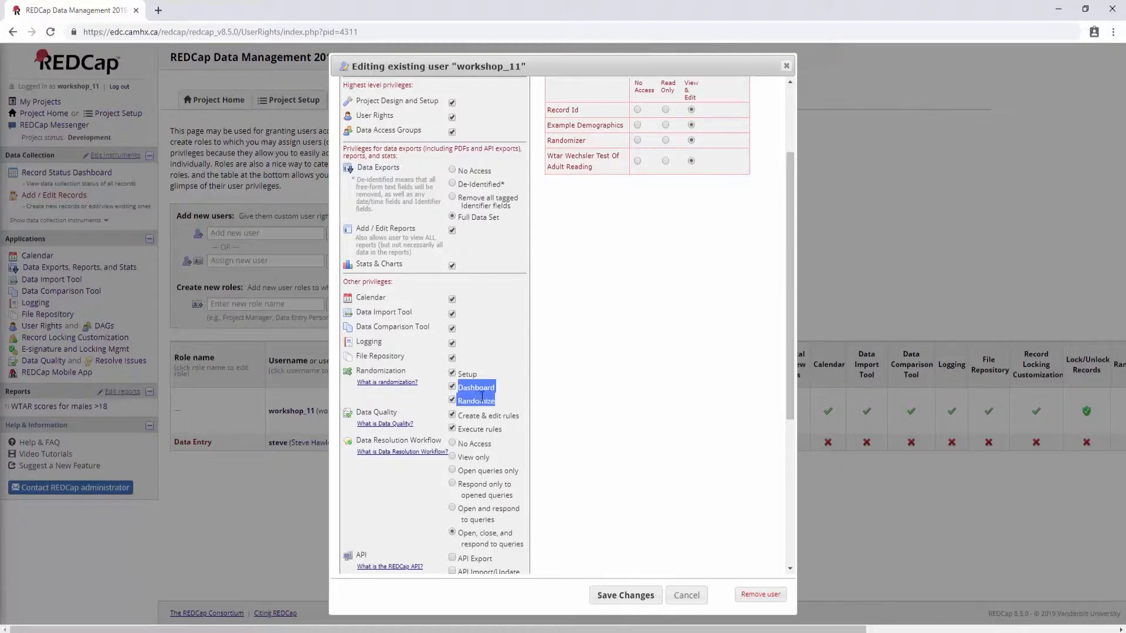
click(453, 374)
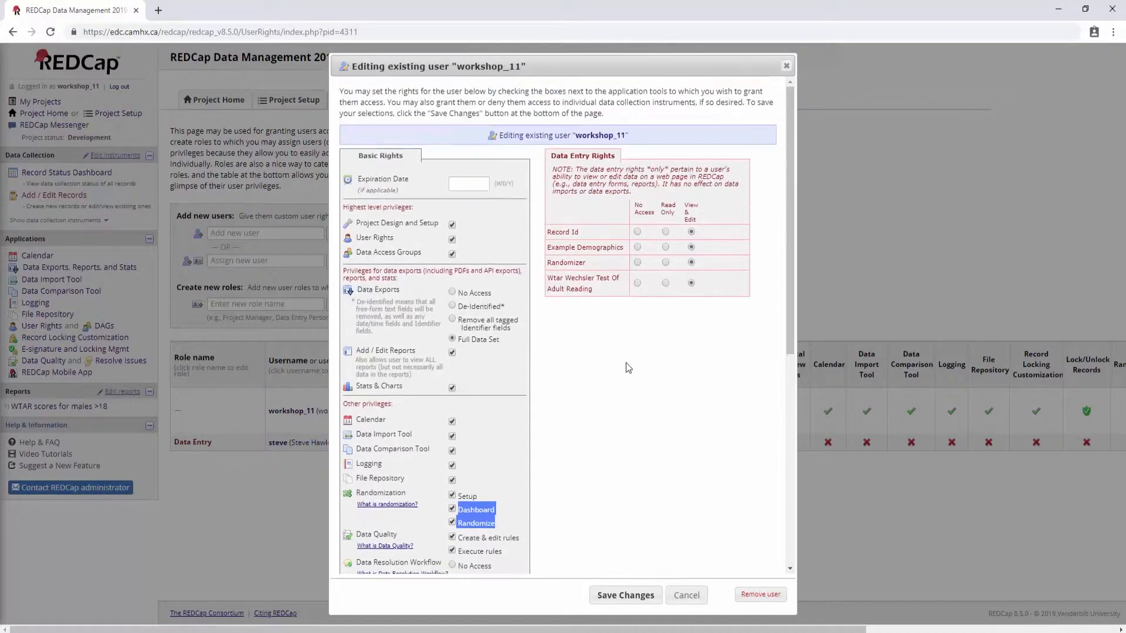
mouse_move(715, 220)
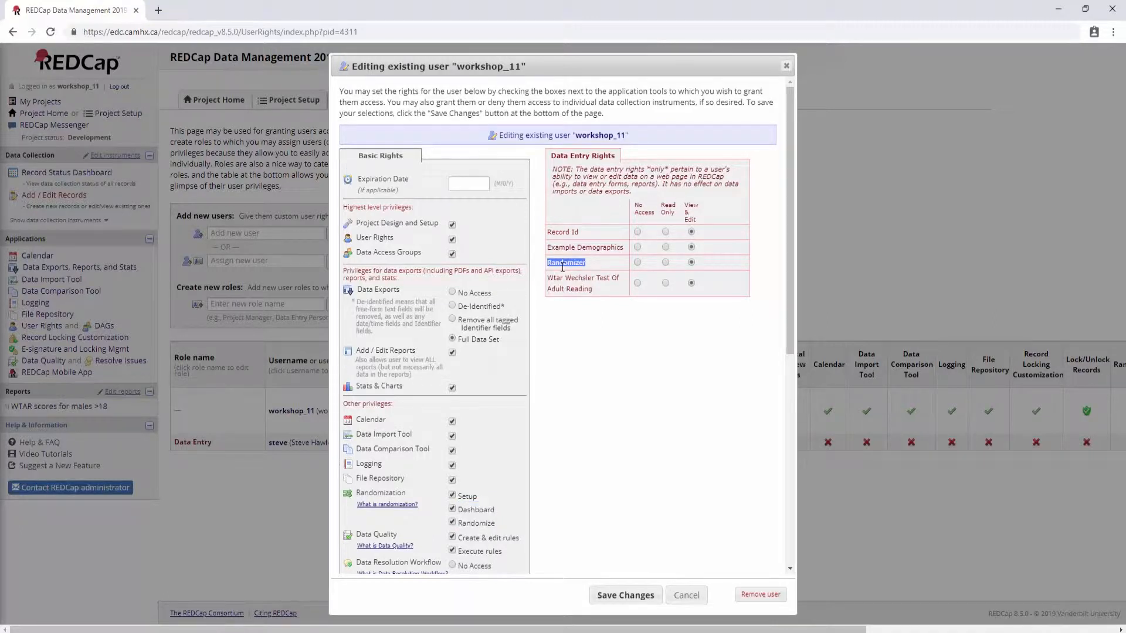
click(637, 262)
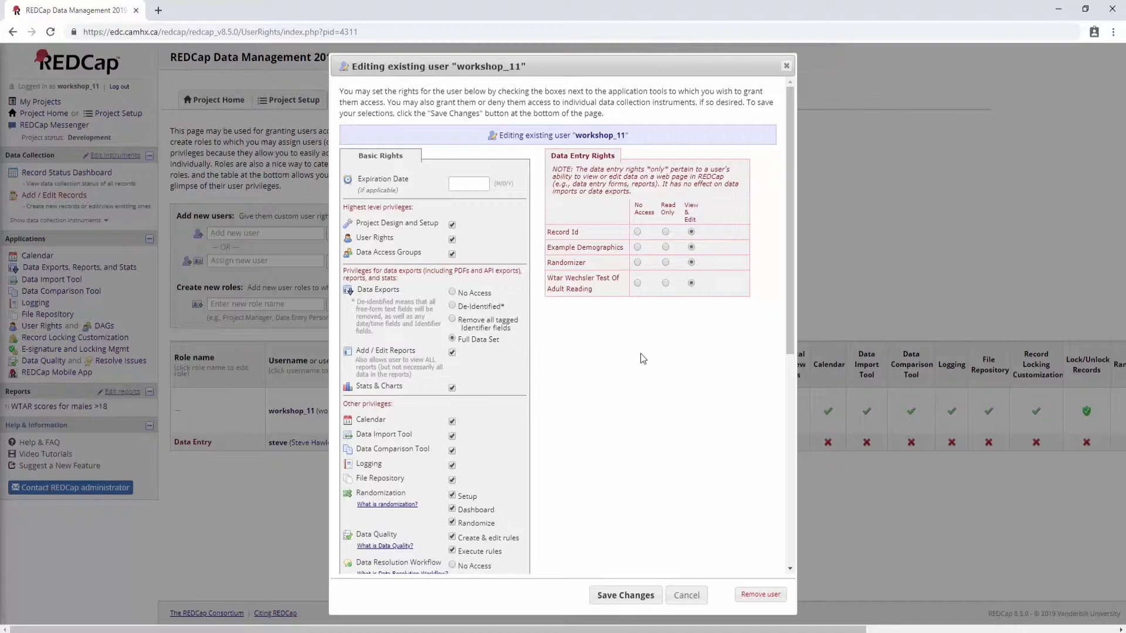
scroll(down, 3)
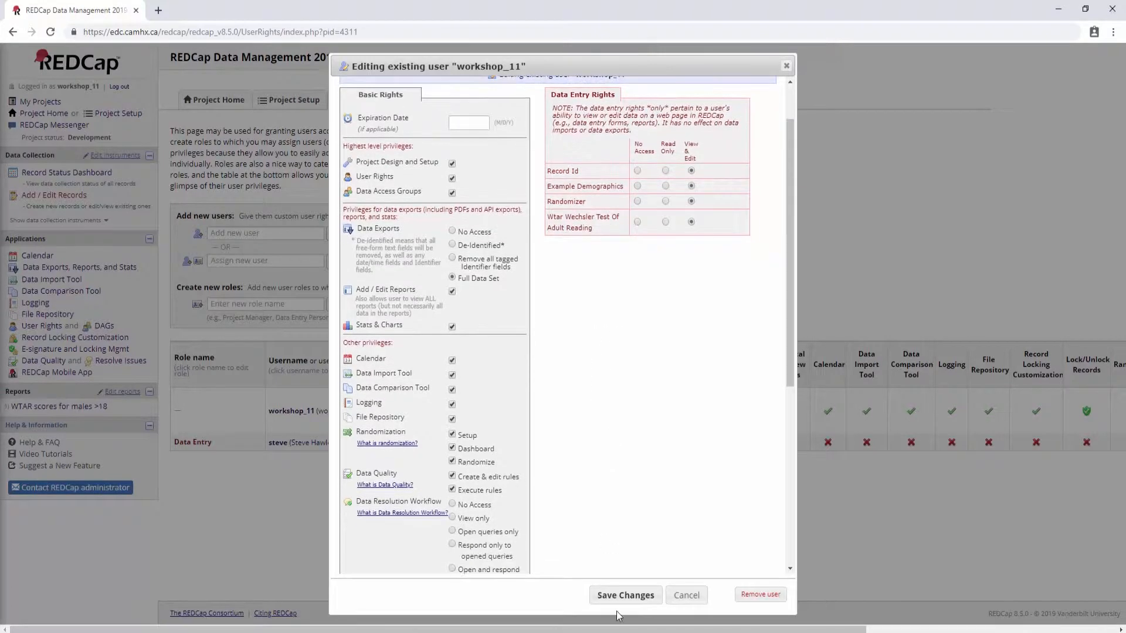
Save the user privileges and launch 'Set up randomization' from the Project Setup checklist
click(624, 595)
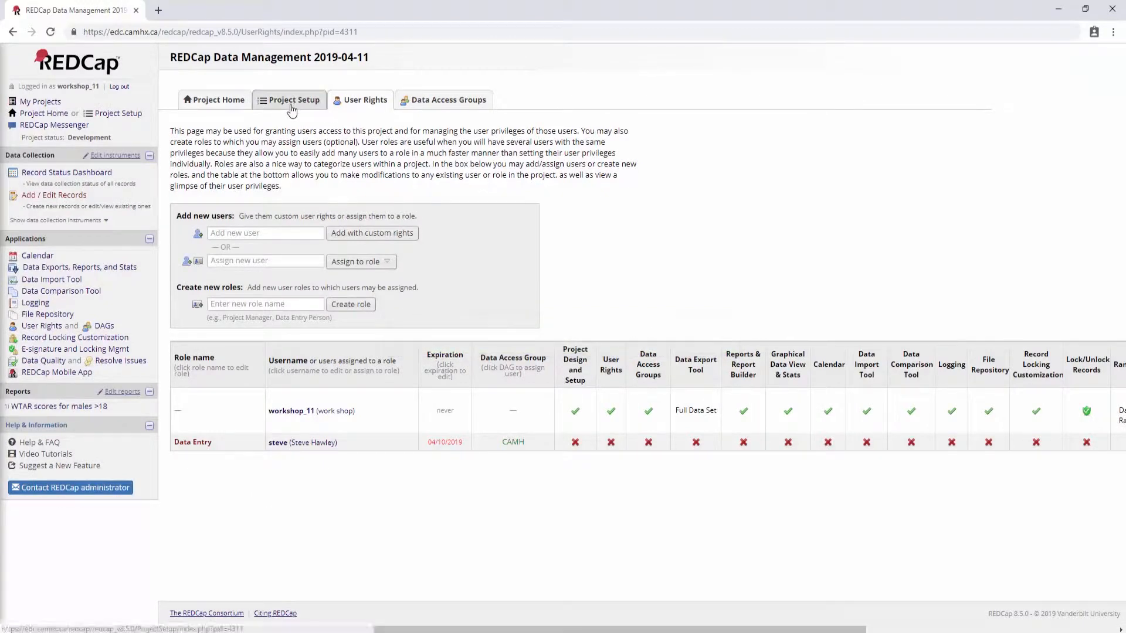
click(288, 99)
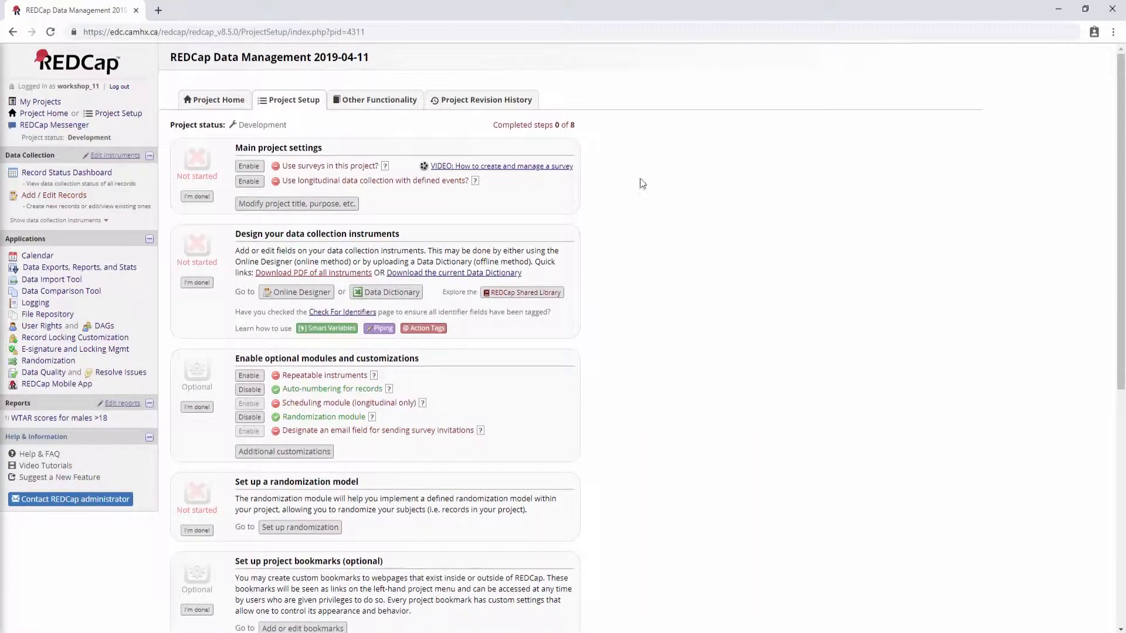
scroll(down, 3)
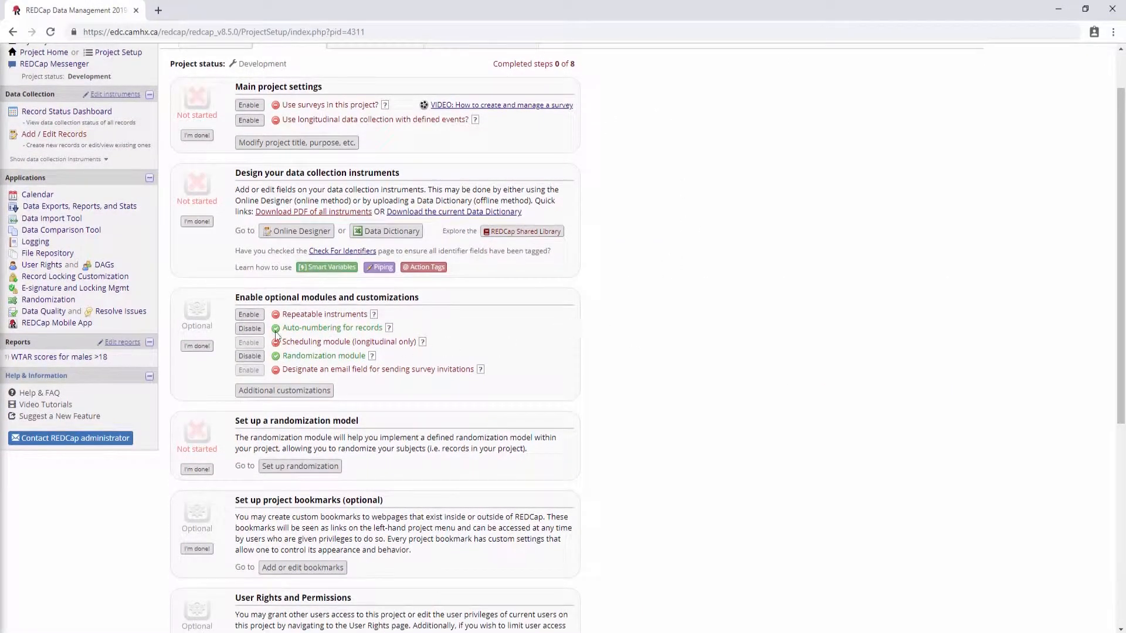
click(299, 465)
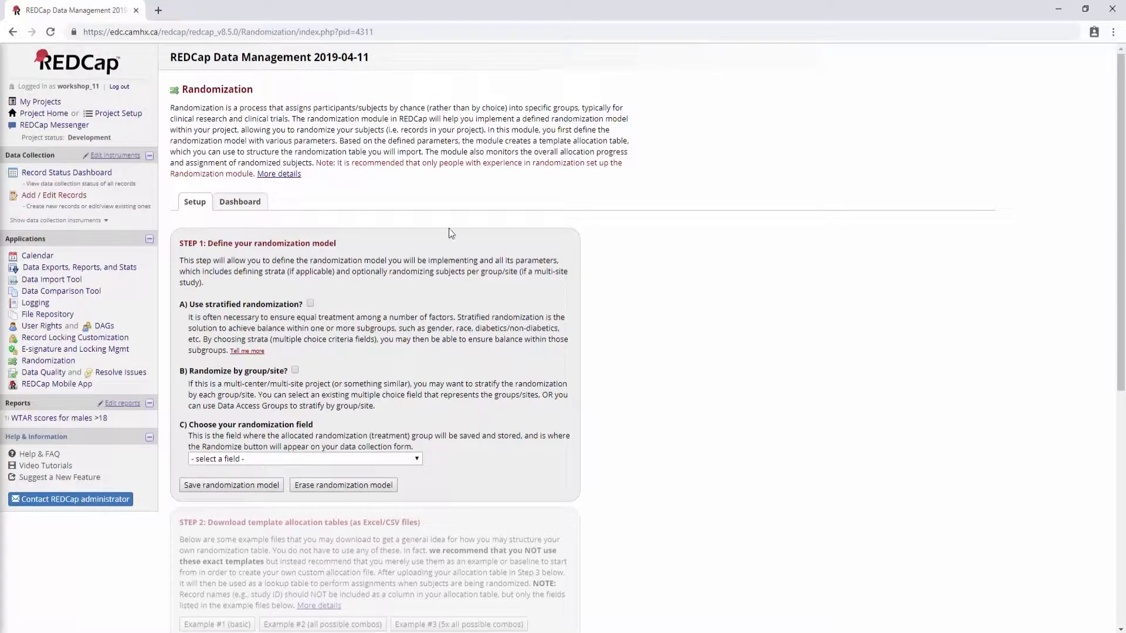
Expand the 'More details' explanation on the randomization setup page
scroll(down, 3)
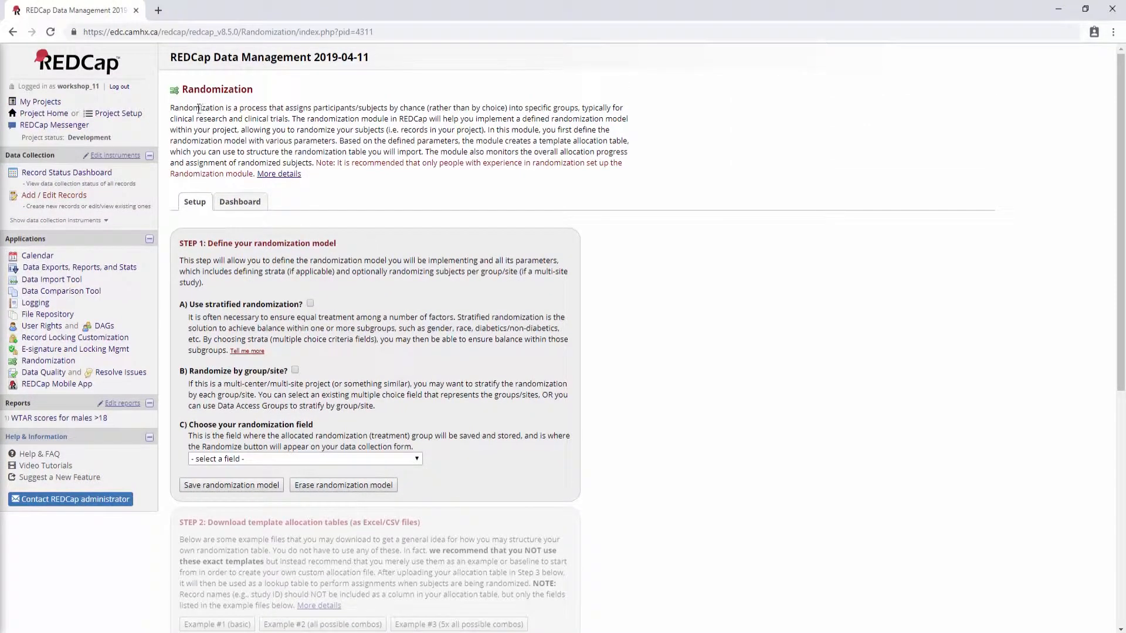
drag(185, 118, 373, 129)
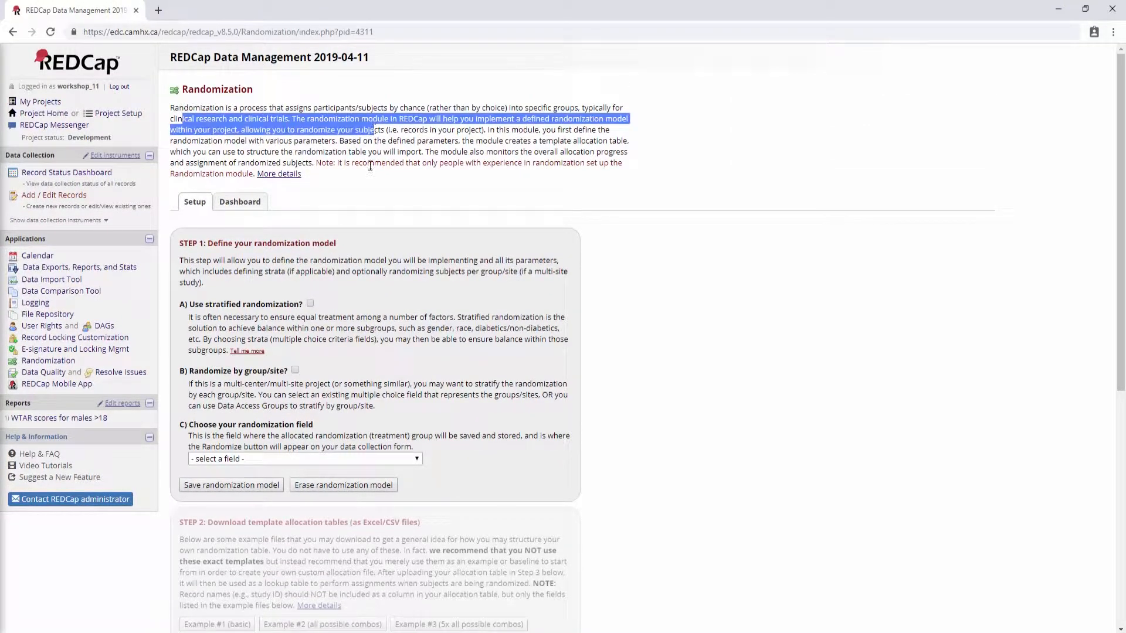
click(335, 173)
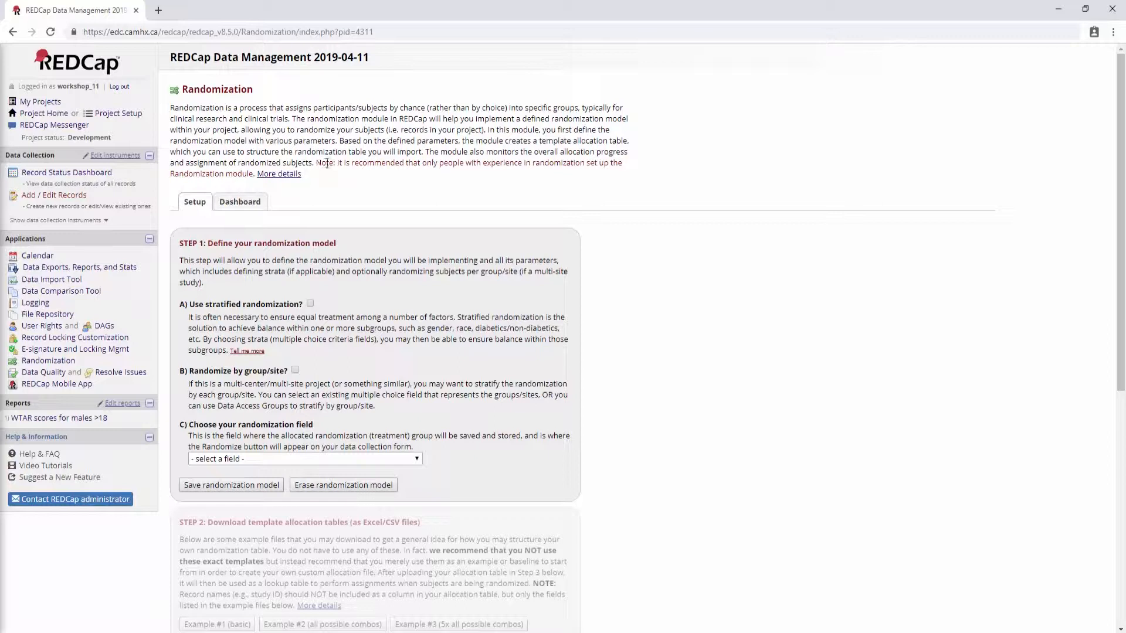
mouse_move(423, 163)
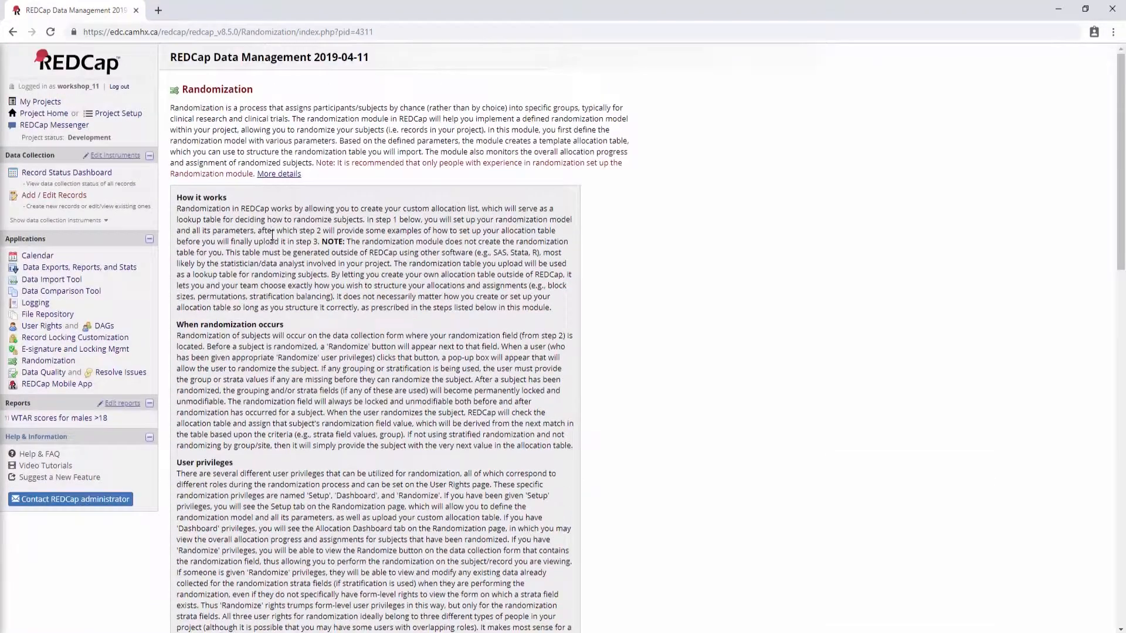
scroll(down, 3)
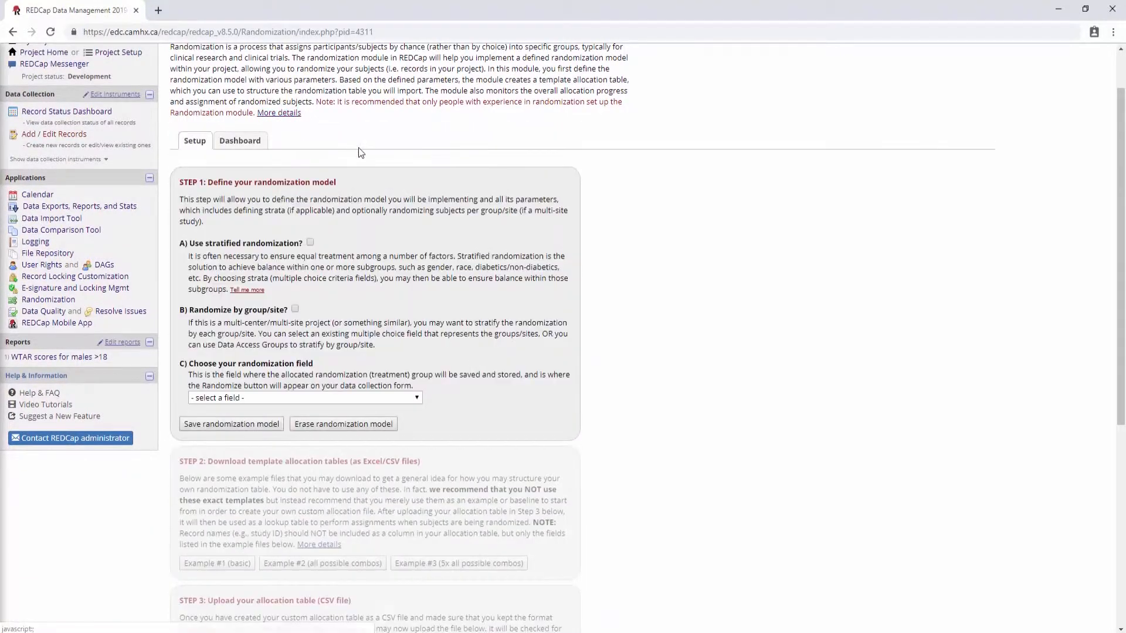
scroll(up, 3)
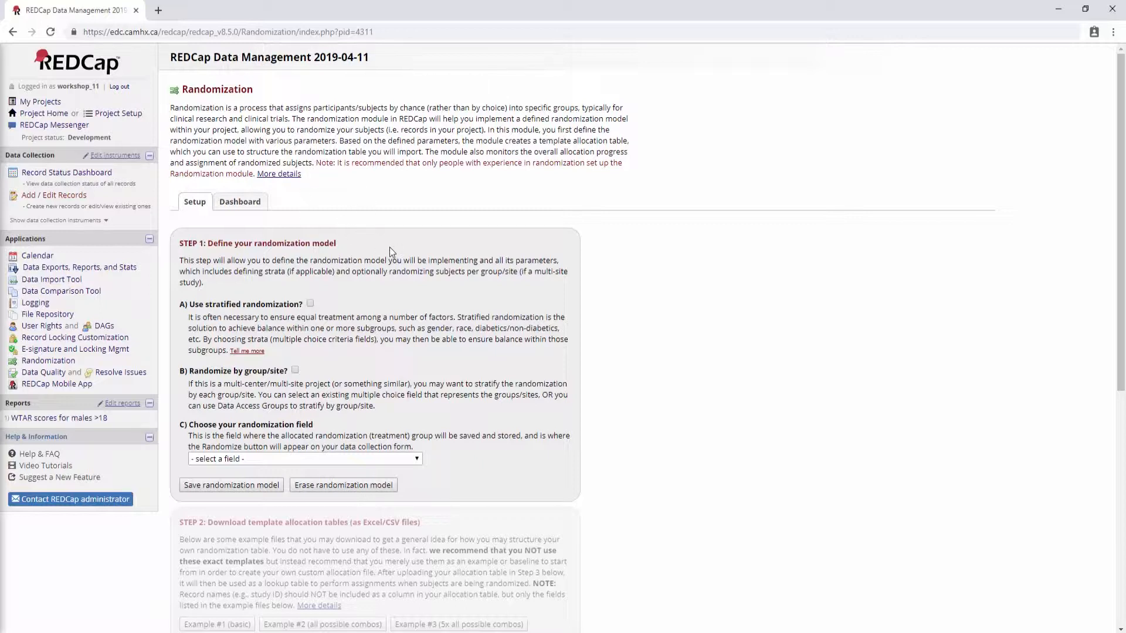
mouse_move(457, 431)
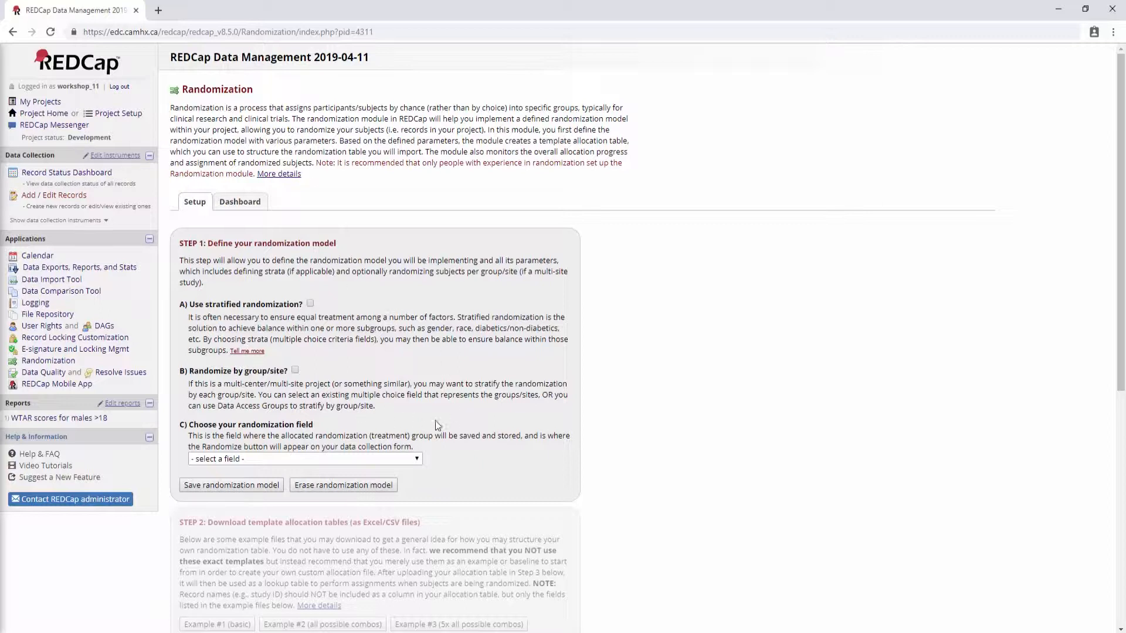
mouse_move(380, 366)
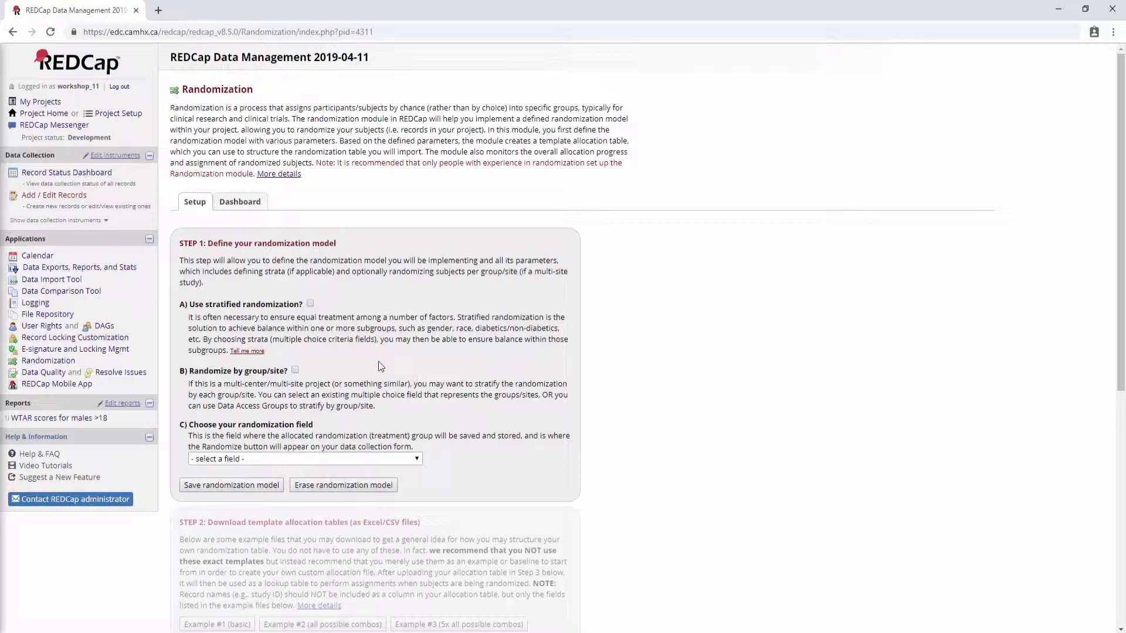
mouse_move(279, 450)
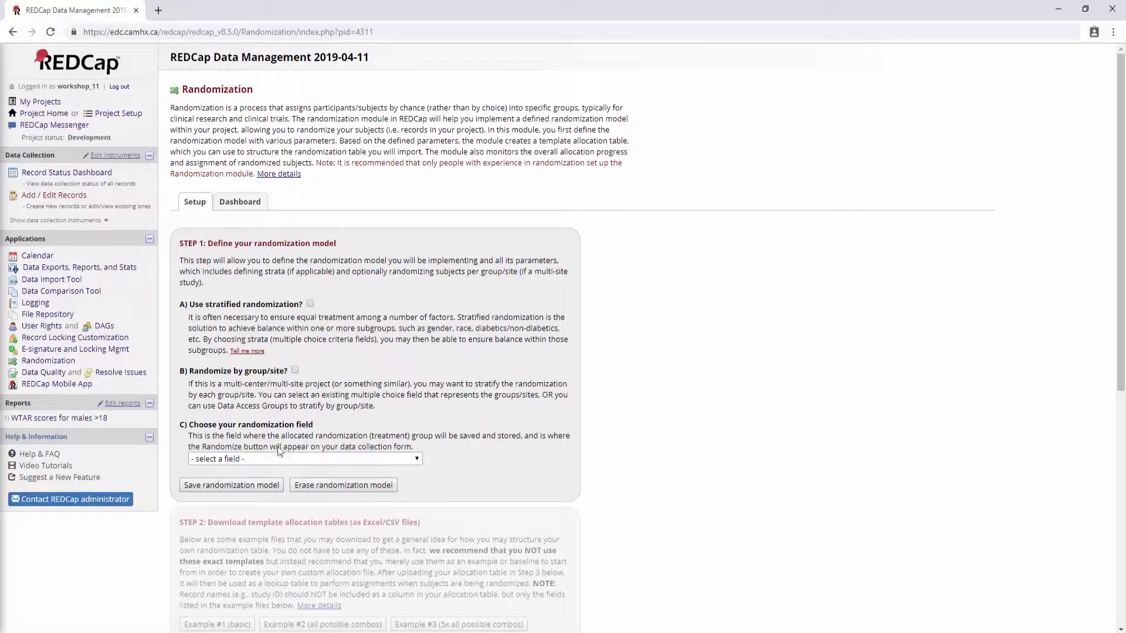
mouse_move(249, 300)
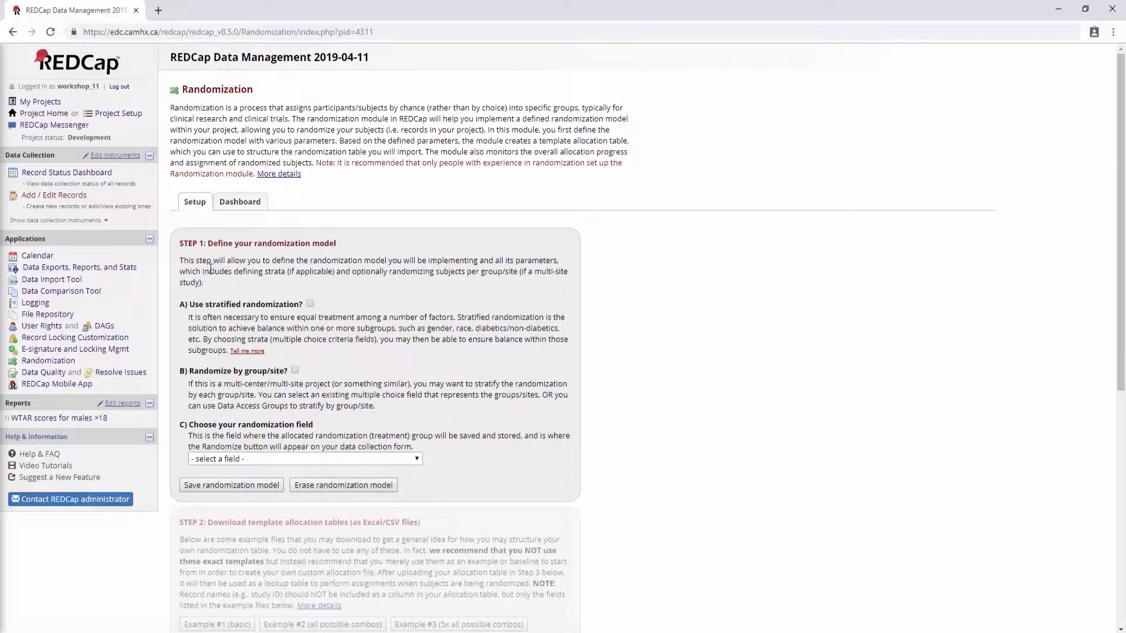
double_click(219, 304)
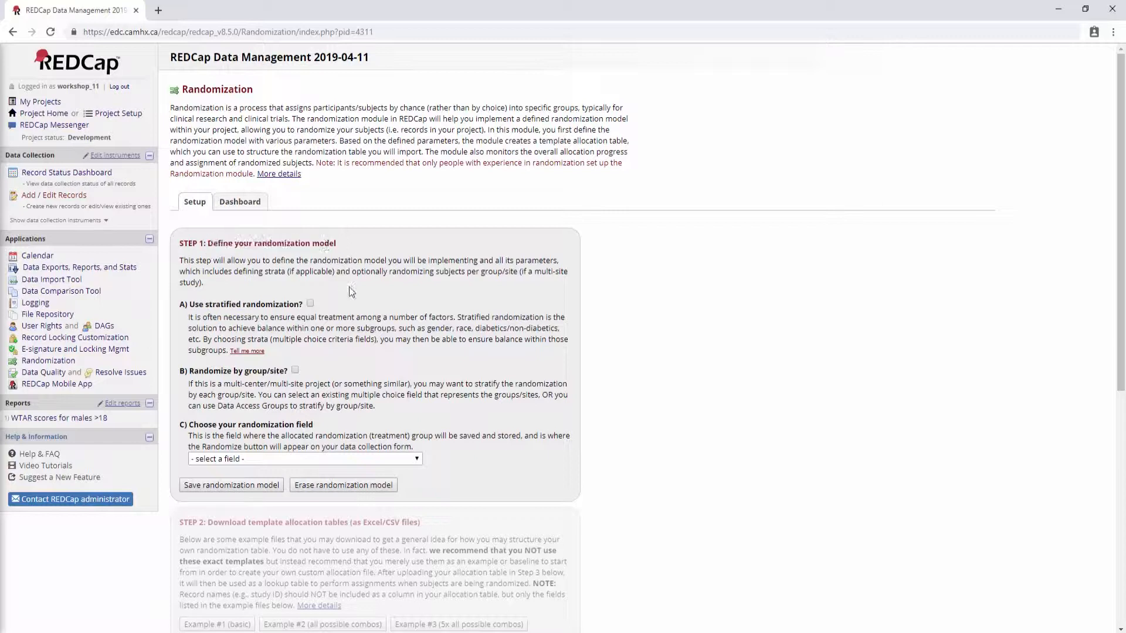
mouse_move(297, 324)
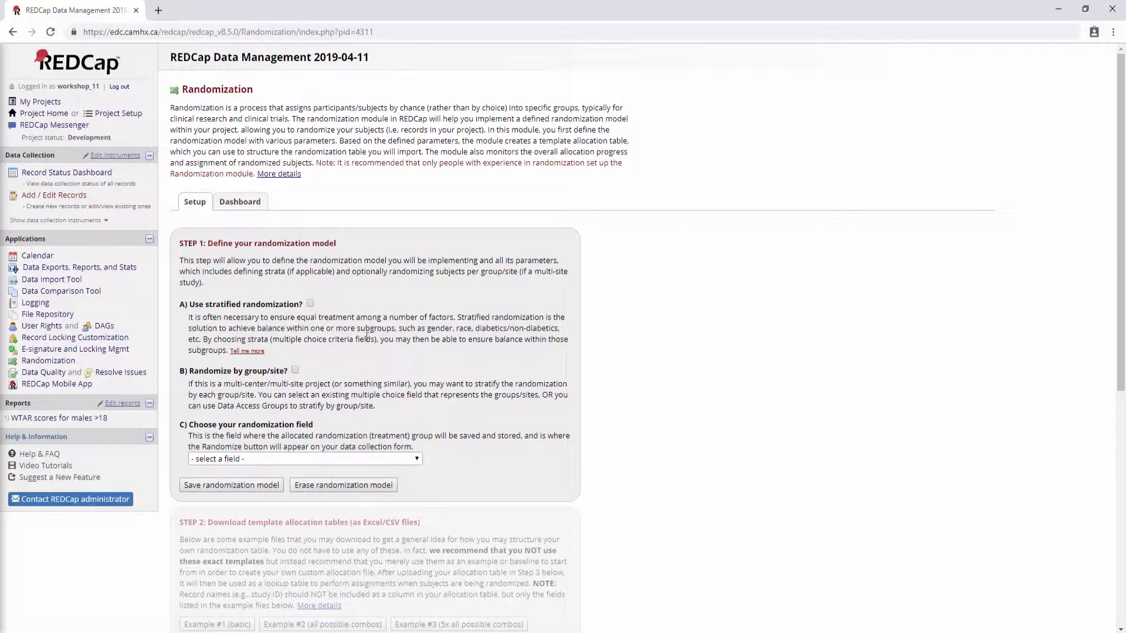
double_click(479, 339)
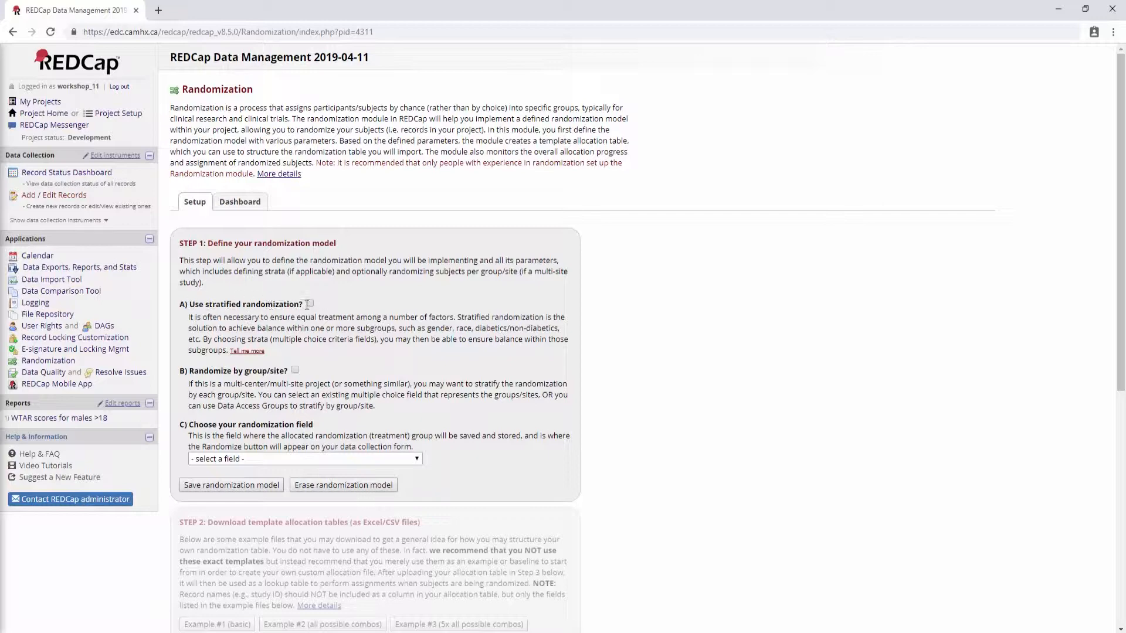
Use stratified randomization with demo_hand (Handedness) as the stratum
click(309, 304)
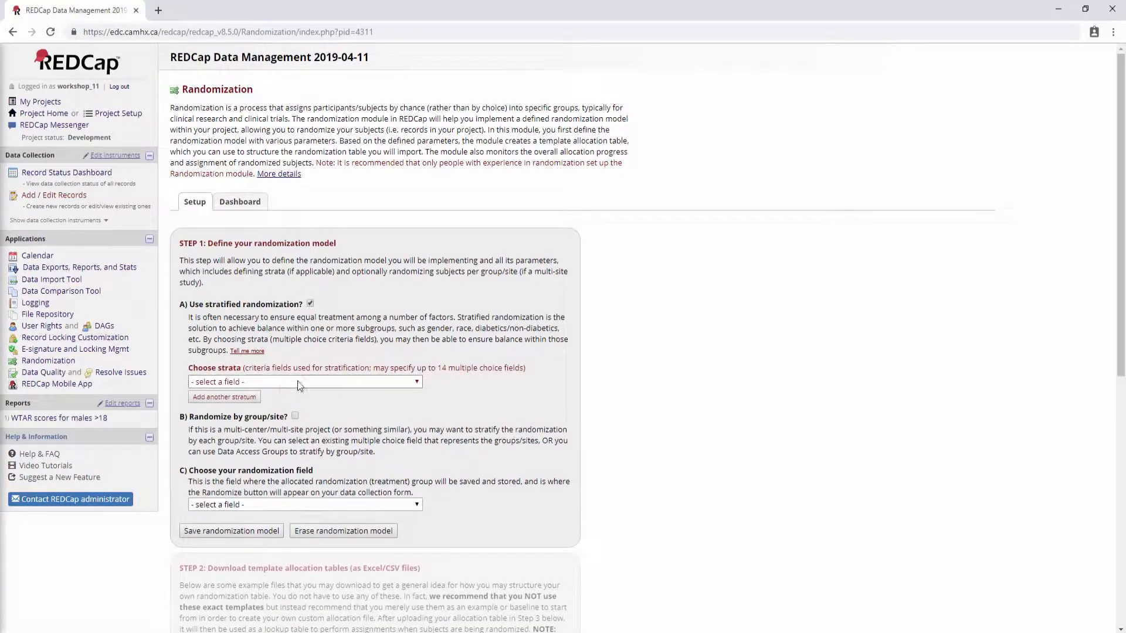
click(303, 381)
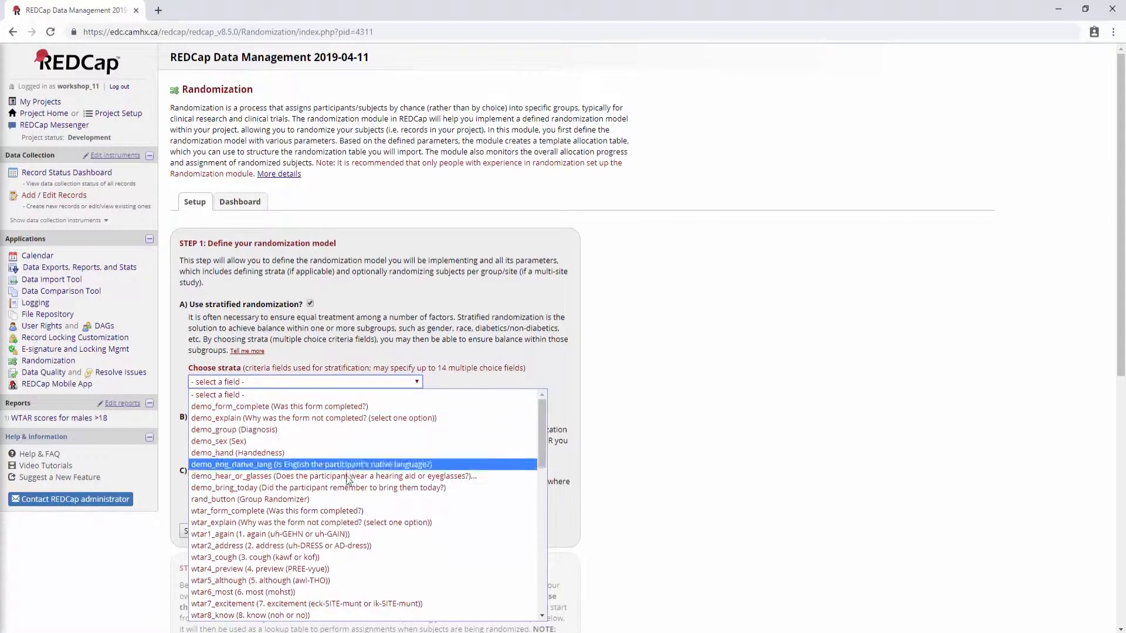
mouse_move(237, 453)
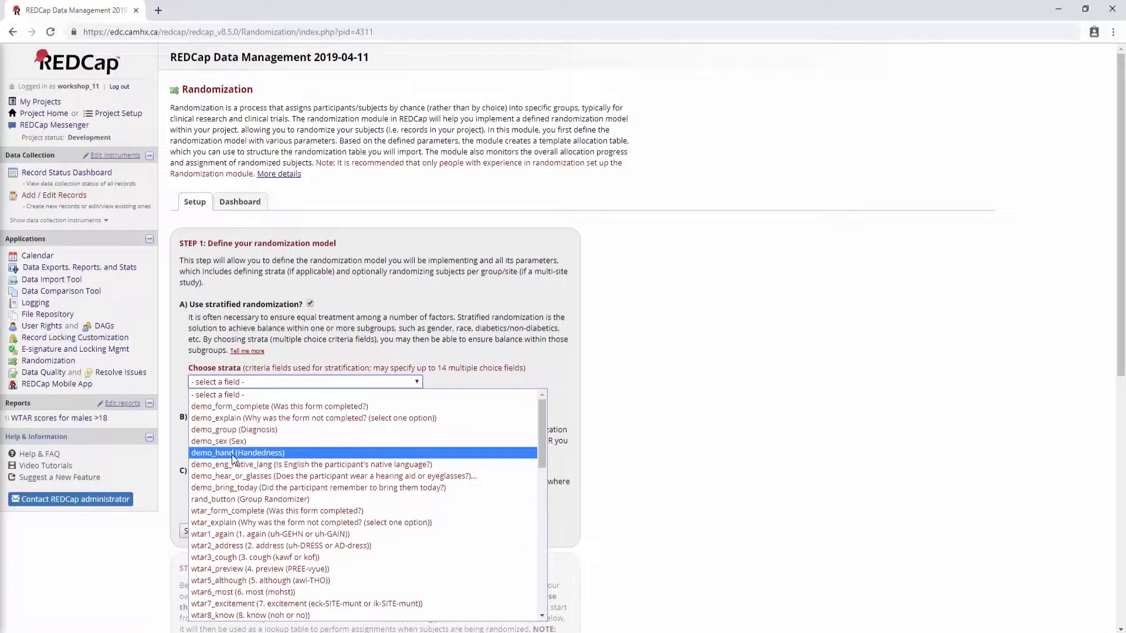
click(238, 452)
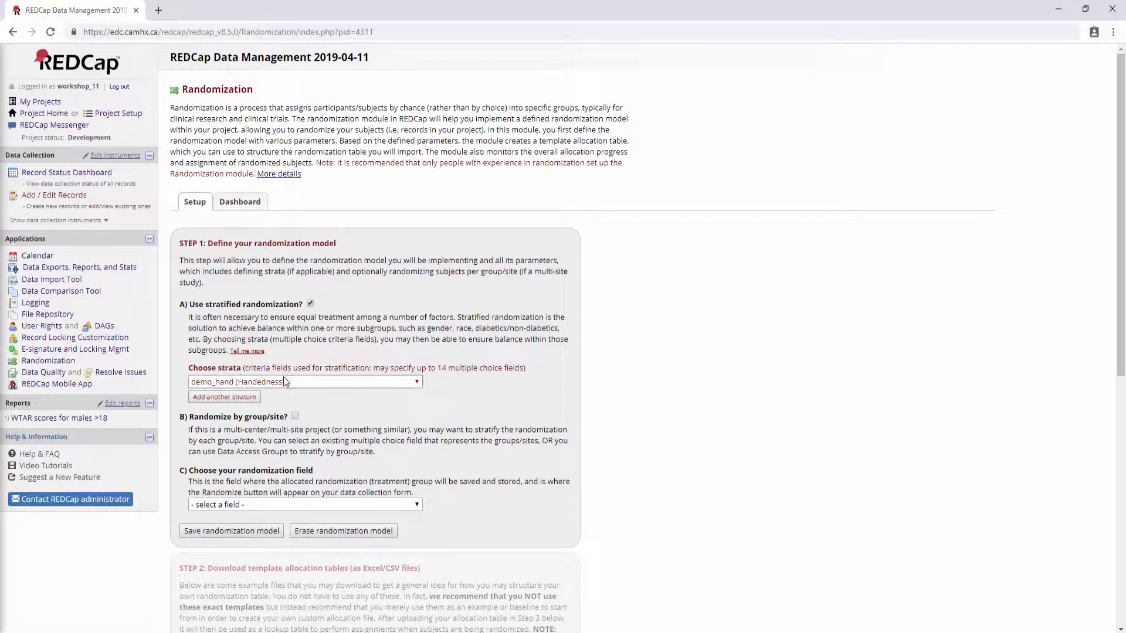
mouse_move(463, 378)
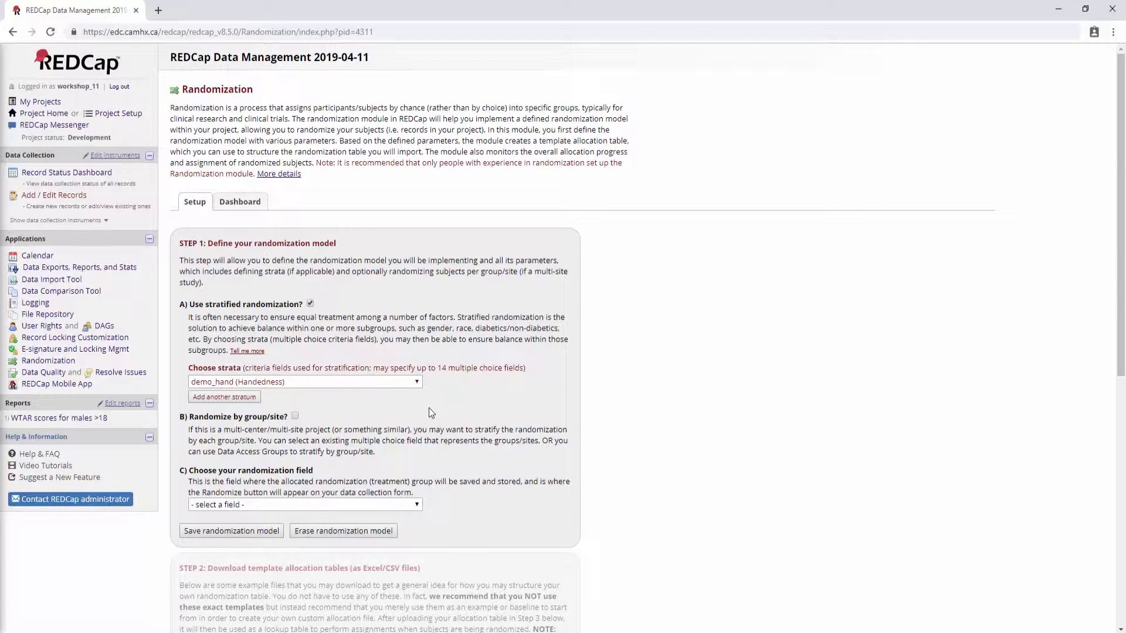
mouse_move(361, 409)
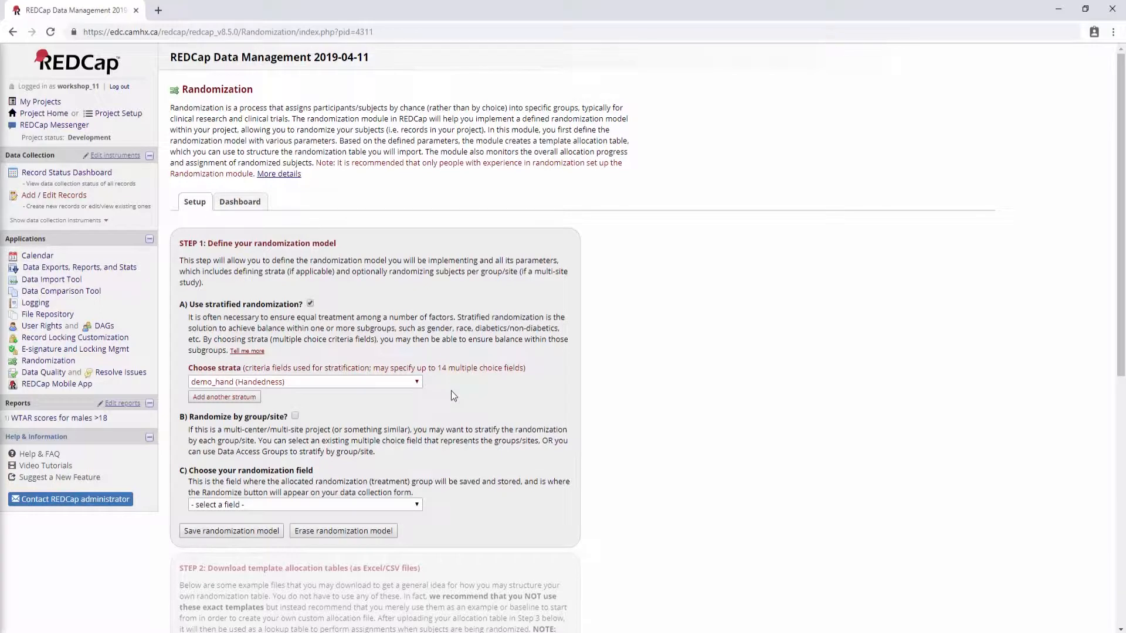
scroll(down, 3)
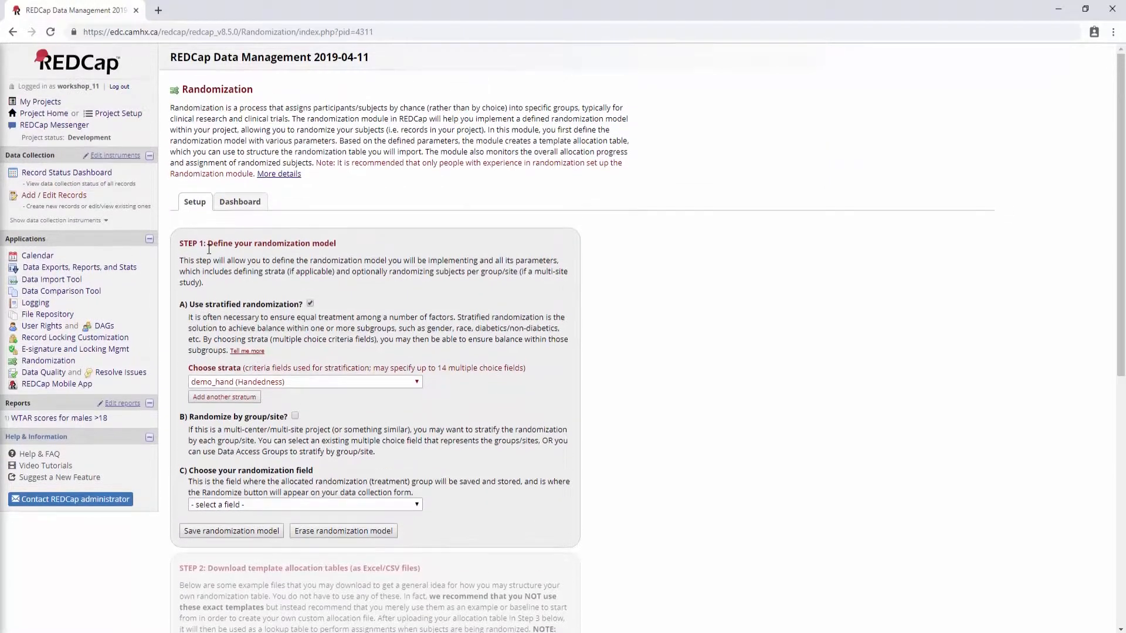
mouse_move(201, 277)
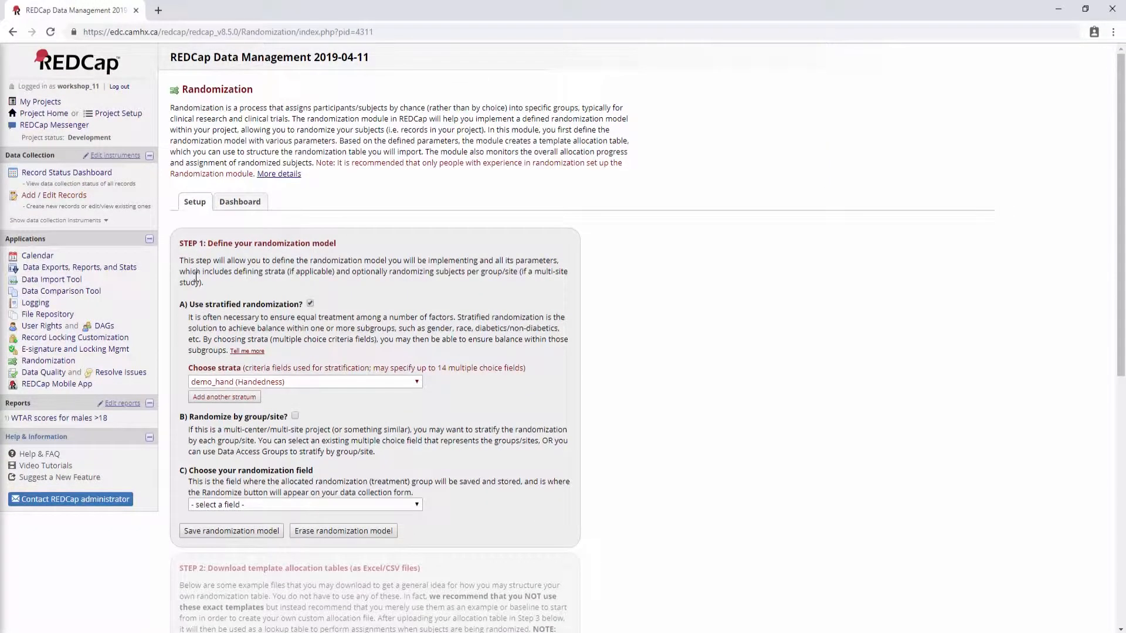
scroll(down, 3)
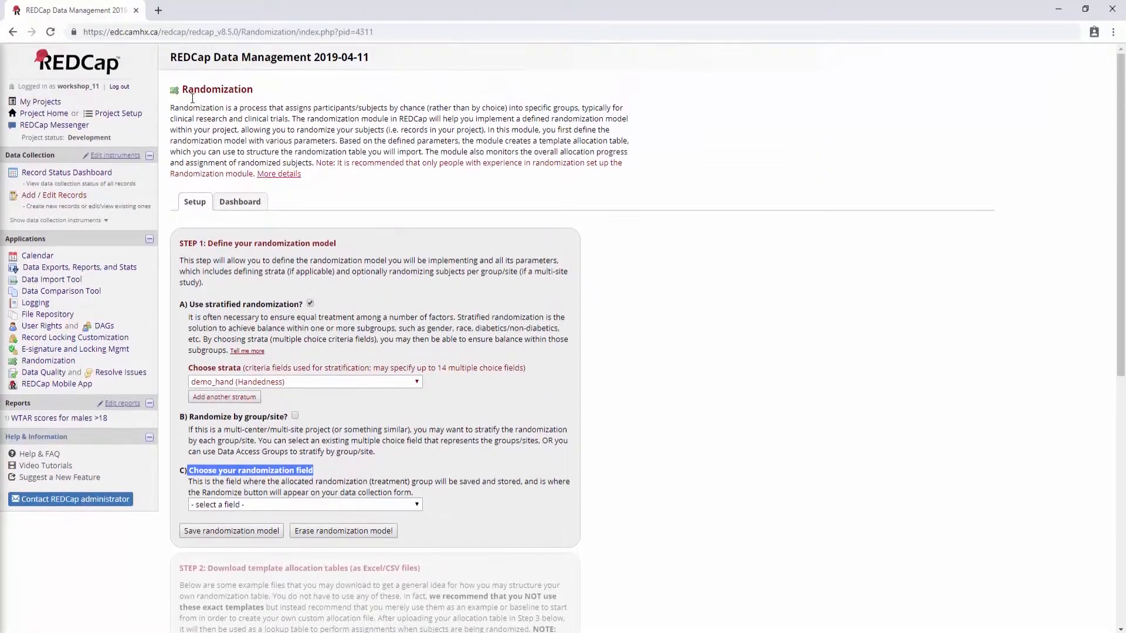
Bring up the Project Setup page in a second tab
click(118, 113)
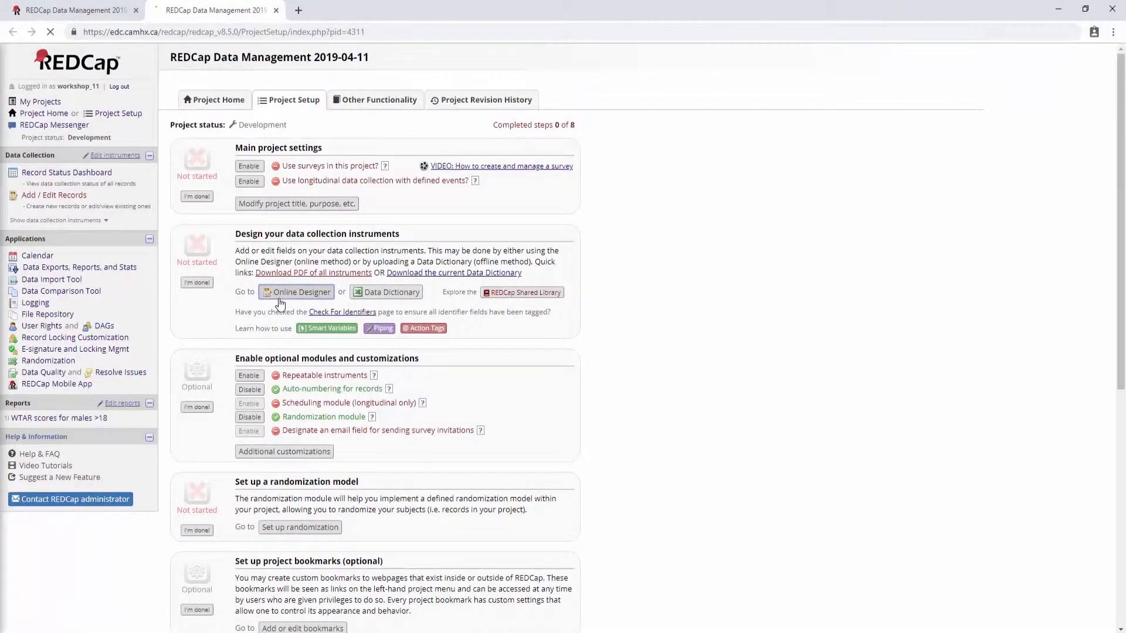
View the Randomizer instrument's Group Randomizer field (Sham/Treatment) in the Online Designer
click(300, 292)
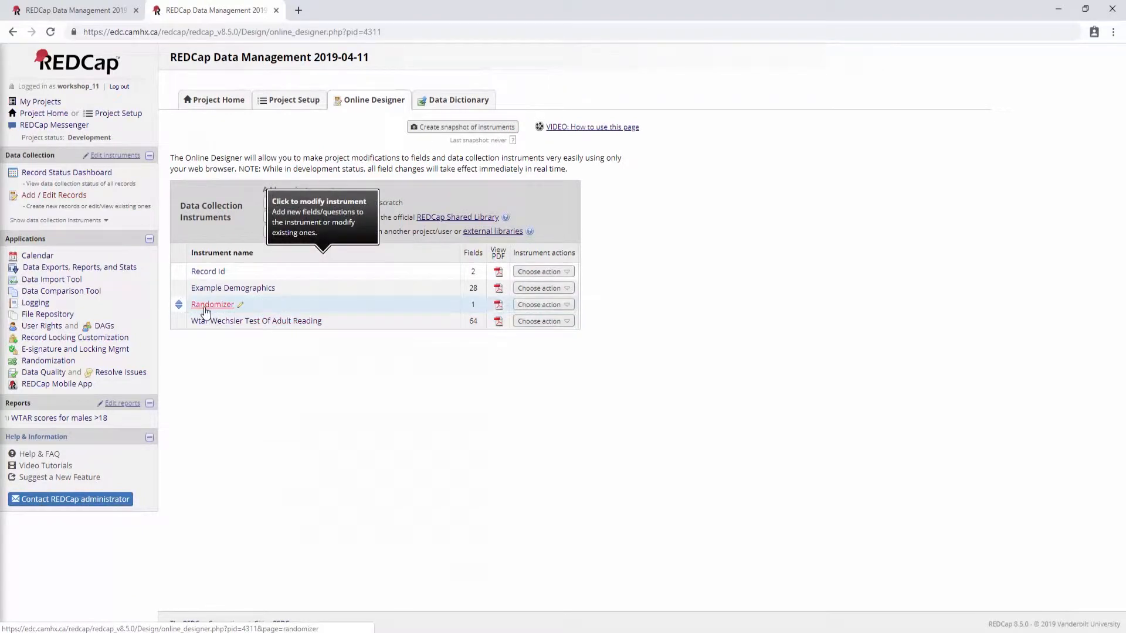
click(213, 304)
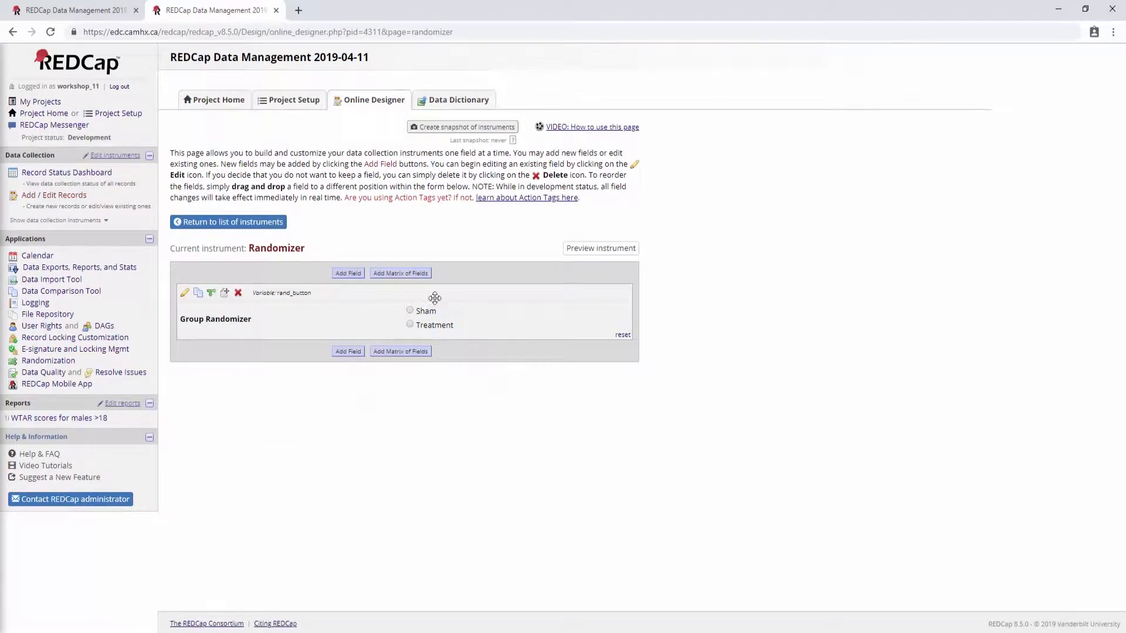
mouse_move(505, 335)
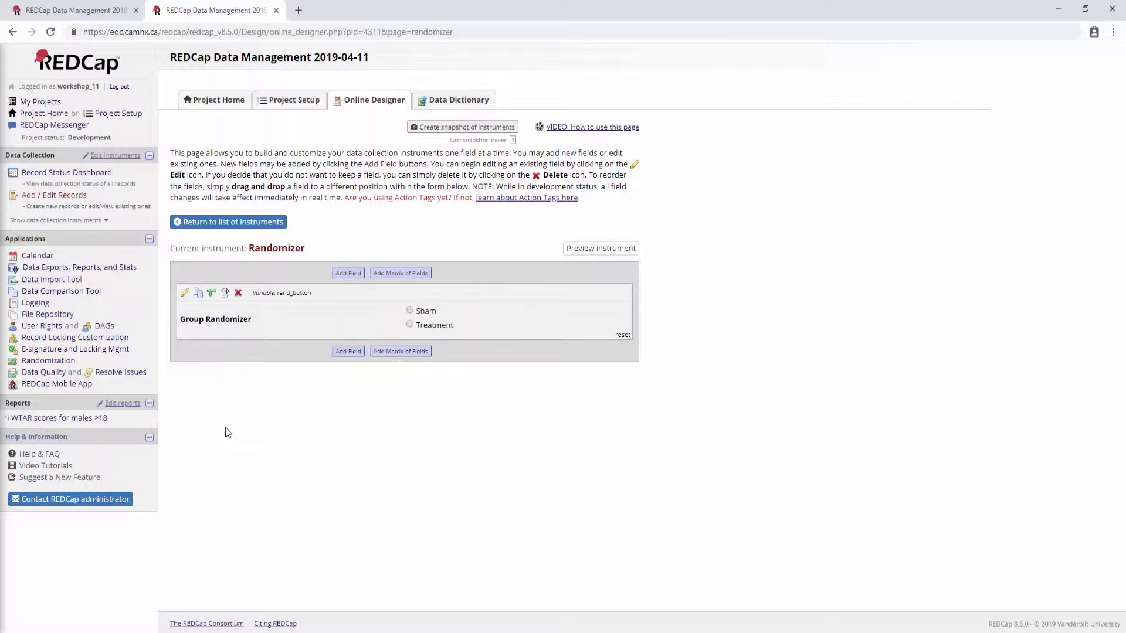
mouse_move(243, 428)
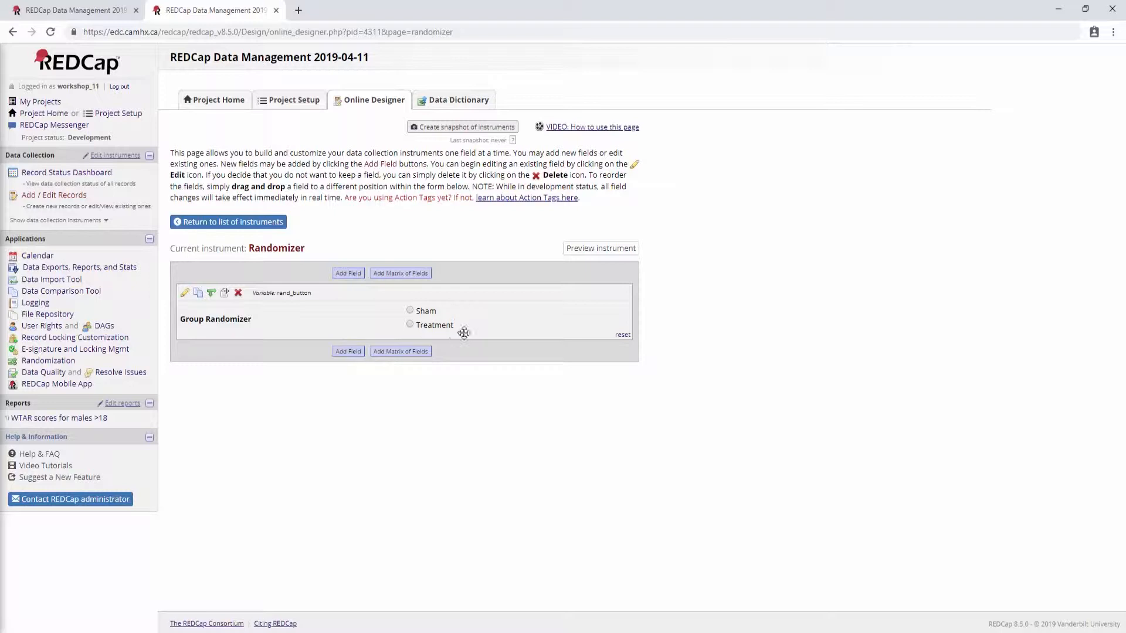
mouse_move(480, 330)
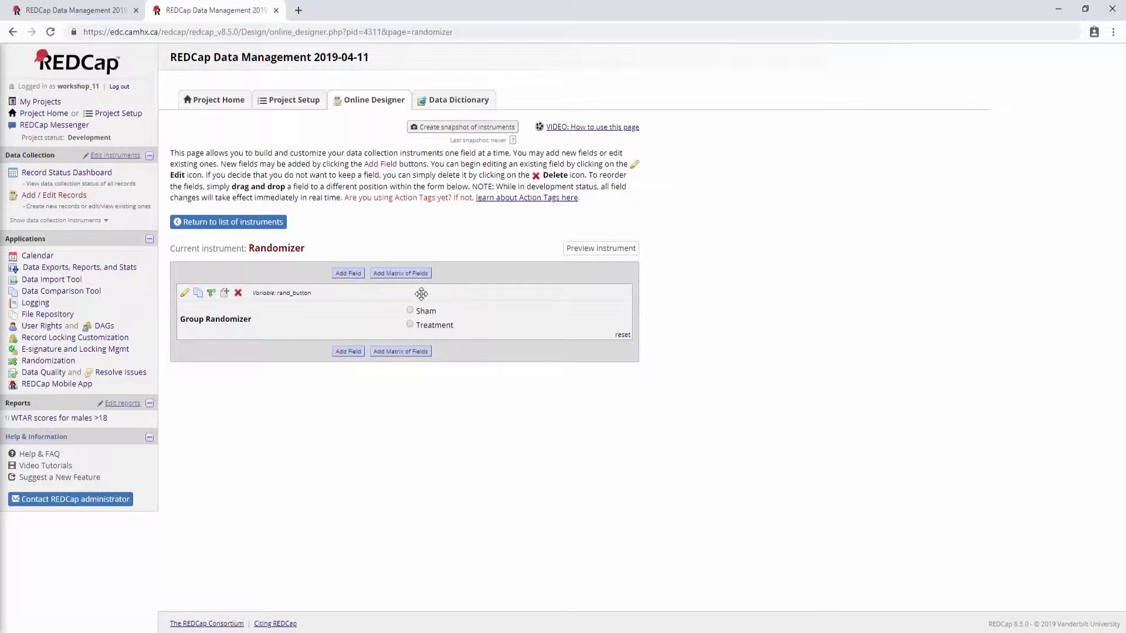
mouse_move(437, 320)
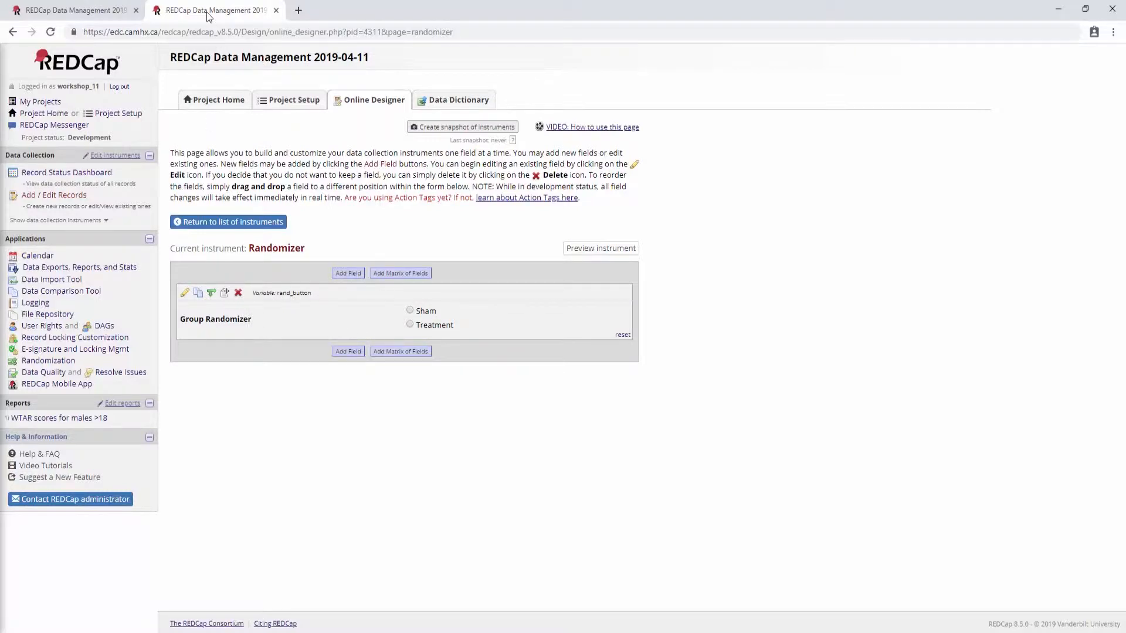
Choose rand_button (Group Randomizer) as the randomization field and save the randomization model
click(48, 360)
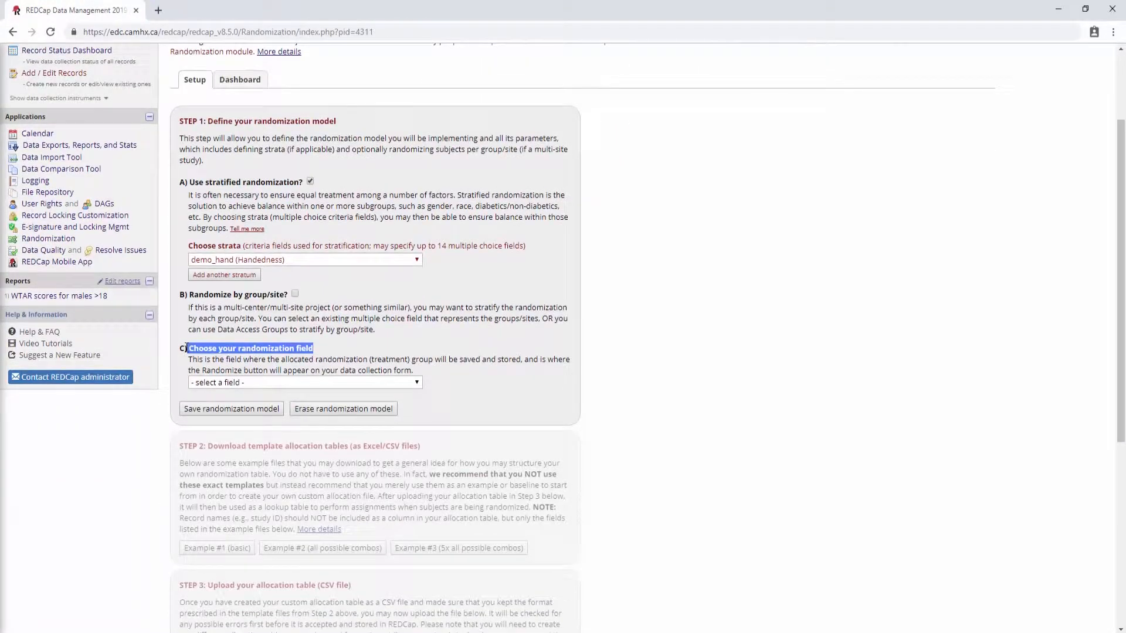
click(302, 382)
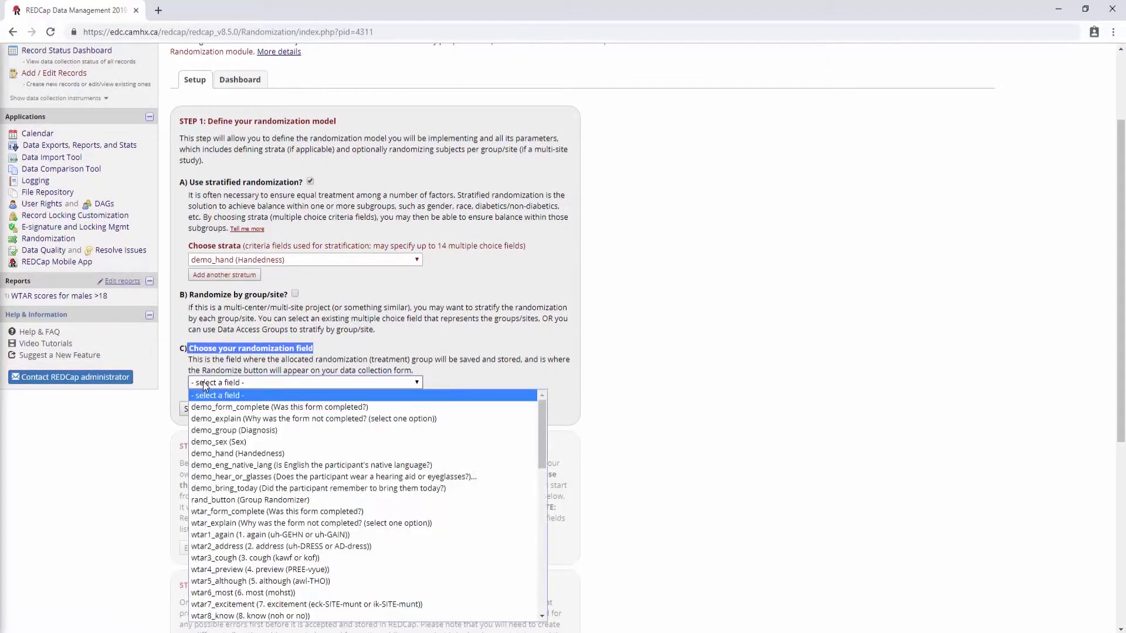
mouse_move(249, 500)
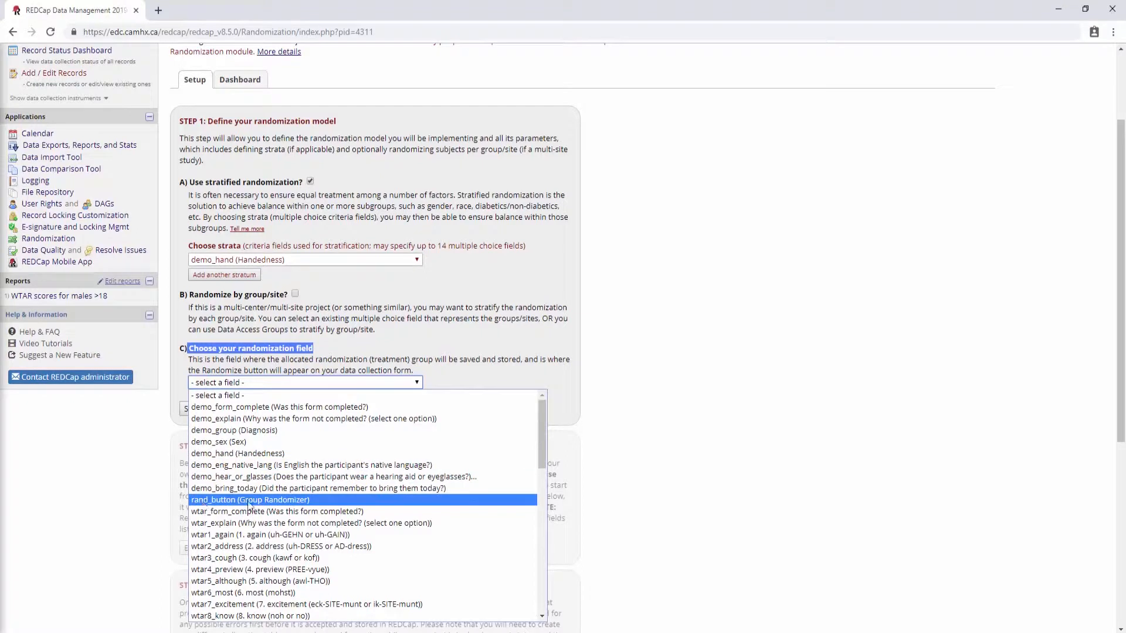
click(248, 499)
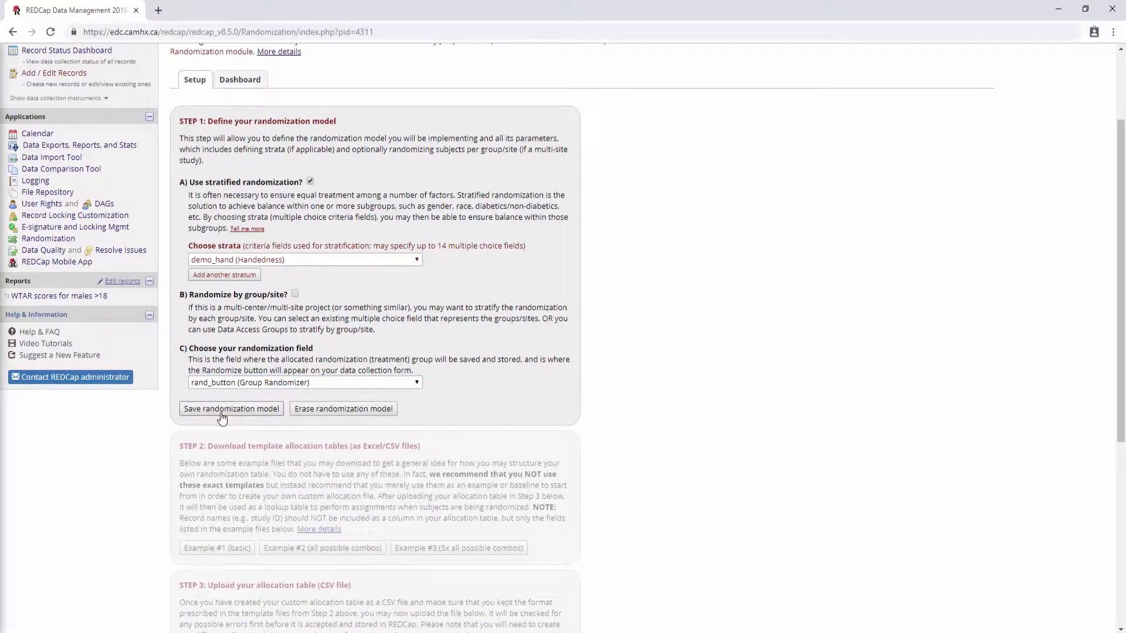
click(231, 408)
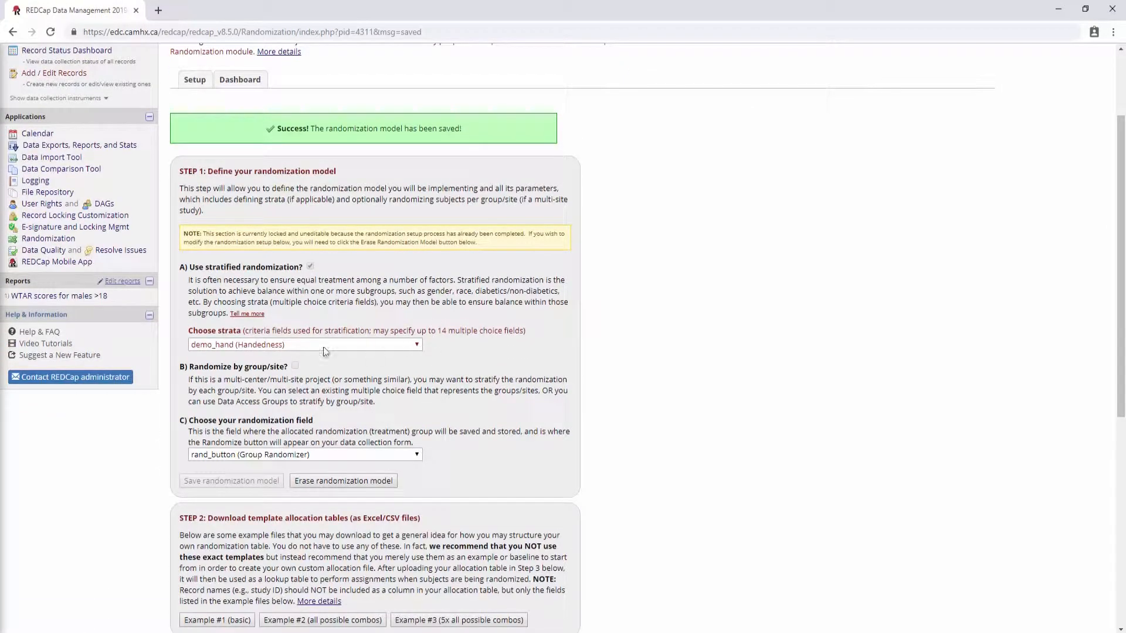
Download the example allocation table CSV templates from Step 2 of the setup
scroll(down, 3)
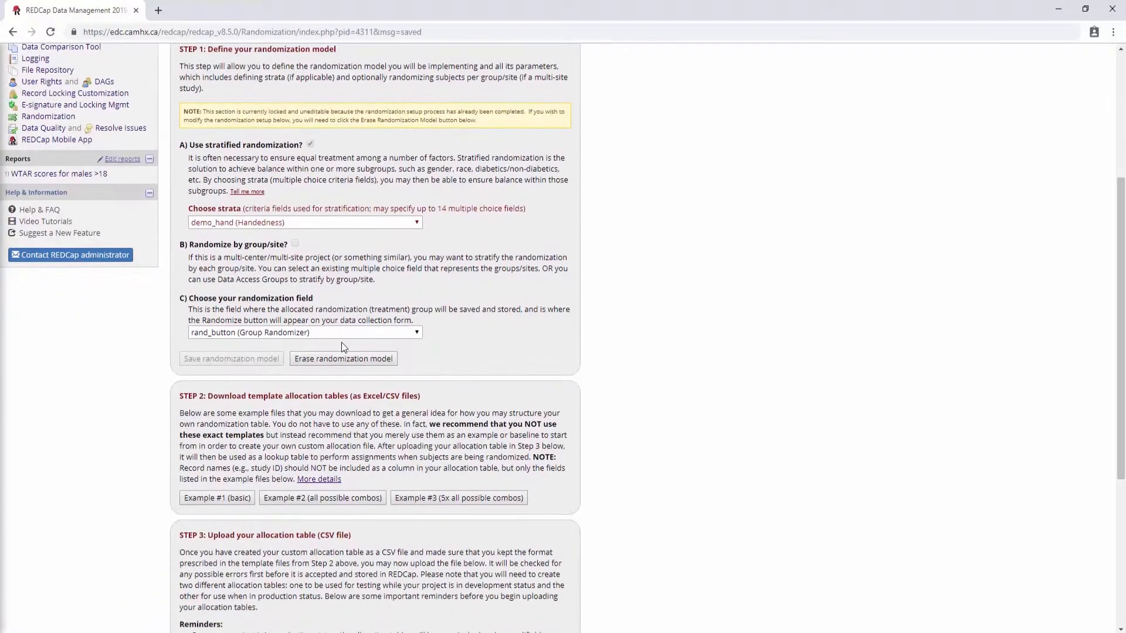
scroll(down, 3)
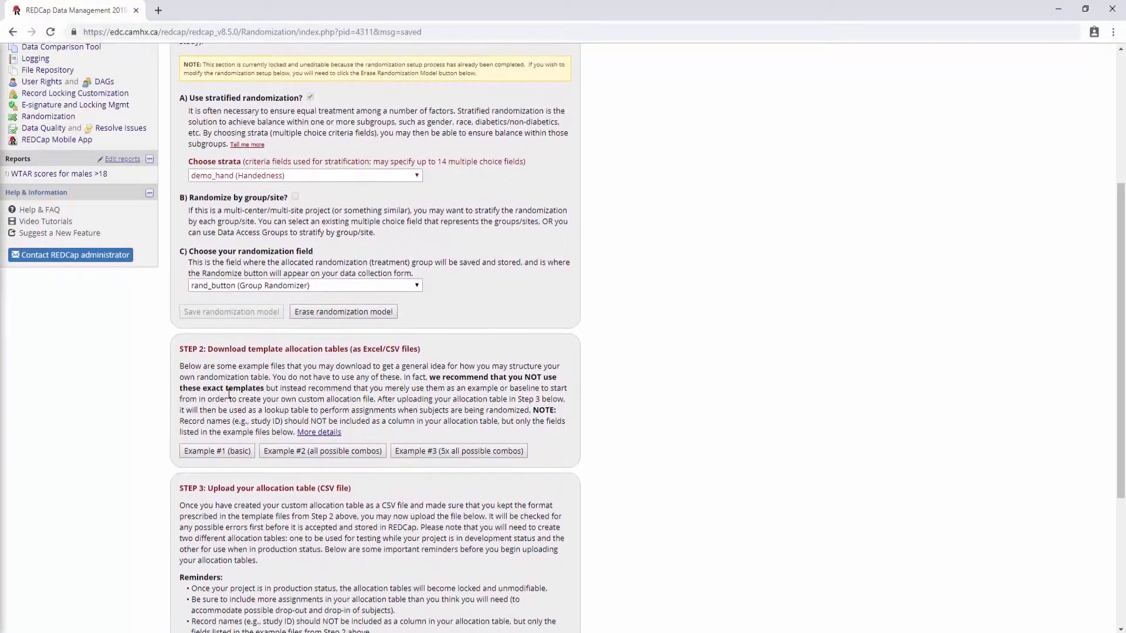
scroll(down, 3)
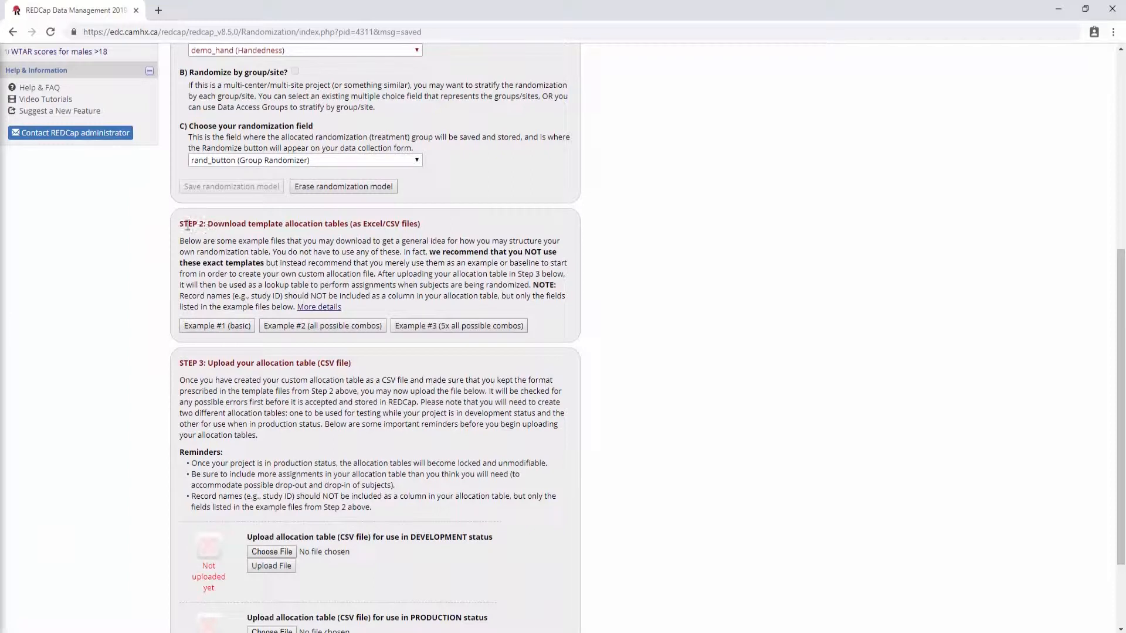
drag(179, 223, 428, 241)
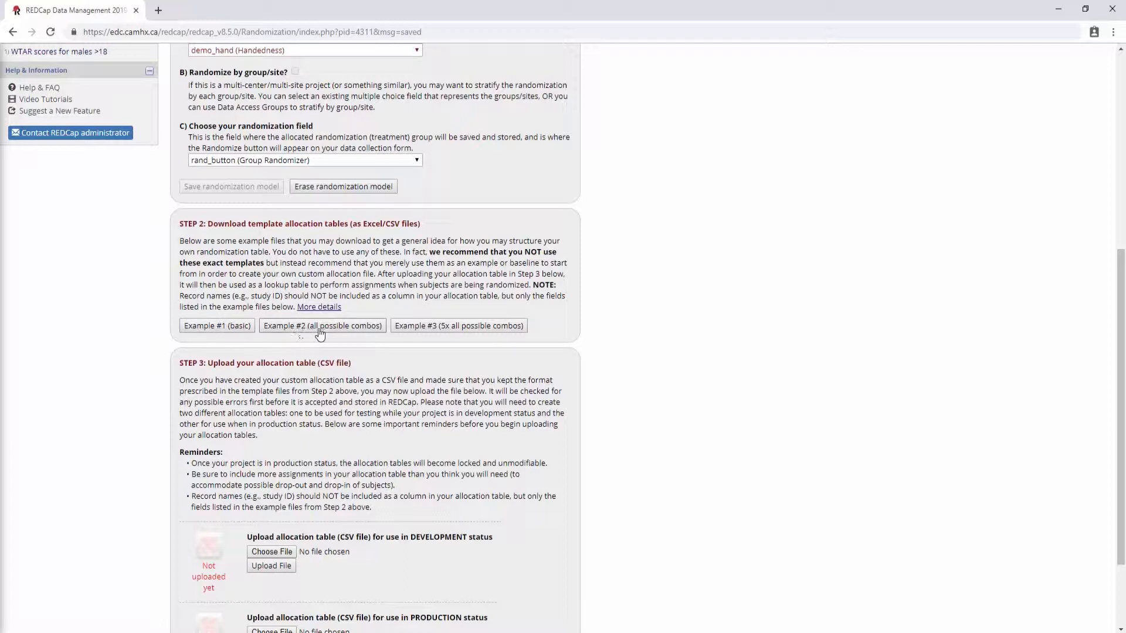
mouse_move(392, 331)
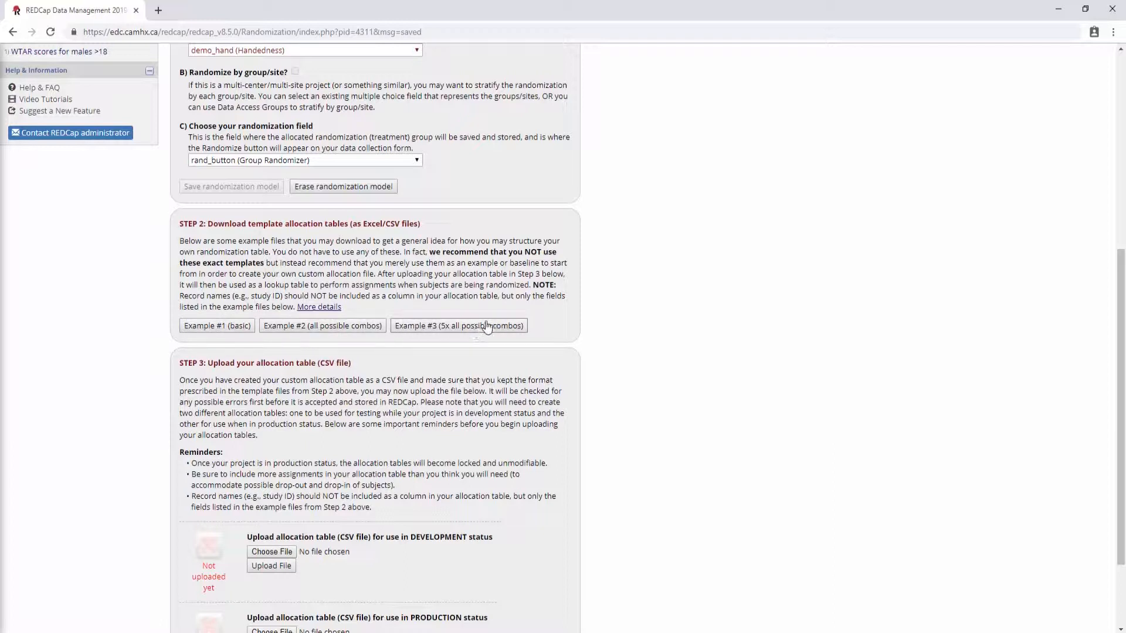
mouse_move(280, 330)
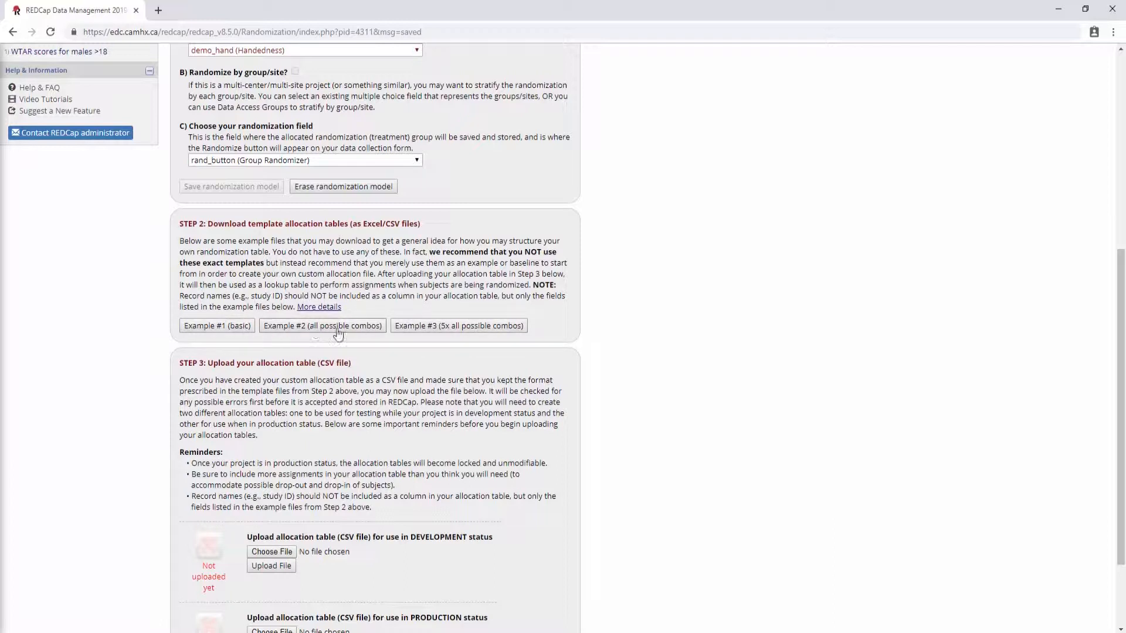
mouse_move(397, 325)
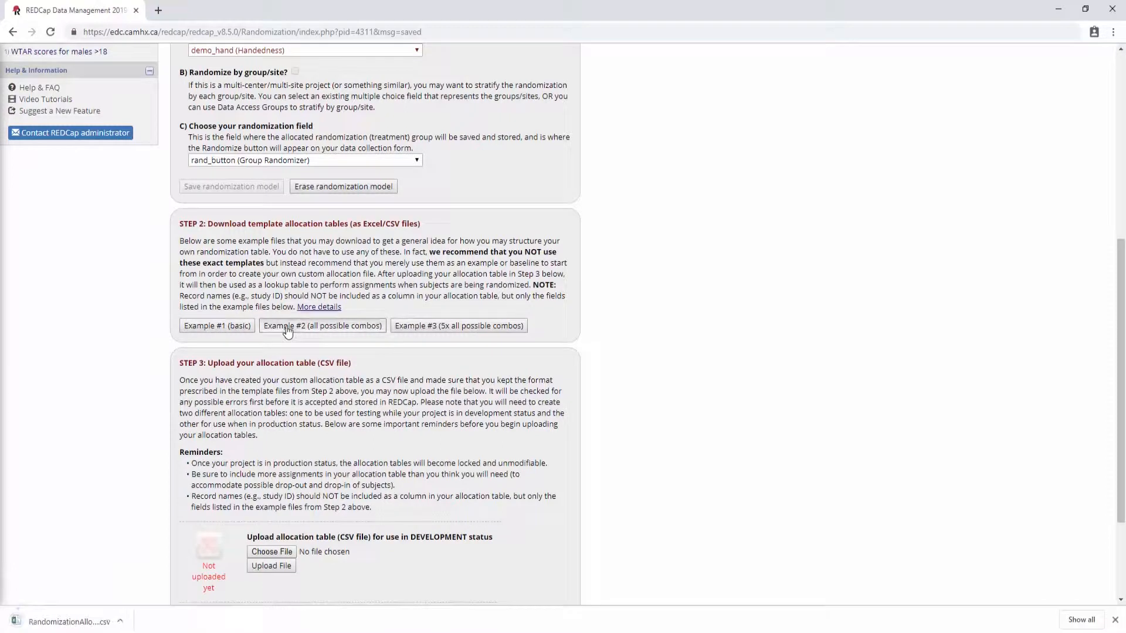
click(323, 324)
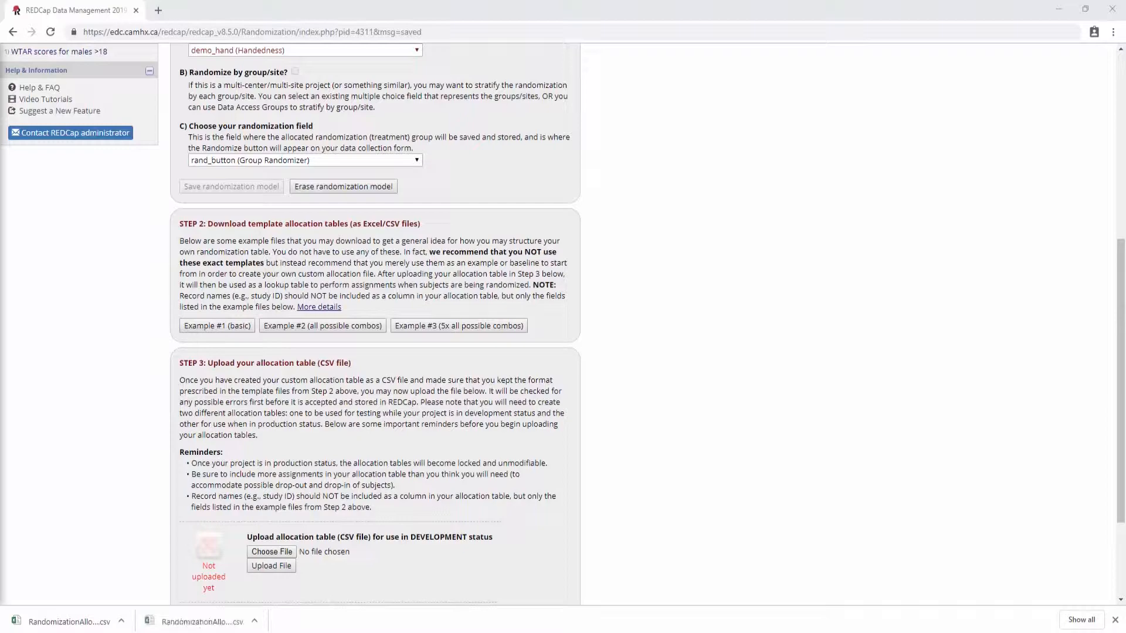
Open RandomizationAllocationTemplate.csv in Excel and read its notes on the first row and coded values
click(69, 622)
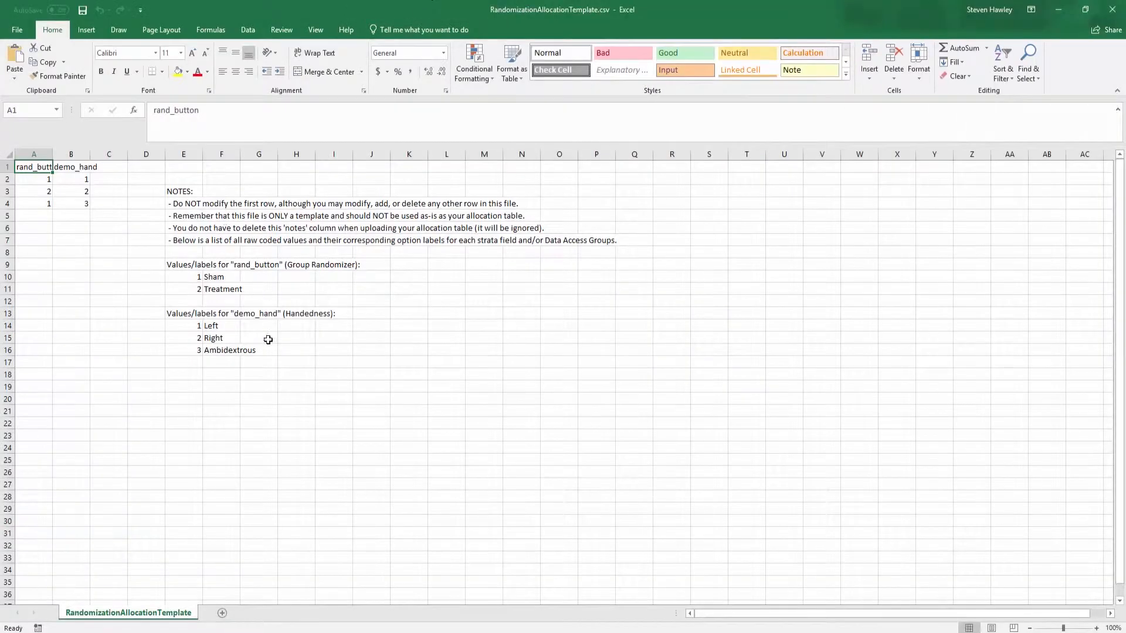
mouse_move(152, 317)
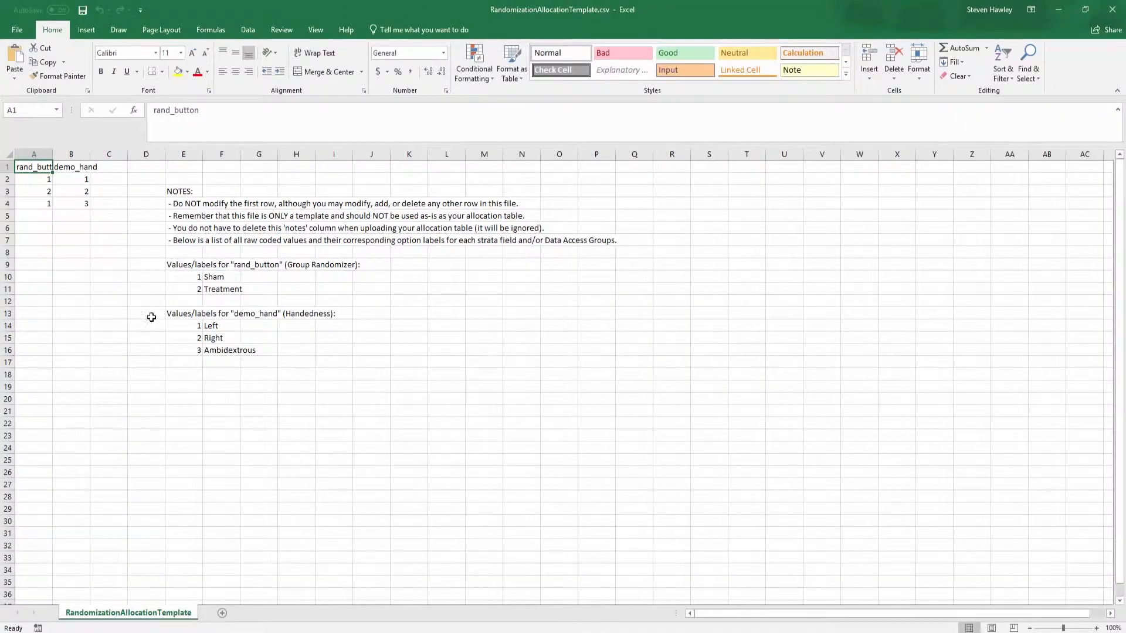
mouse_move(105, 308)
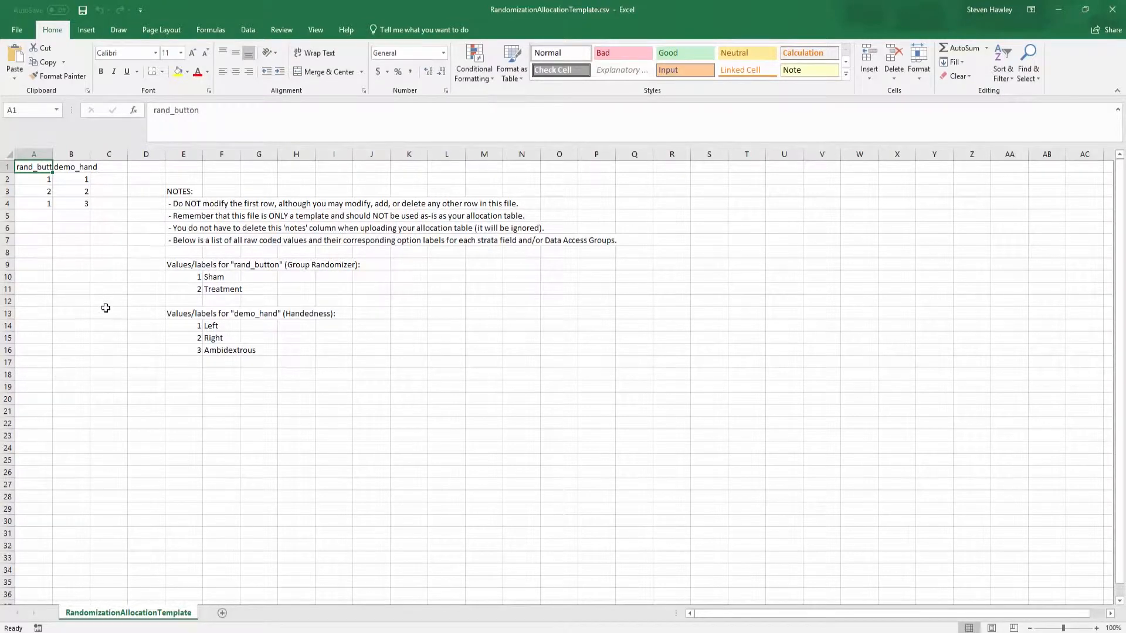
drag(183, 178, 446, 366)
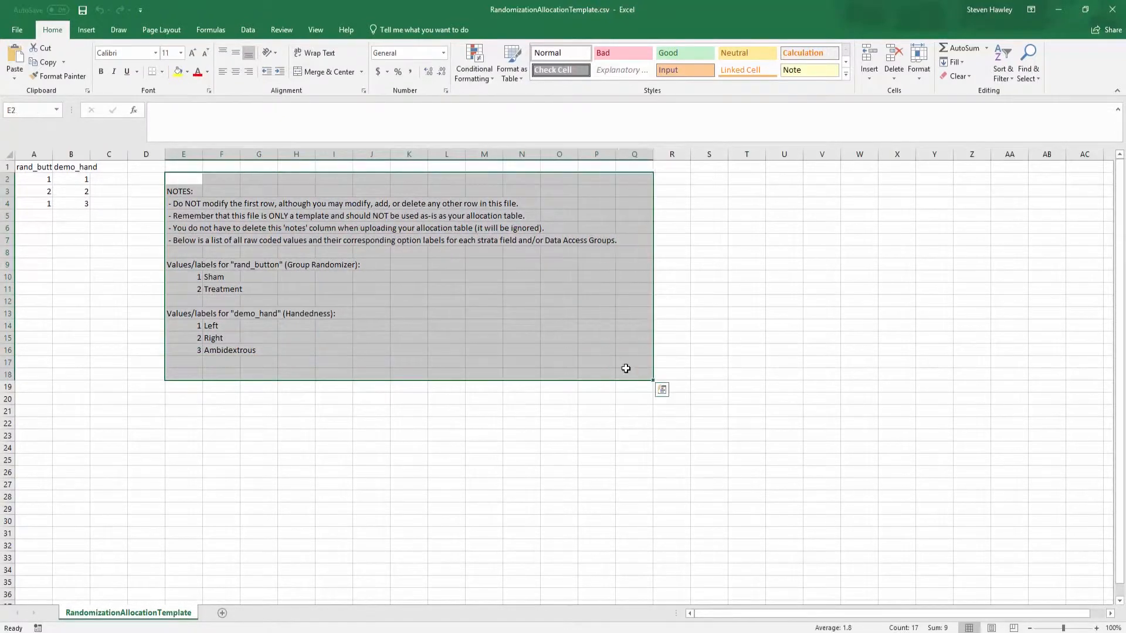
click(184, 203)
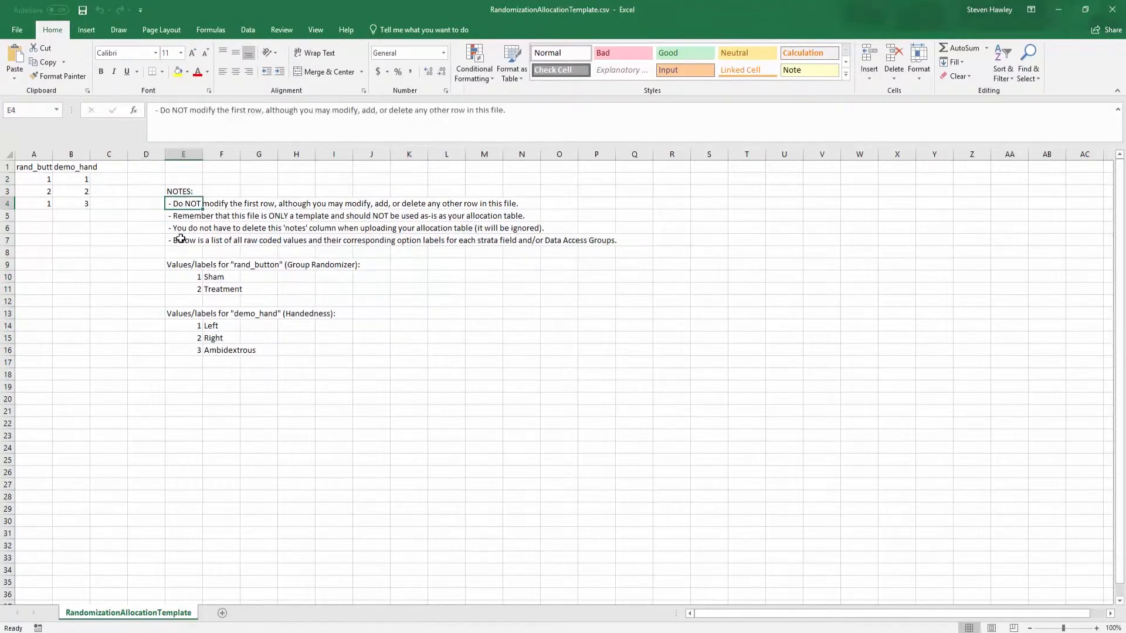
click(185, 240)
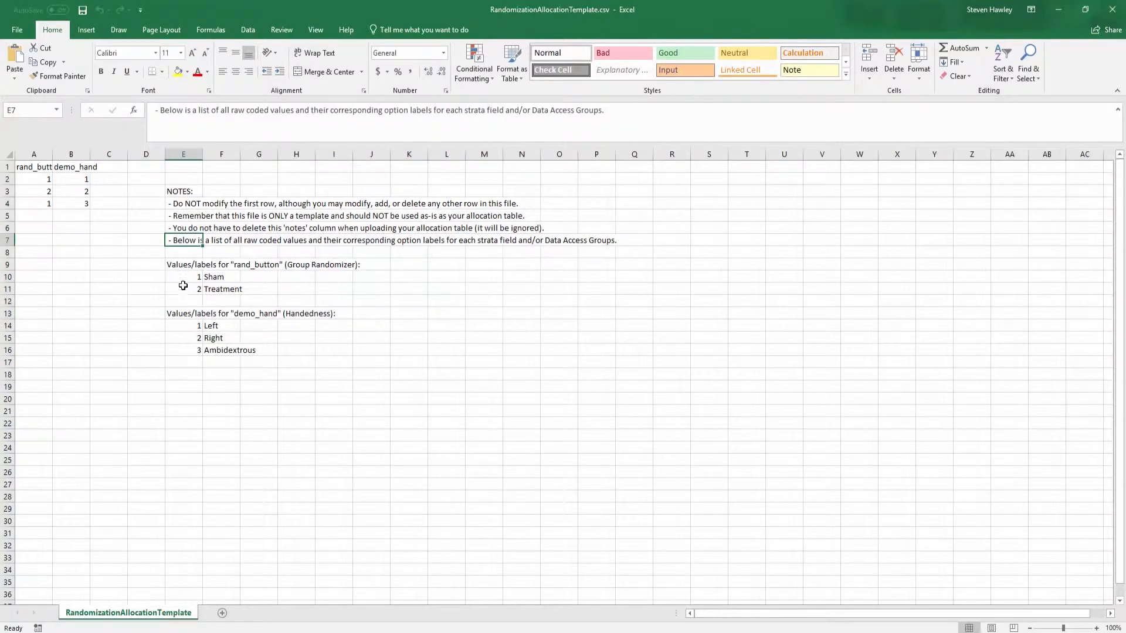
click(222, 288)
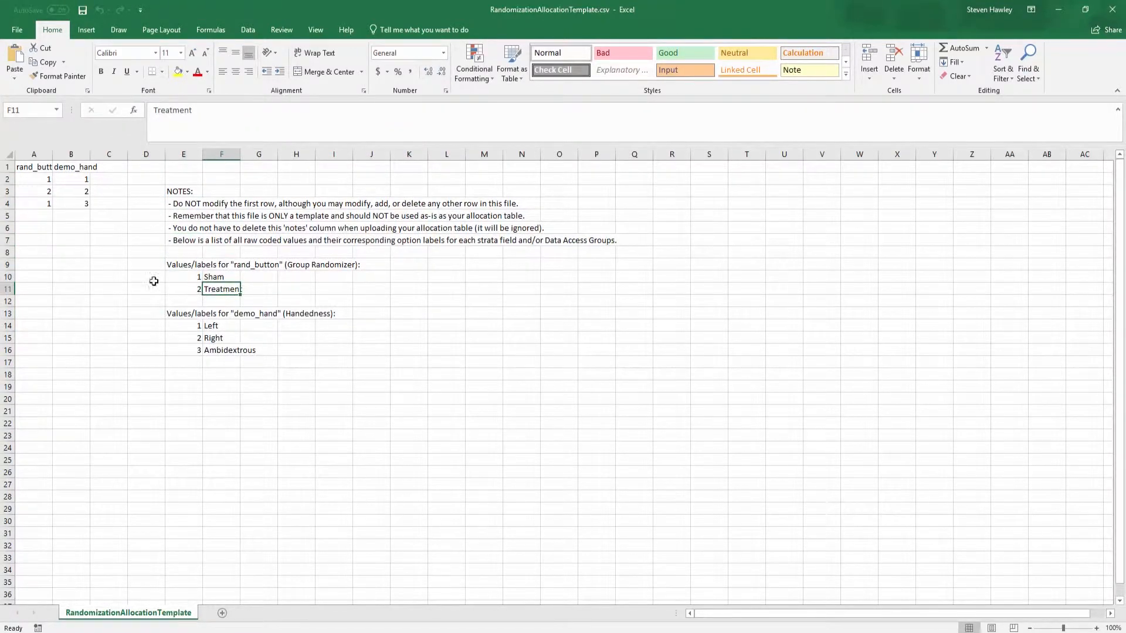
Review the rand_button and demo_hand column headers and their coded values, such as Ambidextrous
drag(34, 191, 71, 203)
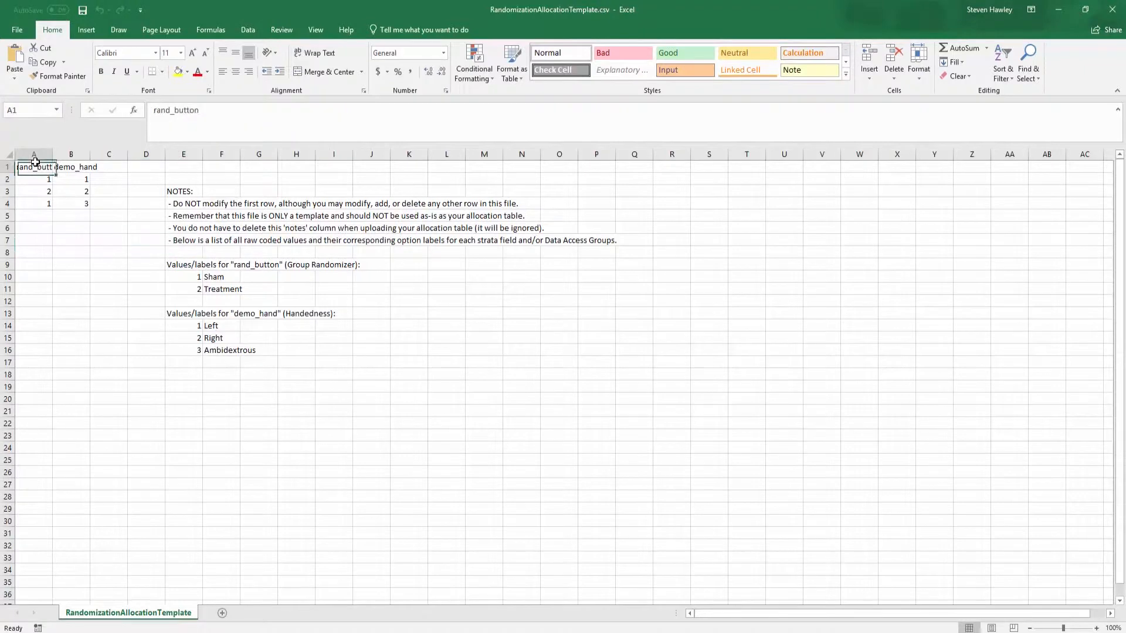
click(182, 288)
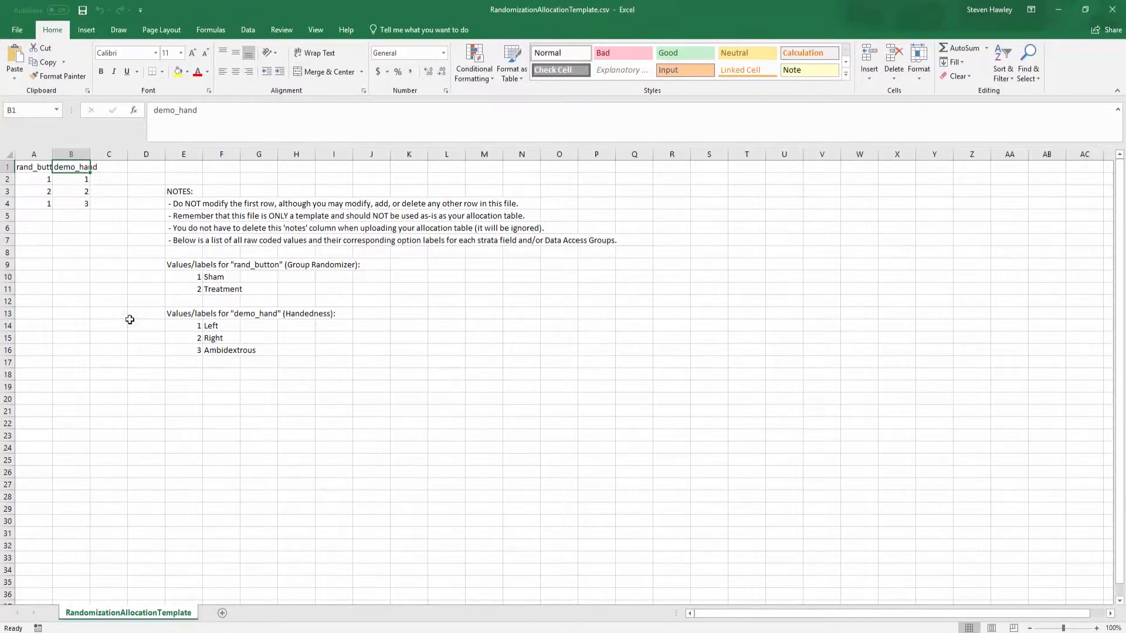
click(182, 325)
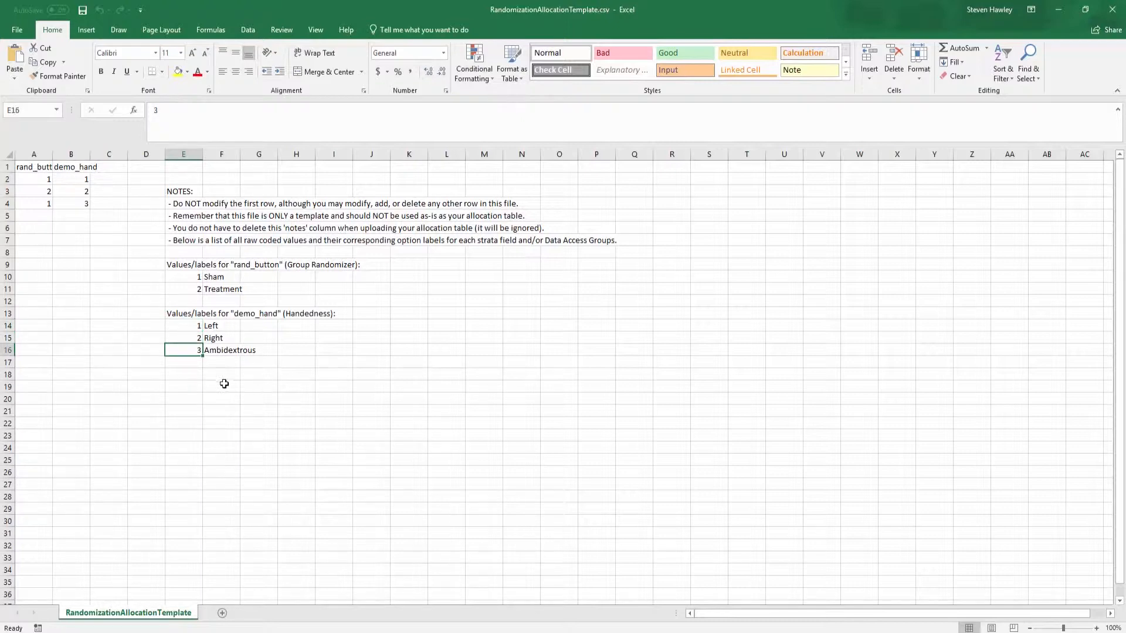
mouse_move(236, 345)
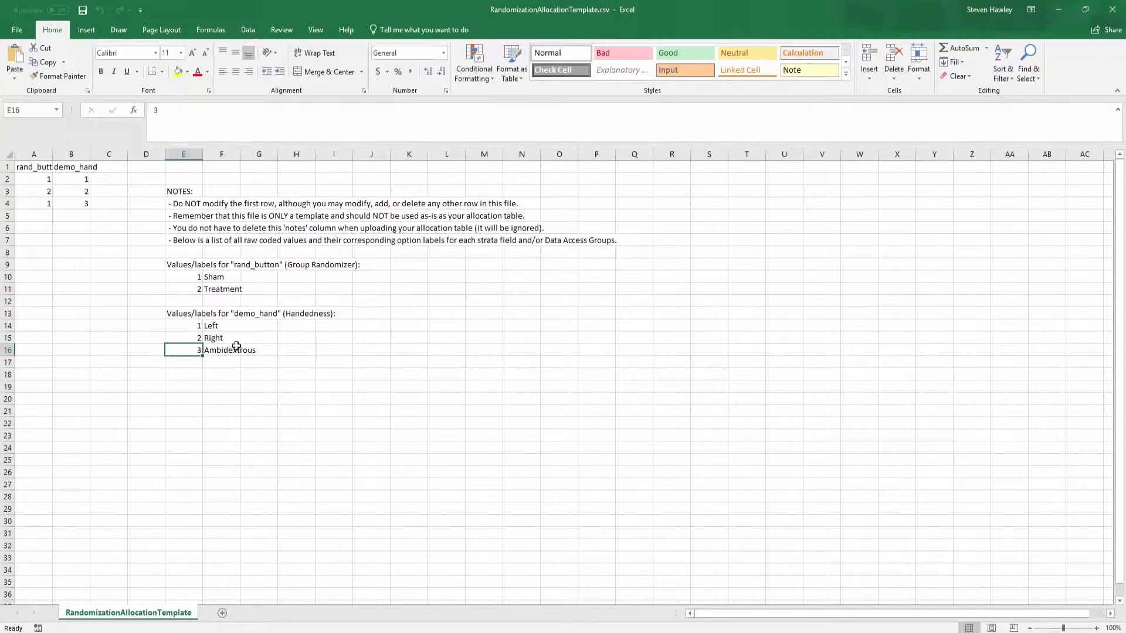
mouse_move(145, 233)
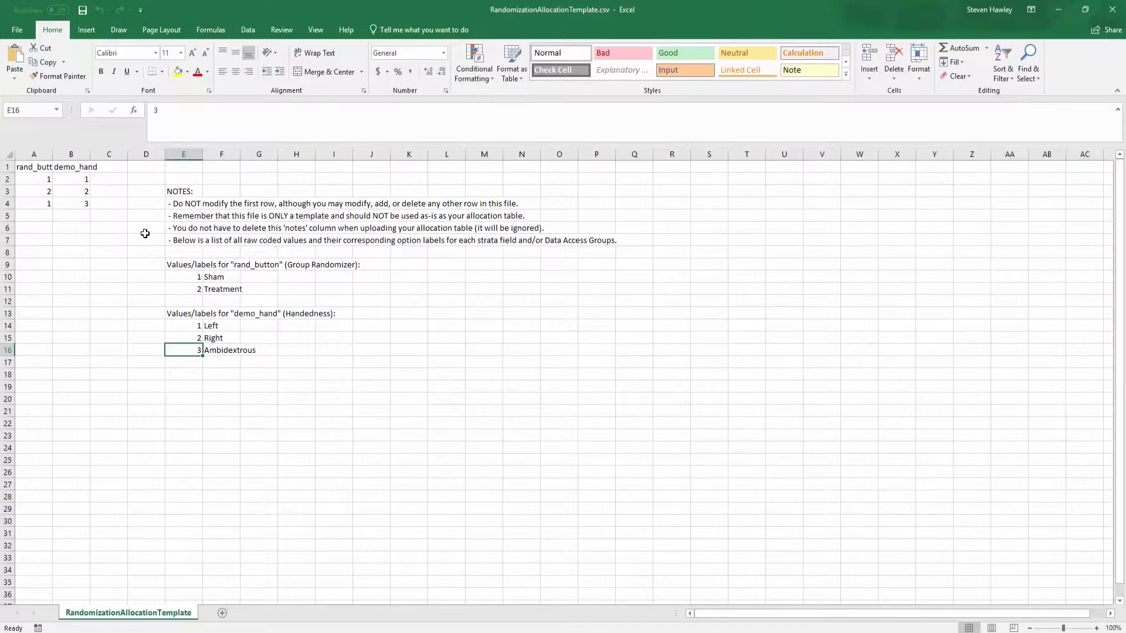
click(182, 191)
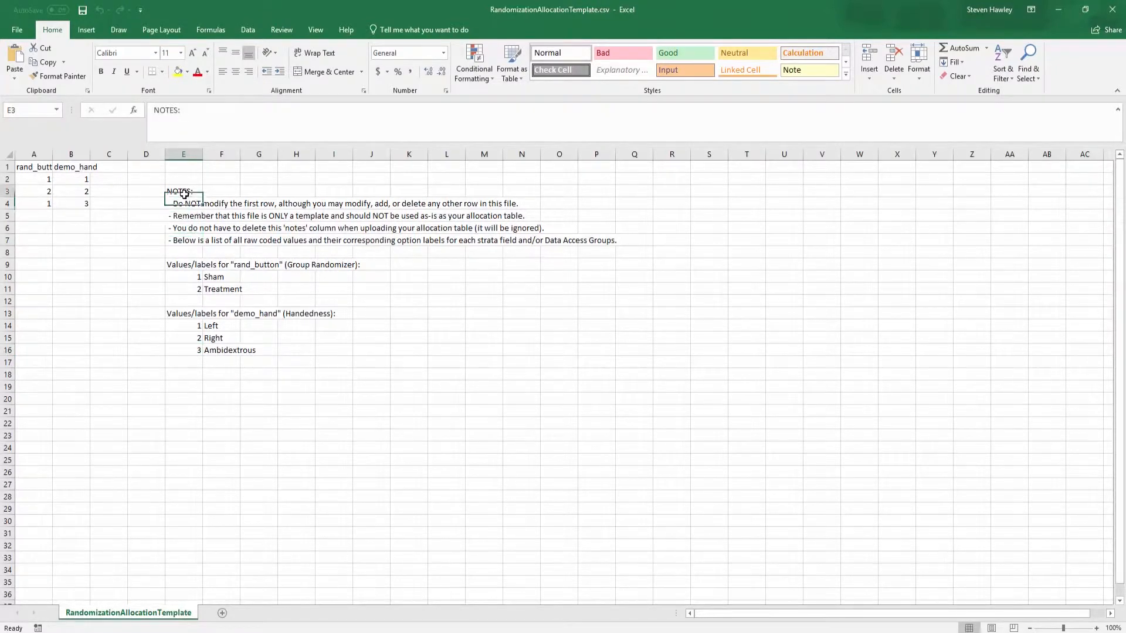
drag(183, 191, 504, 350)
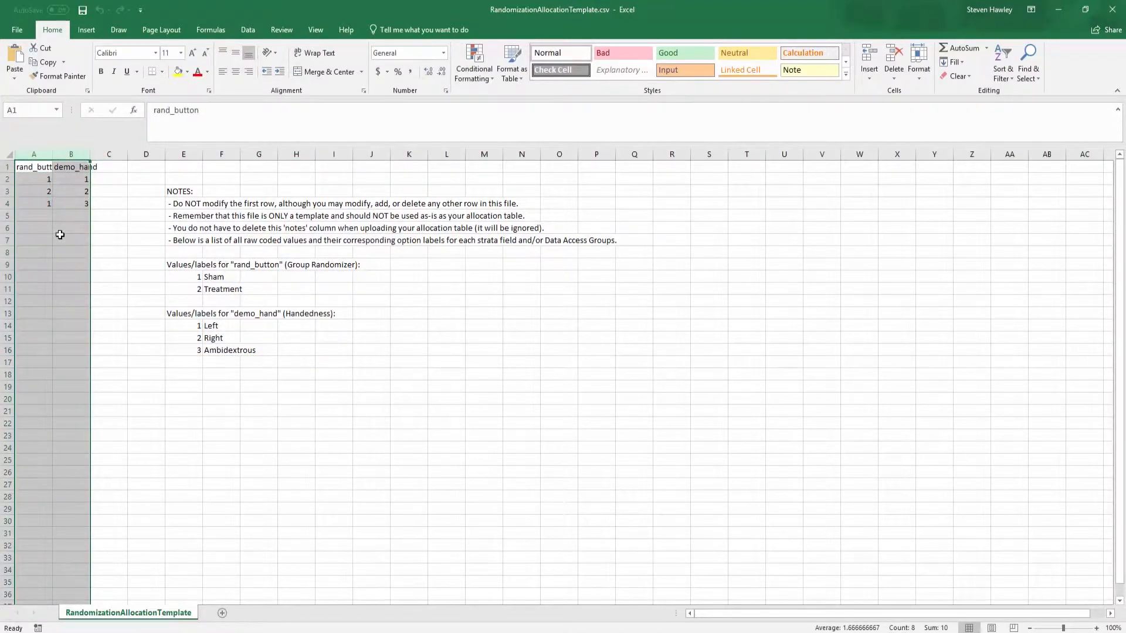
Step through the example rand_button and demo_hand values in the second template
click(70, 154)
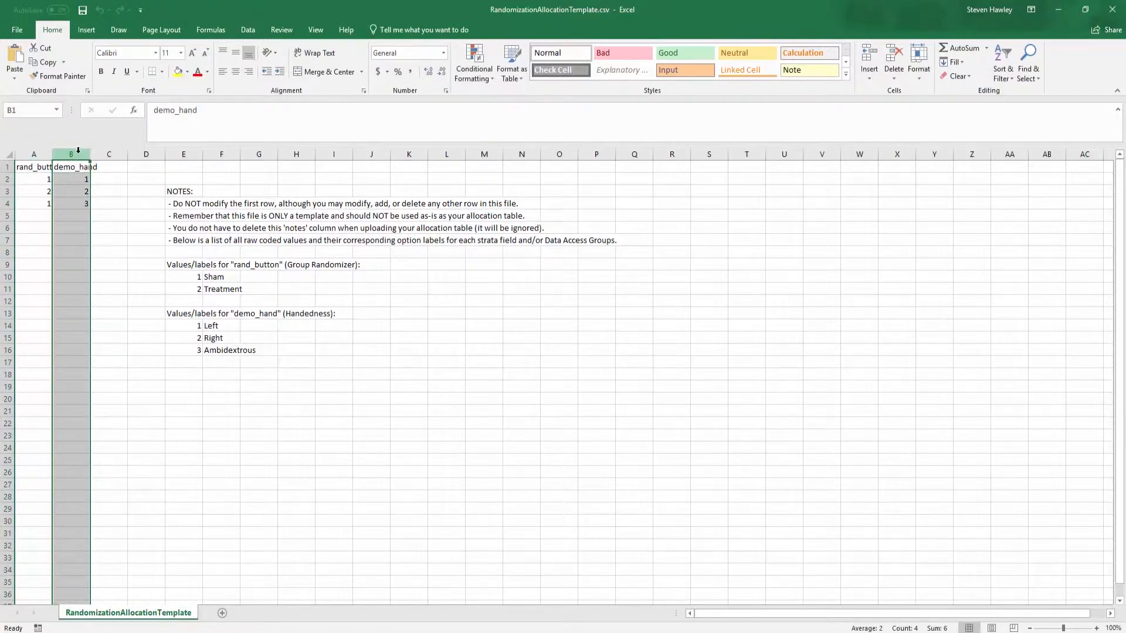
click(109, 153)
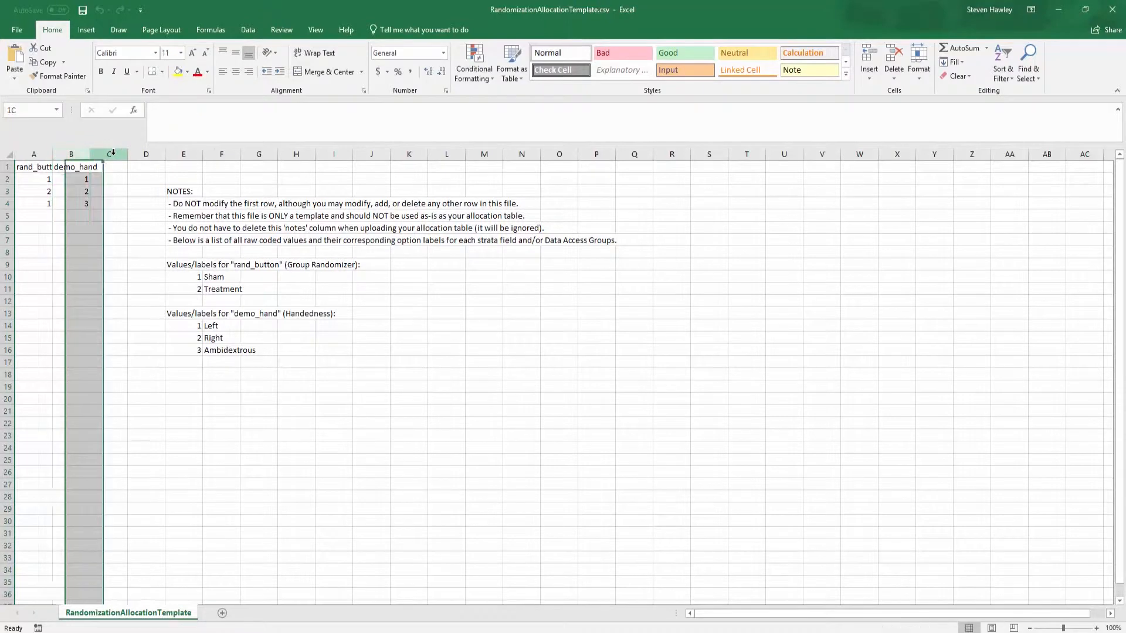
click(71, 203)
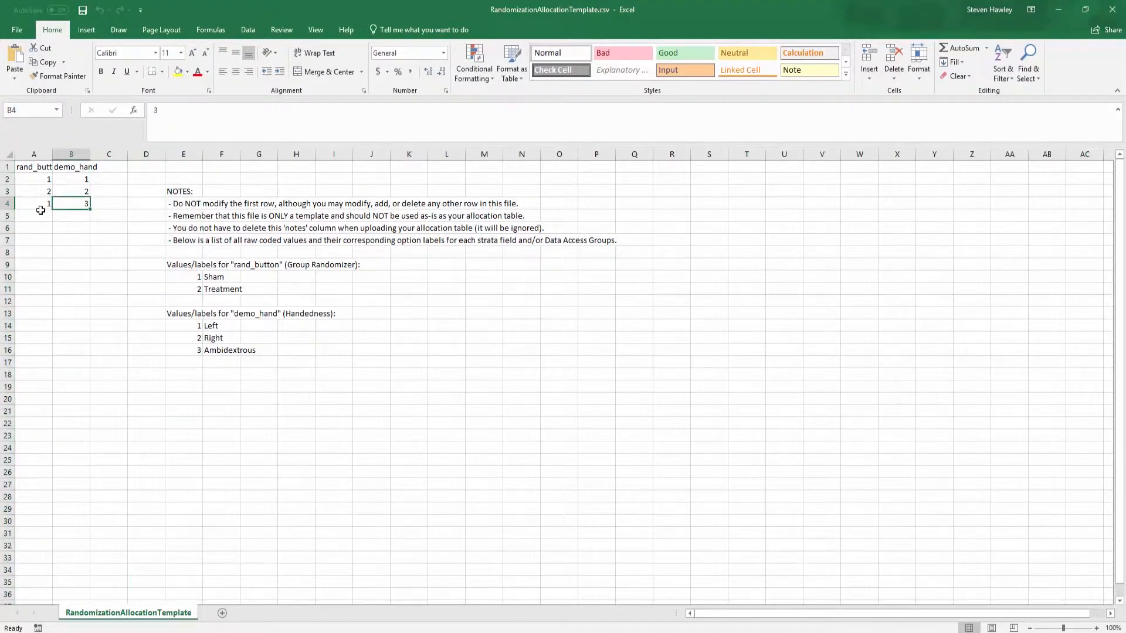
click(34, 191)
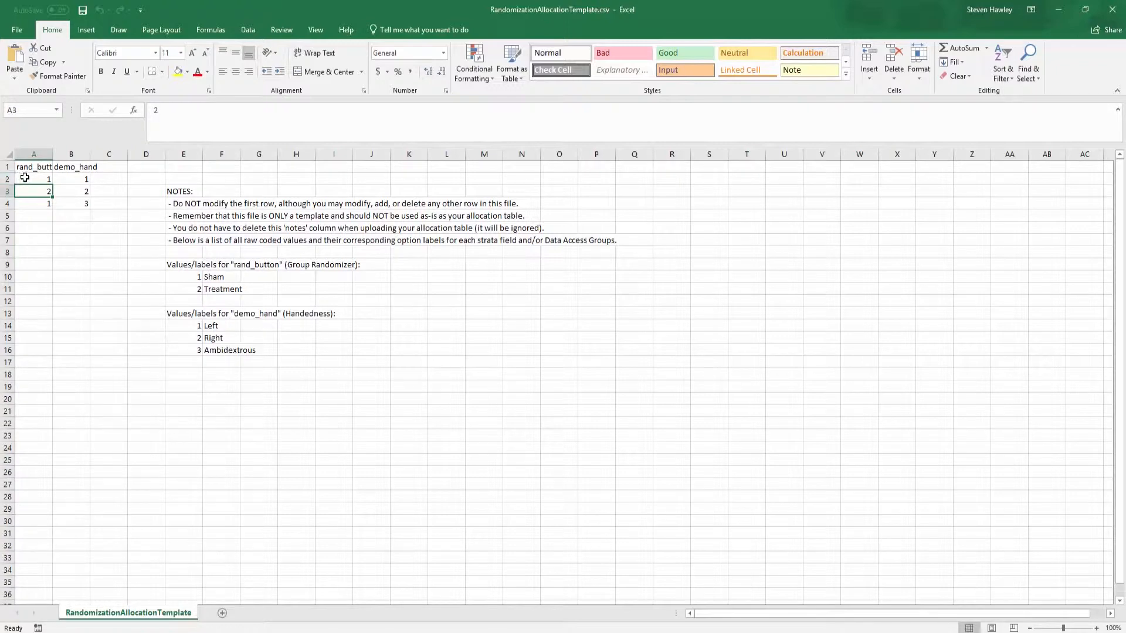
click(34, 191)
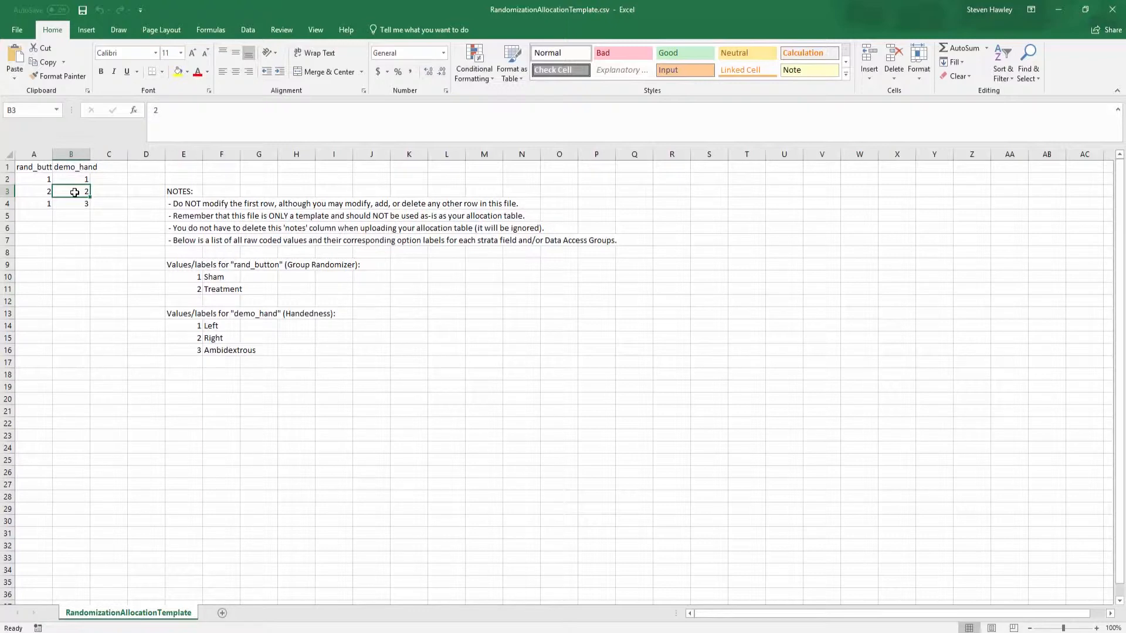
click(34, 191)
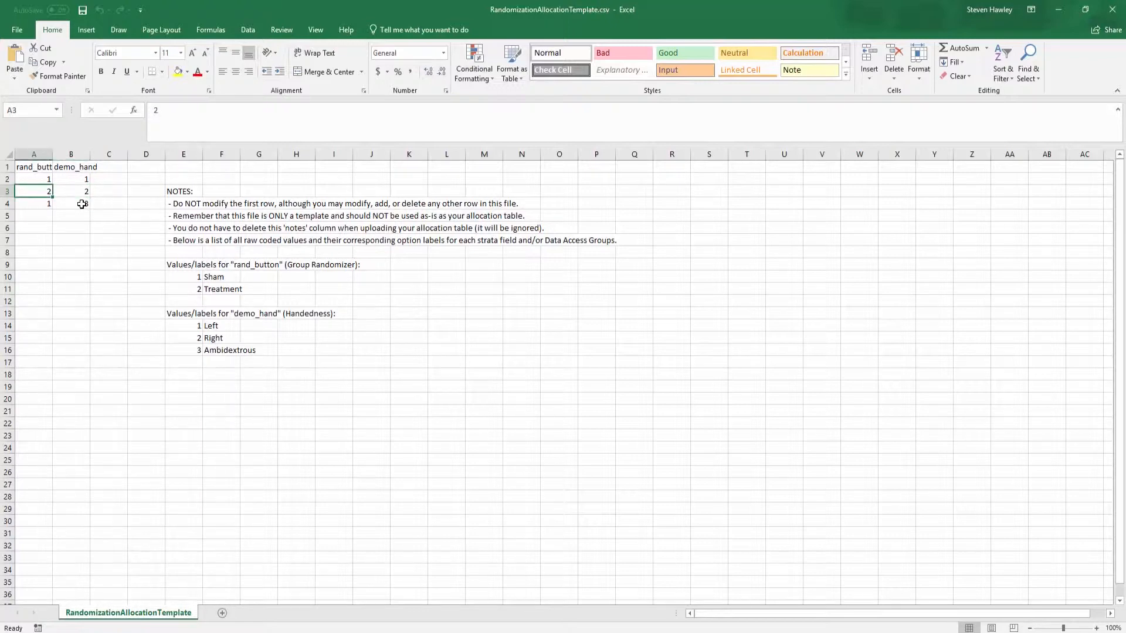
click(70, 202)
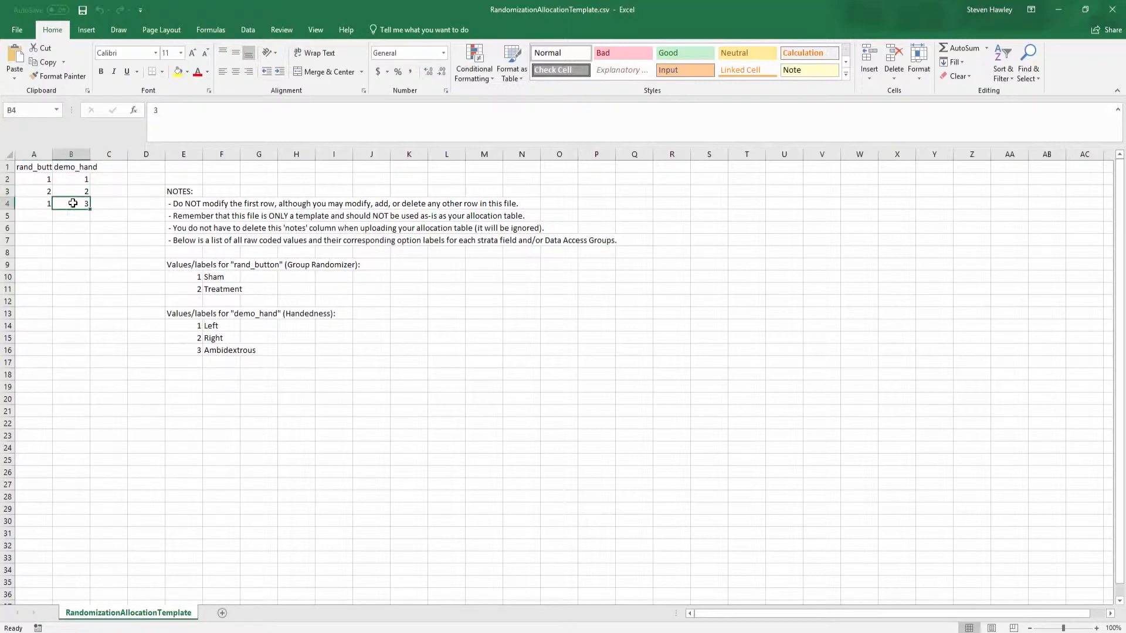
click(34, 203)
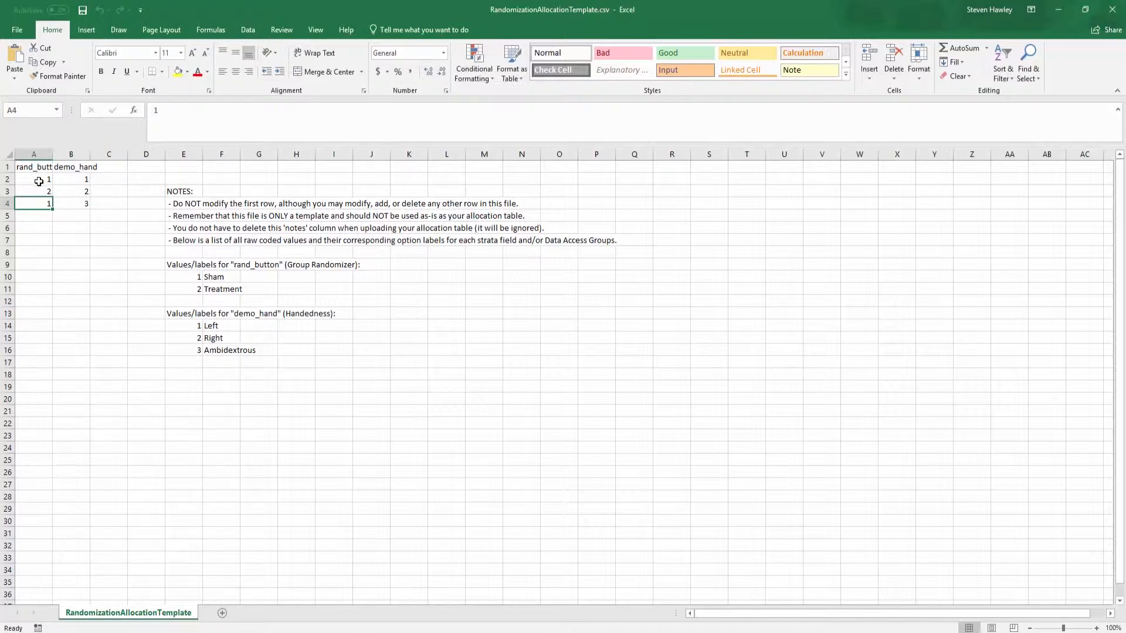
Select the six example allocation rows A2:B7
drag(34, 178, 70, 203)
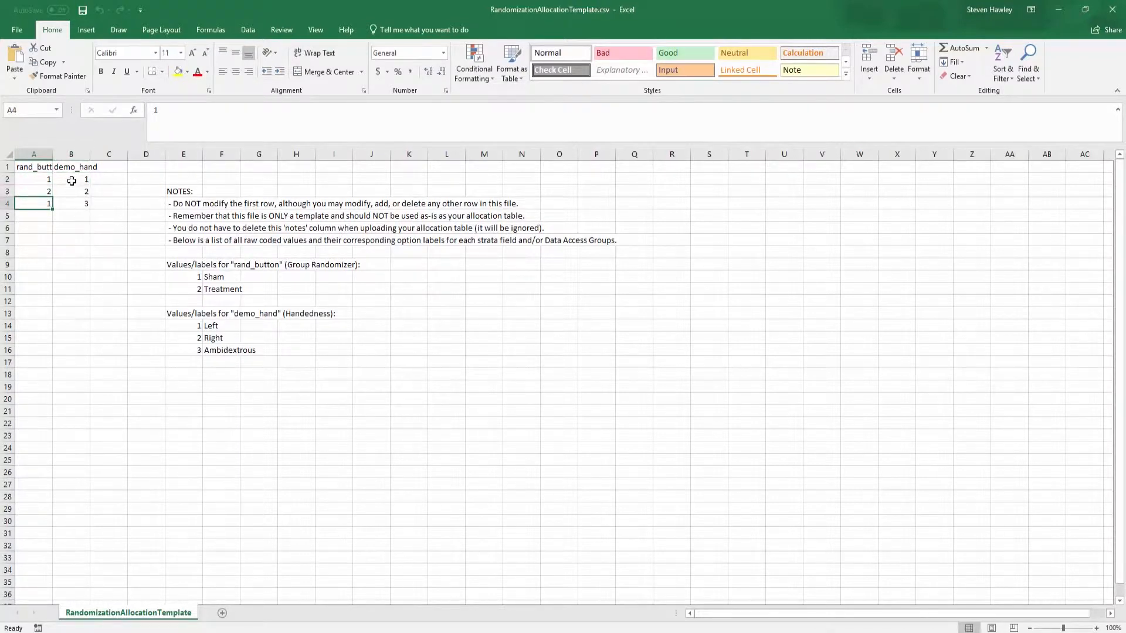
click(72, 203)
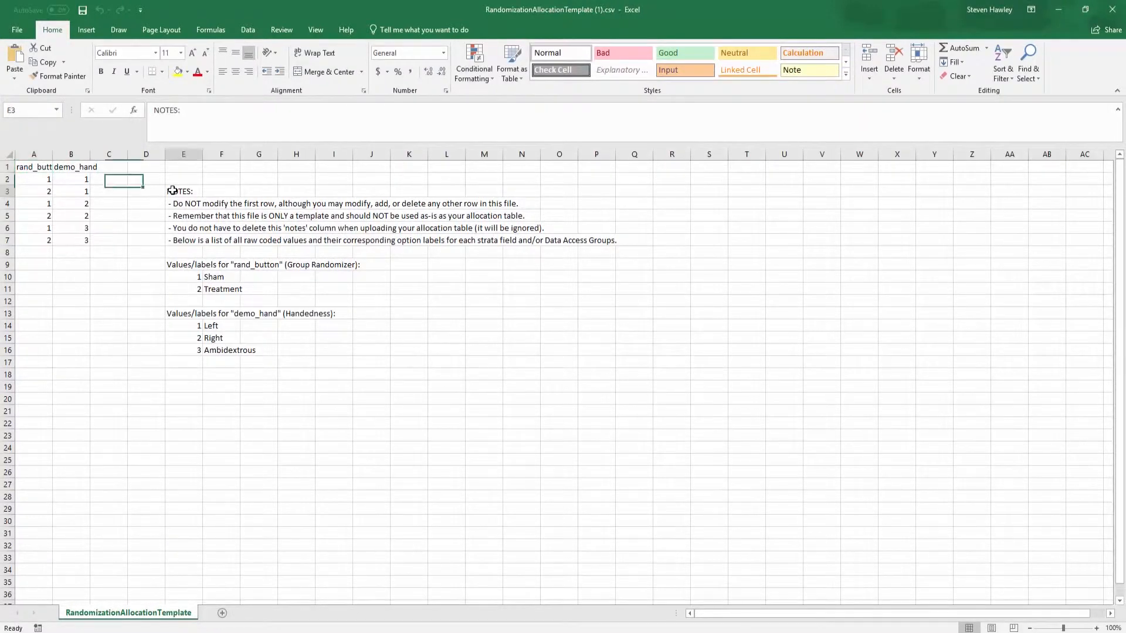
click(108, 312)
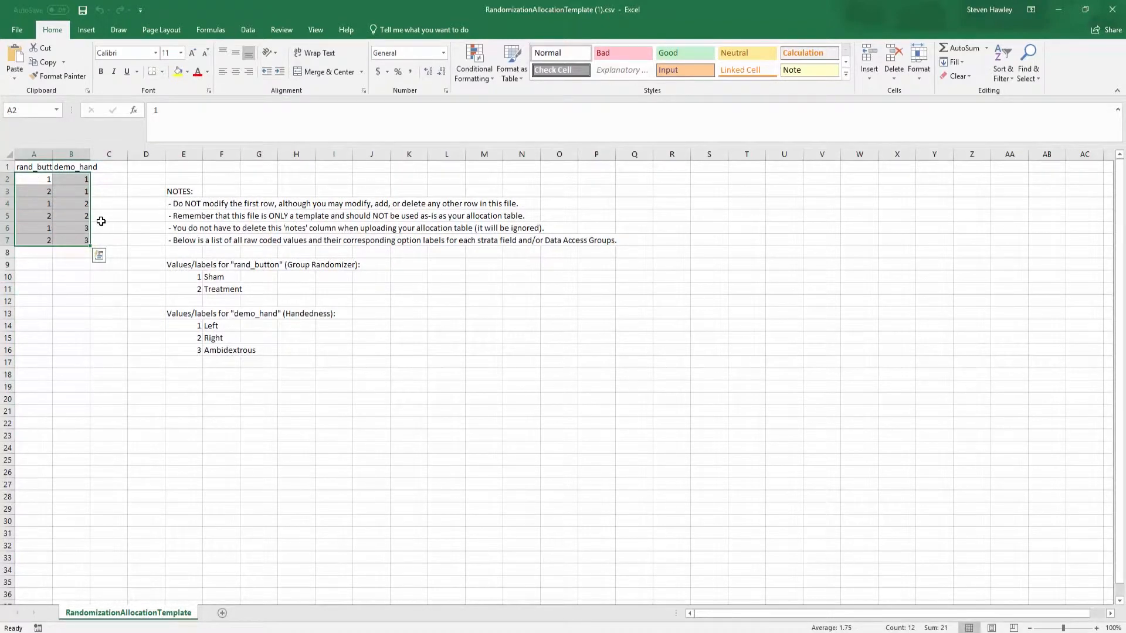
click(70, 178)
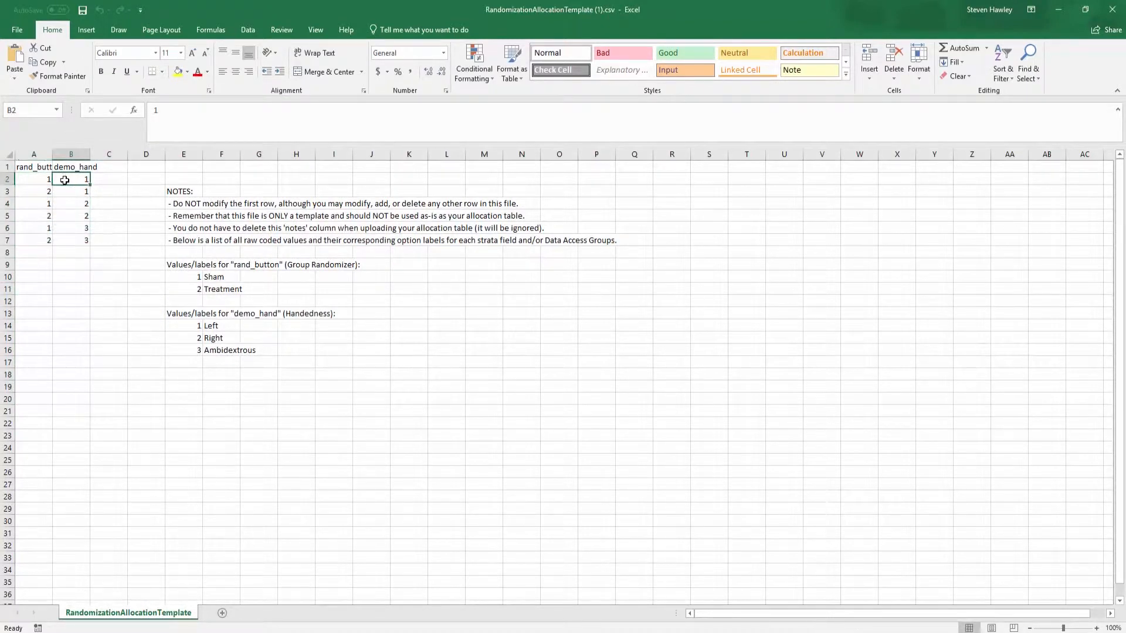
click(34, 191)
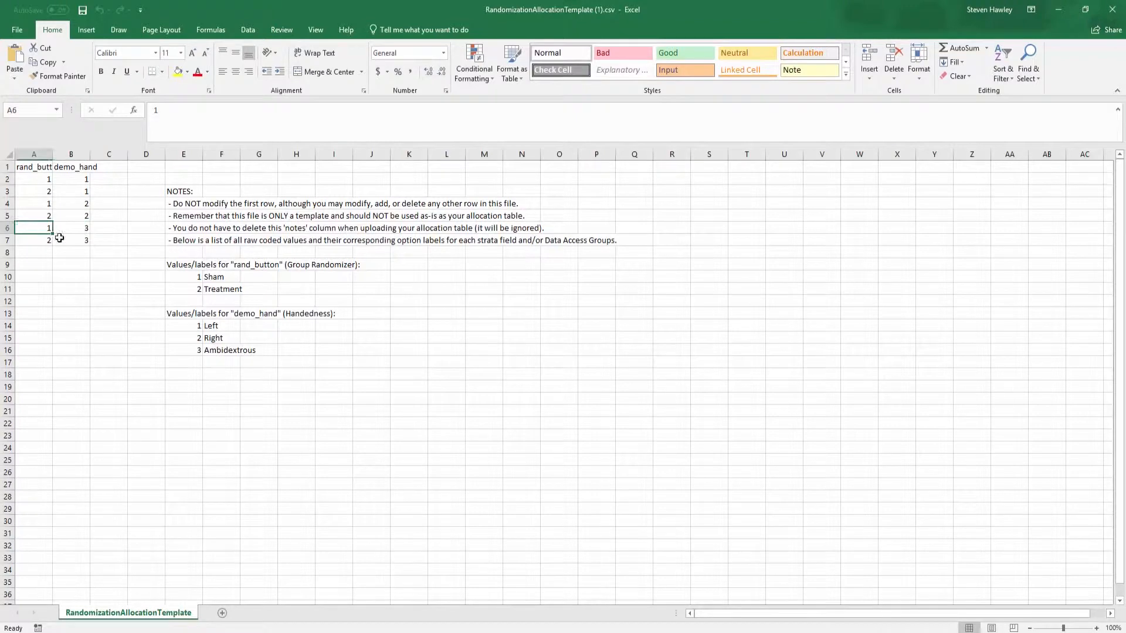
click(108, 288)
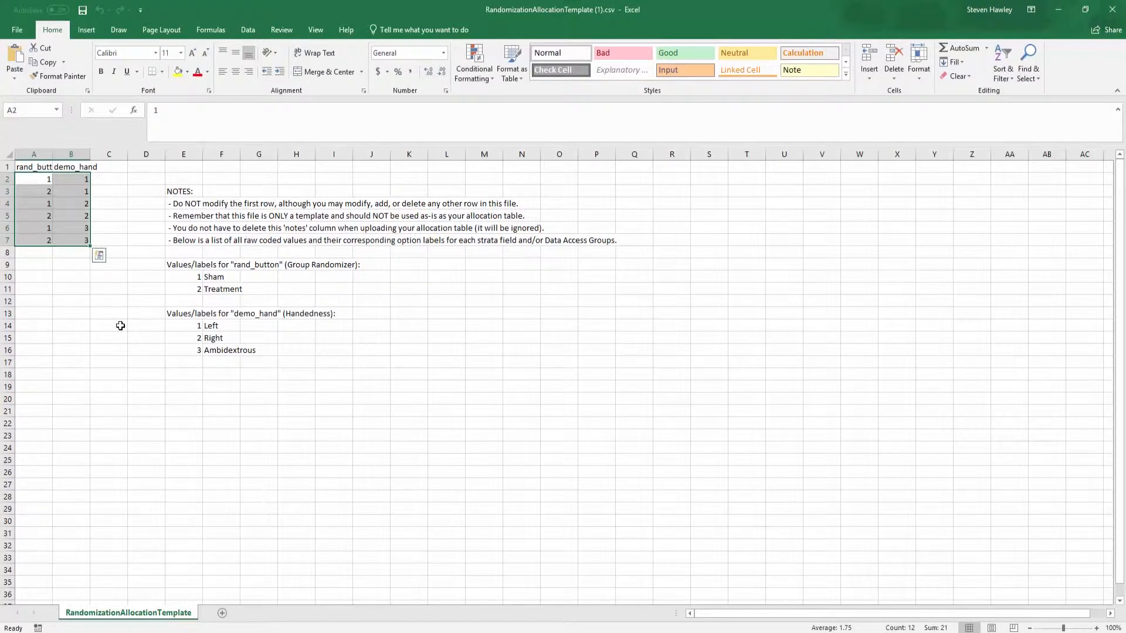
mouse_move(151, 338)
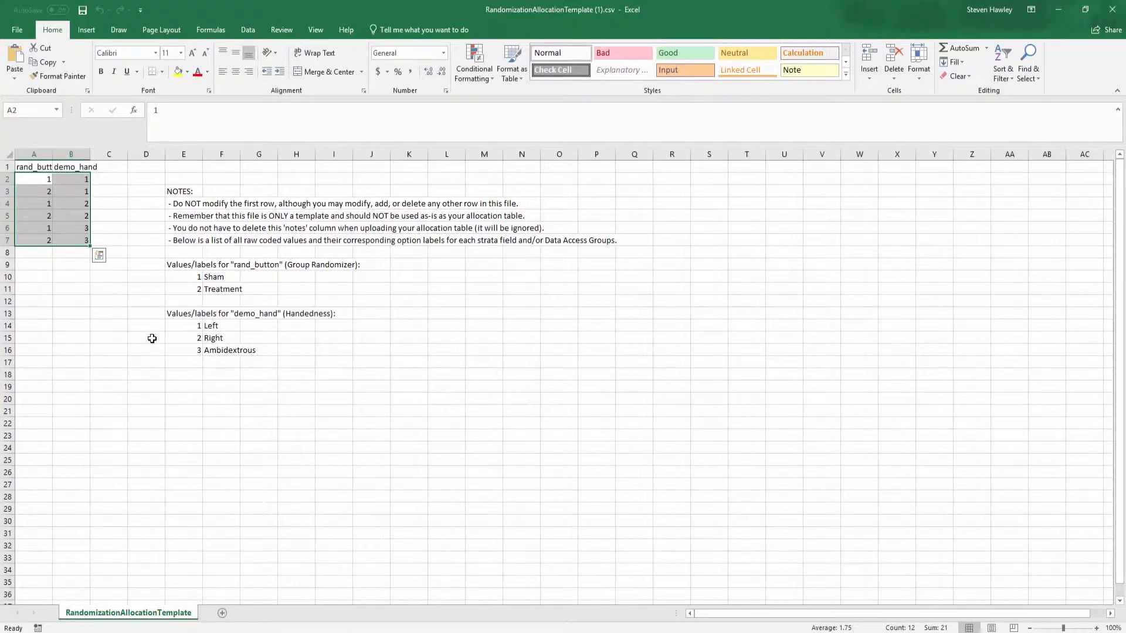
mouse_move(139, 321)
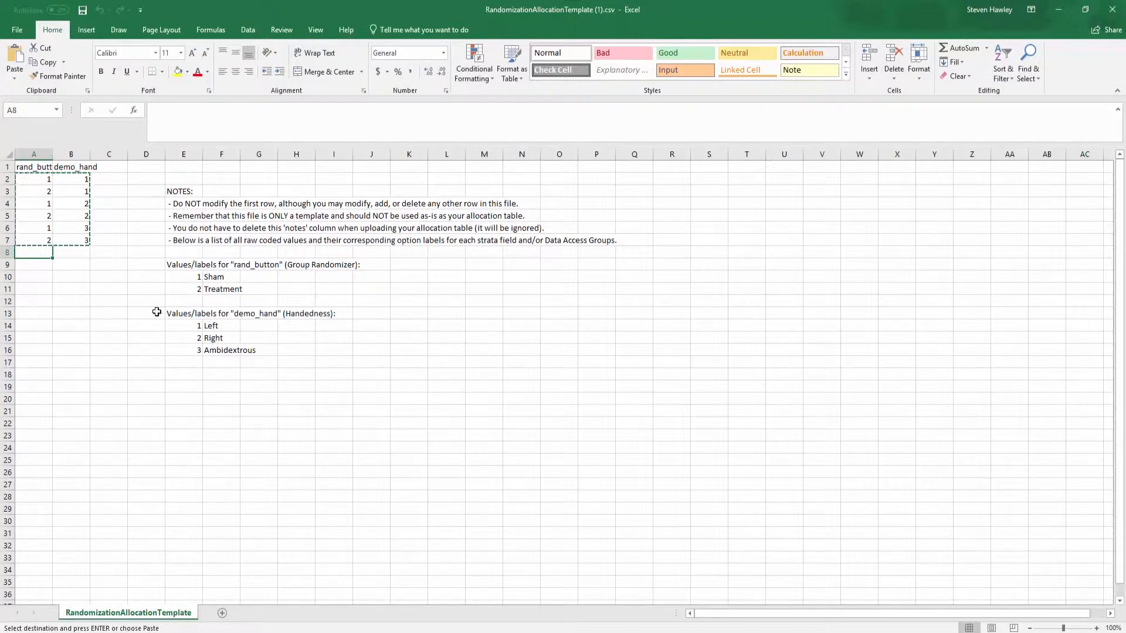
mouse_move(208, 338)
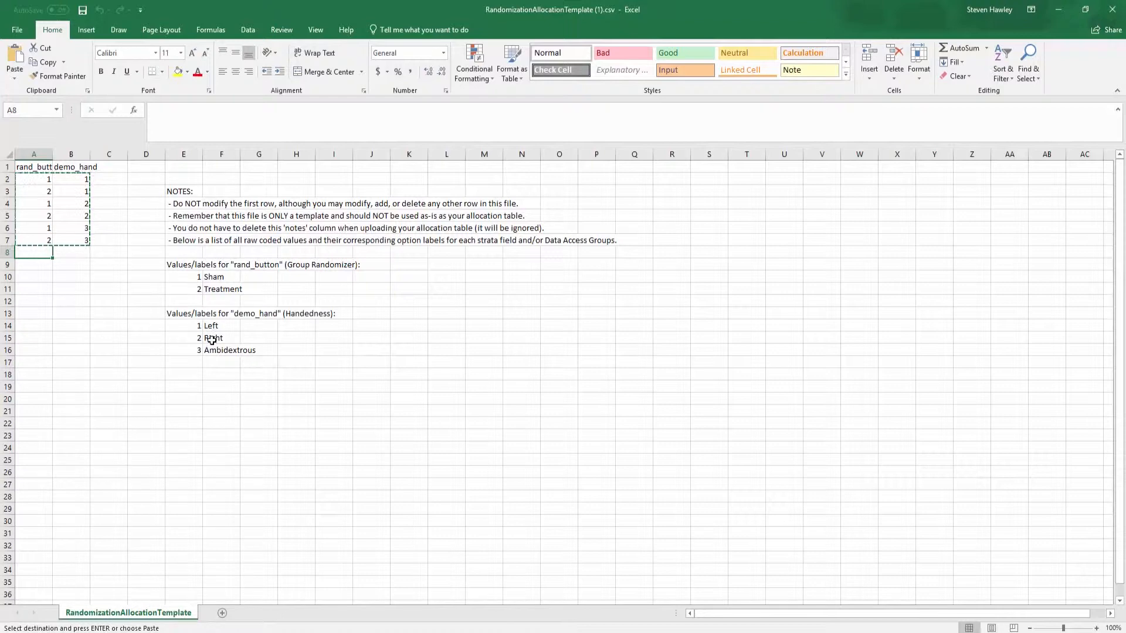
mouse_move(241, 284)
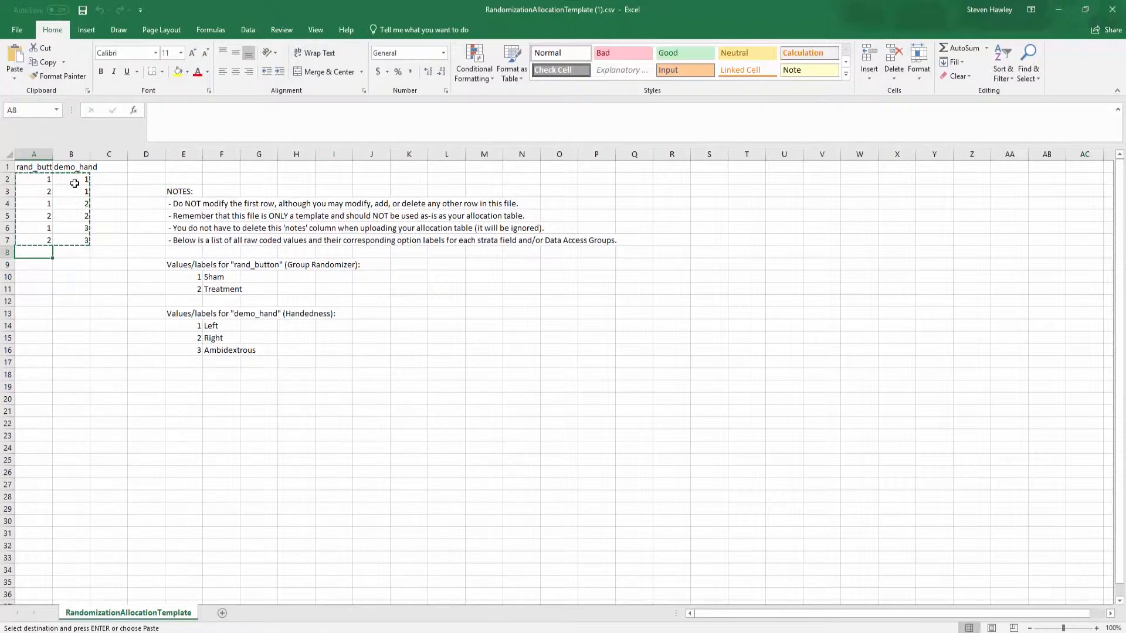
Paste the six allocation rows repeatedly down to row 37 for 36 entries, checking row 3's values
key(ctrl+v)
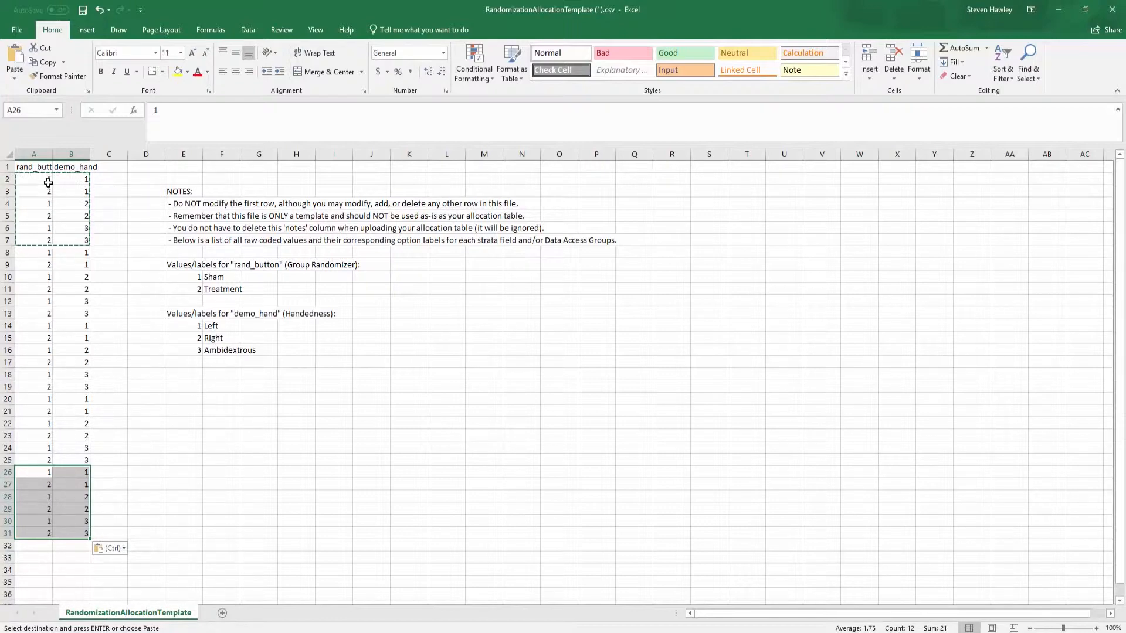
mouse_move(63, 575)
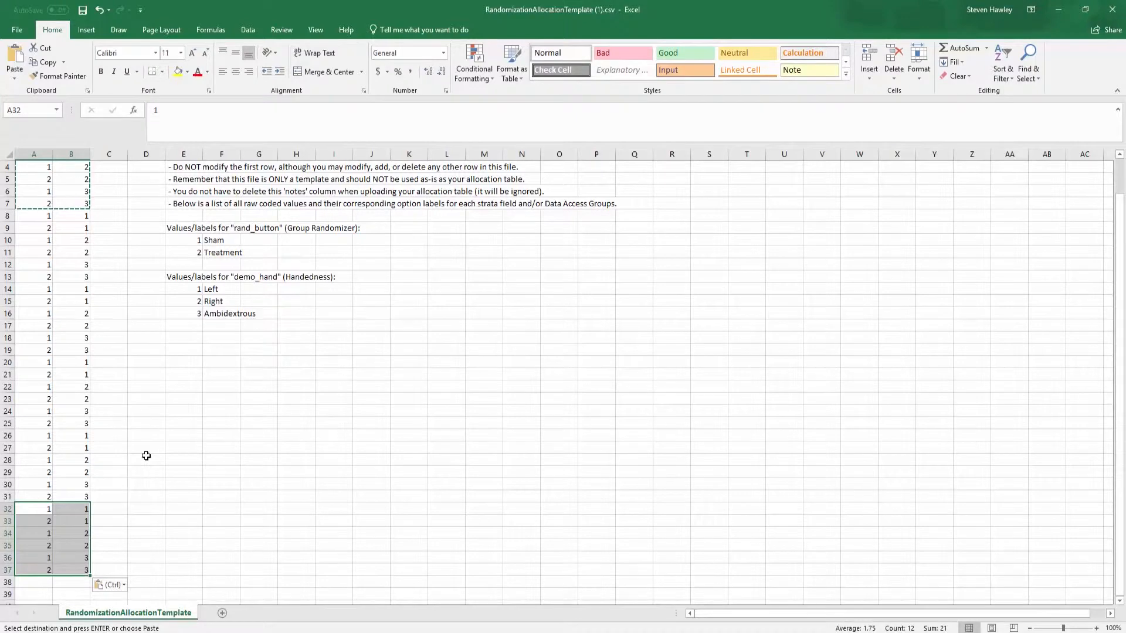
scroll(down, 3)
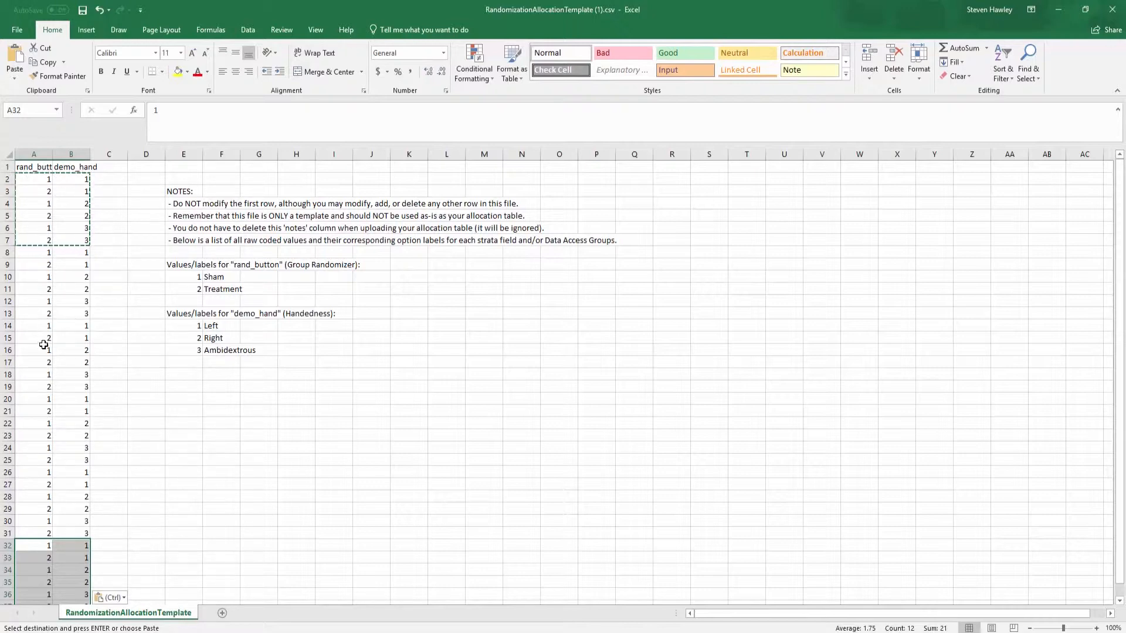
mouse_move(77, 184)
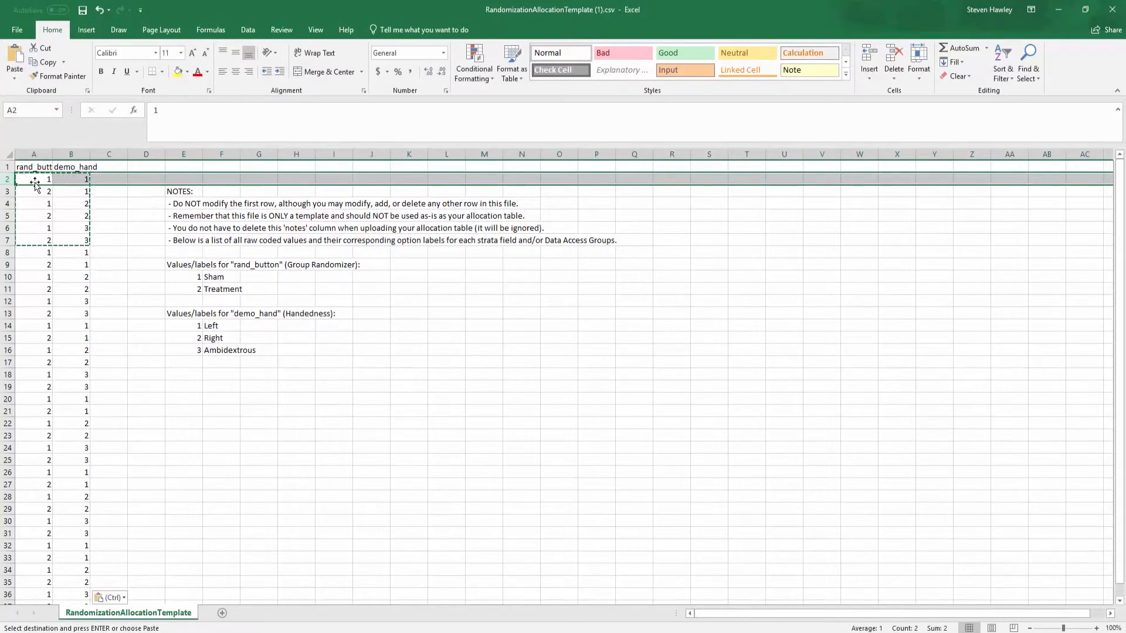
click(70, 178)
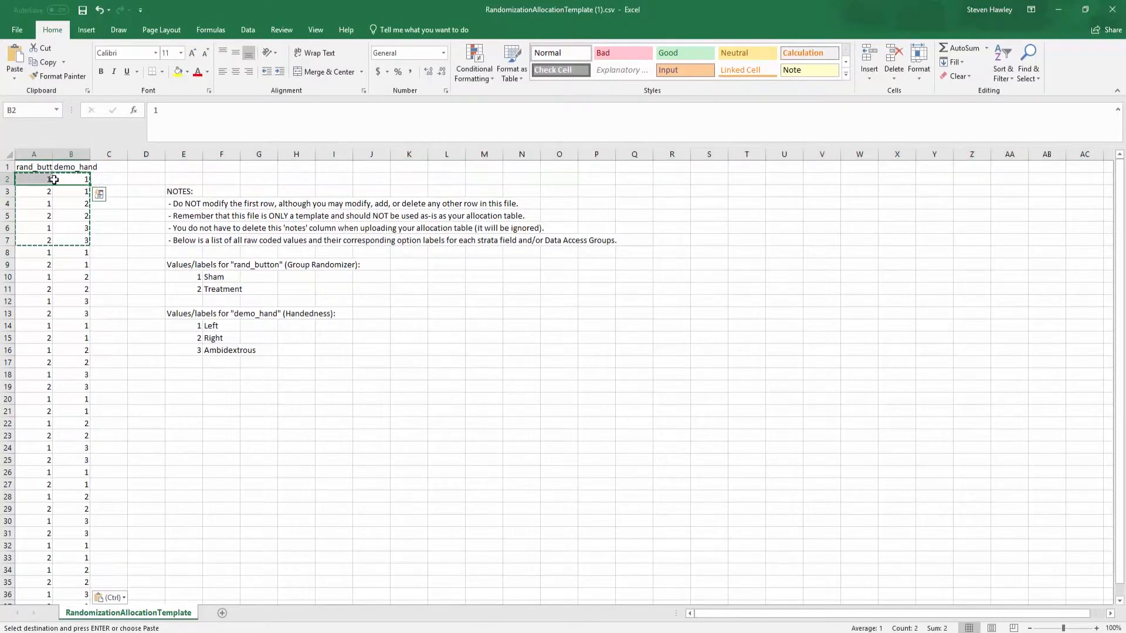
scroll(down, 3)
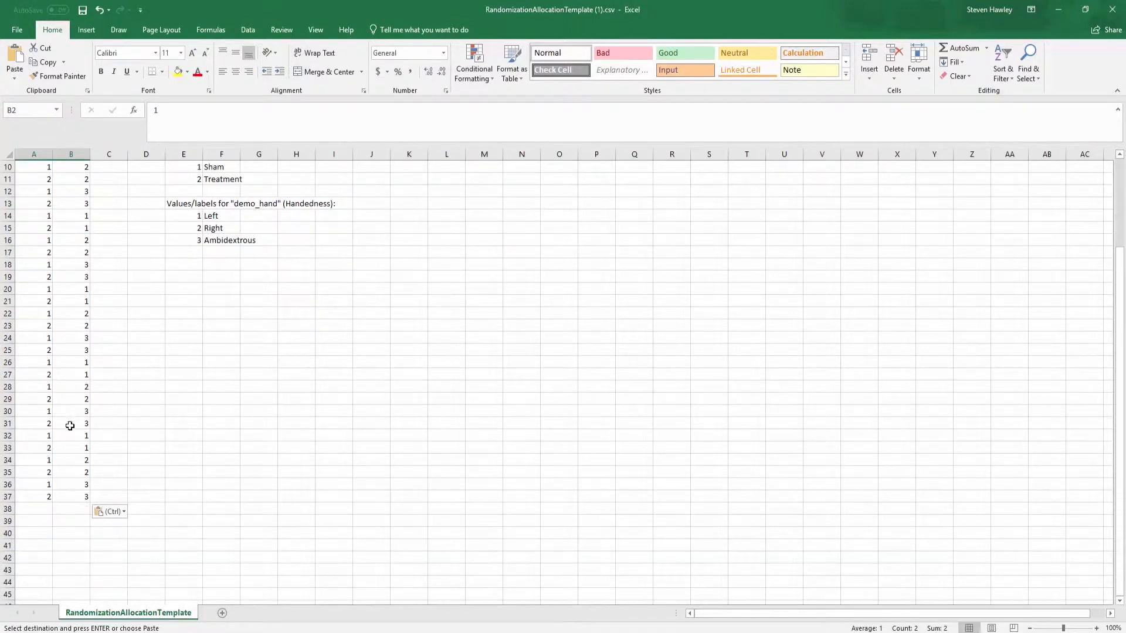
mouse_move(60, 481)
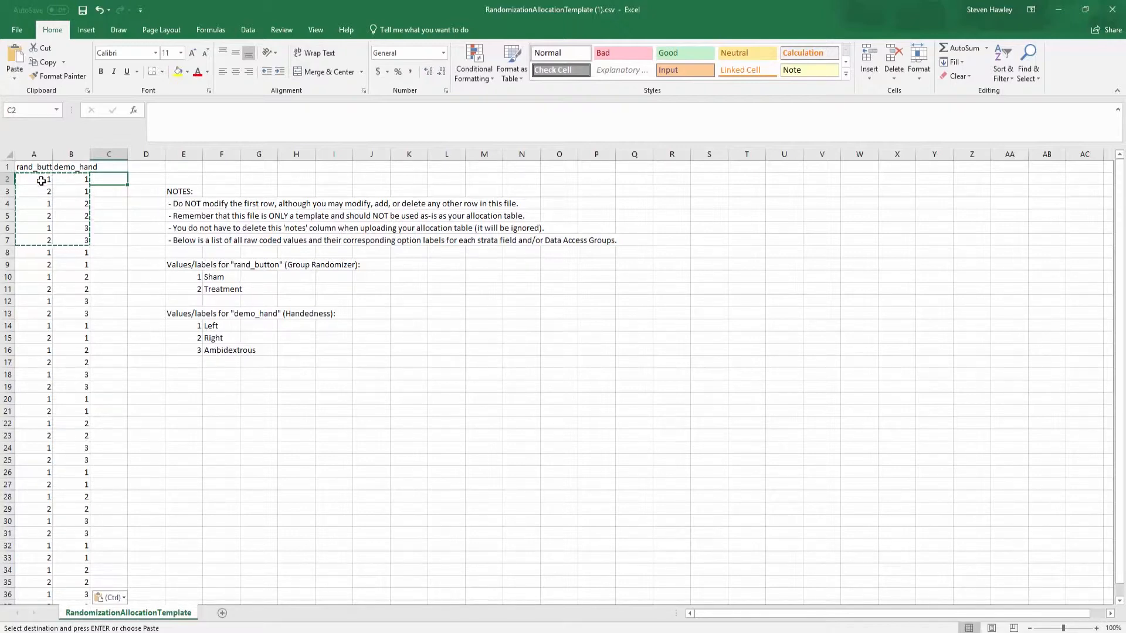
click(70, 191)
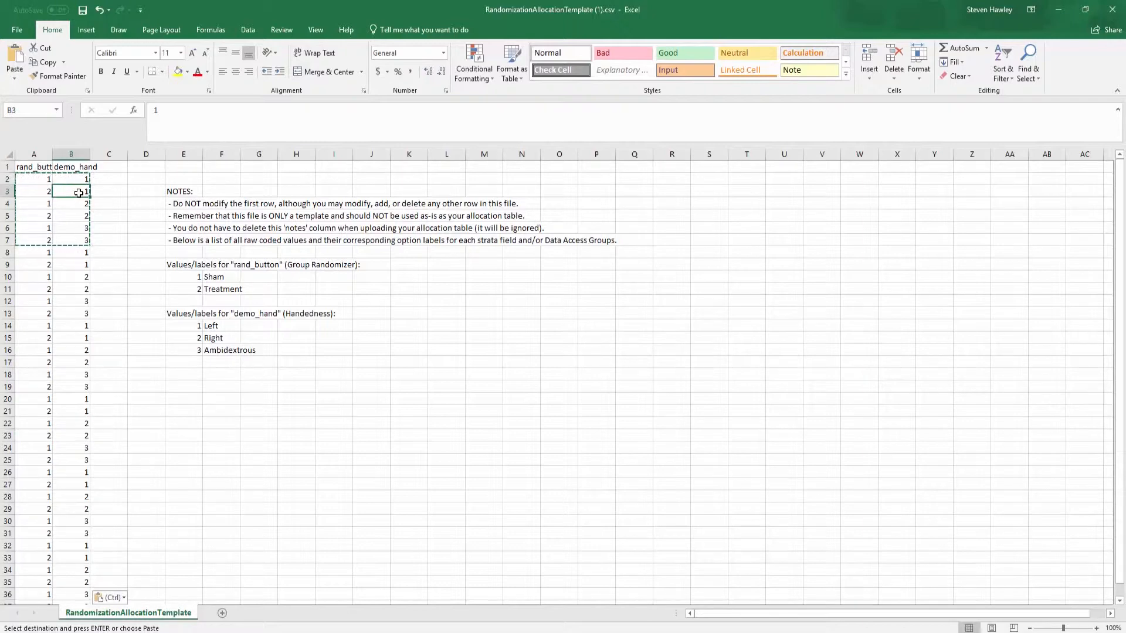
click(34, 191)
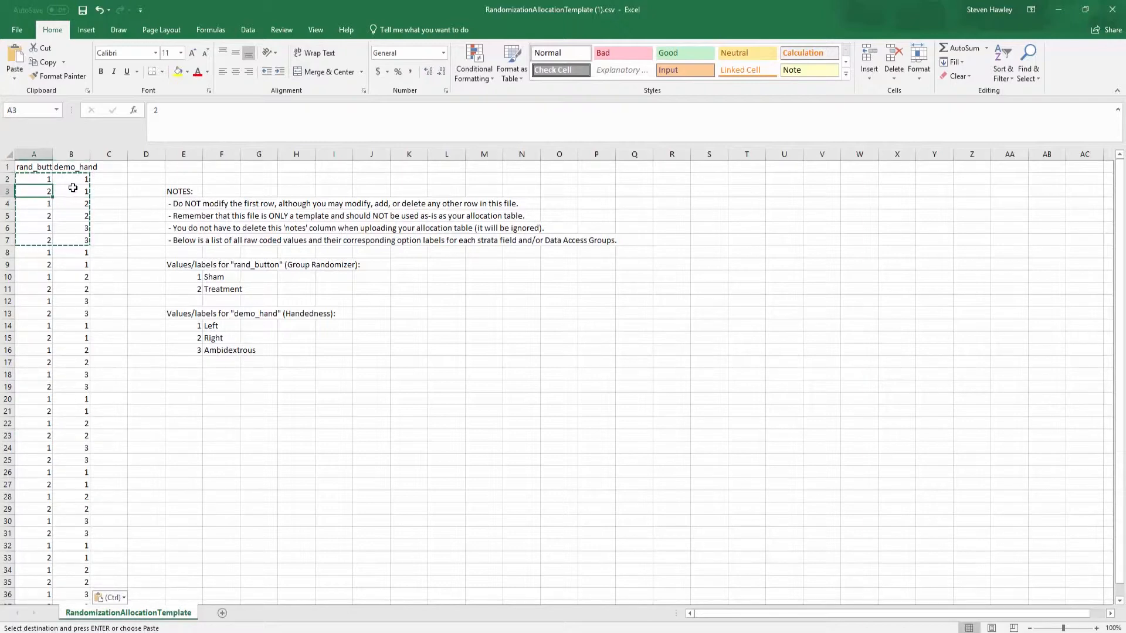
mouse_move(58, 402)
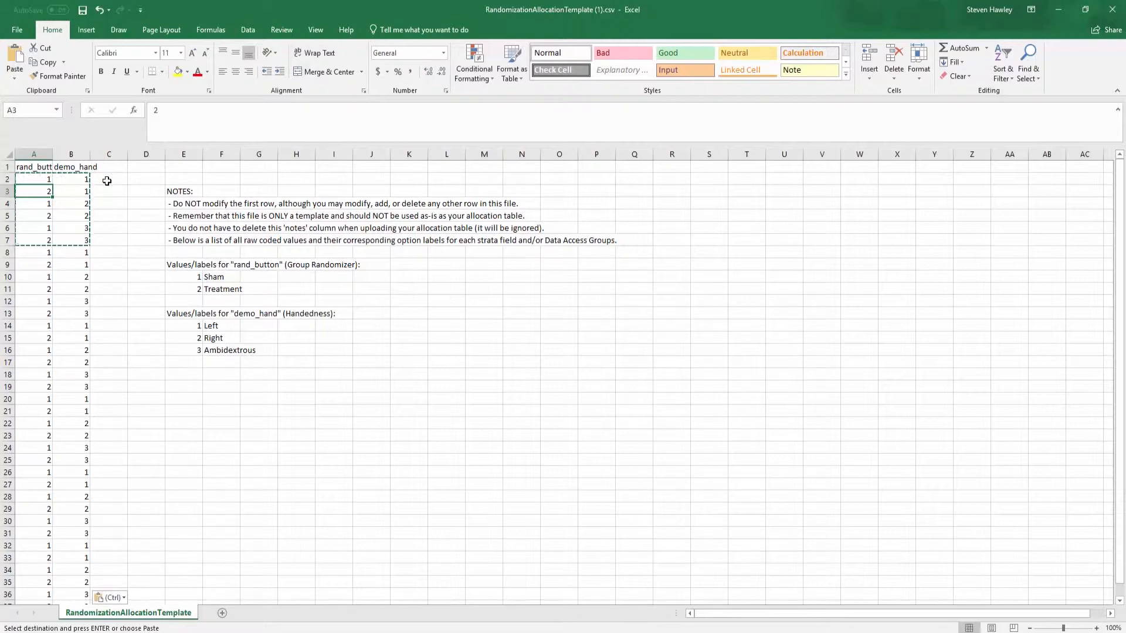
Add a =RAND() helper formula beside the first of the 36 allocation rows
click(108, 179)
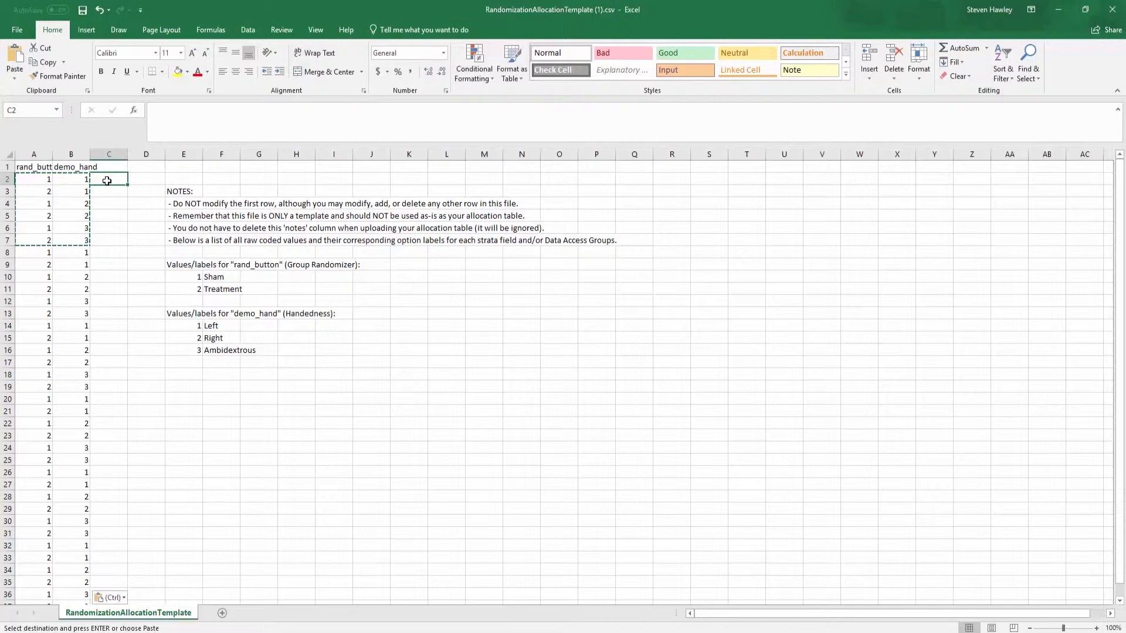
text(=r)
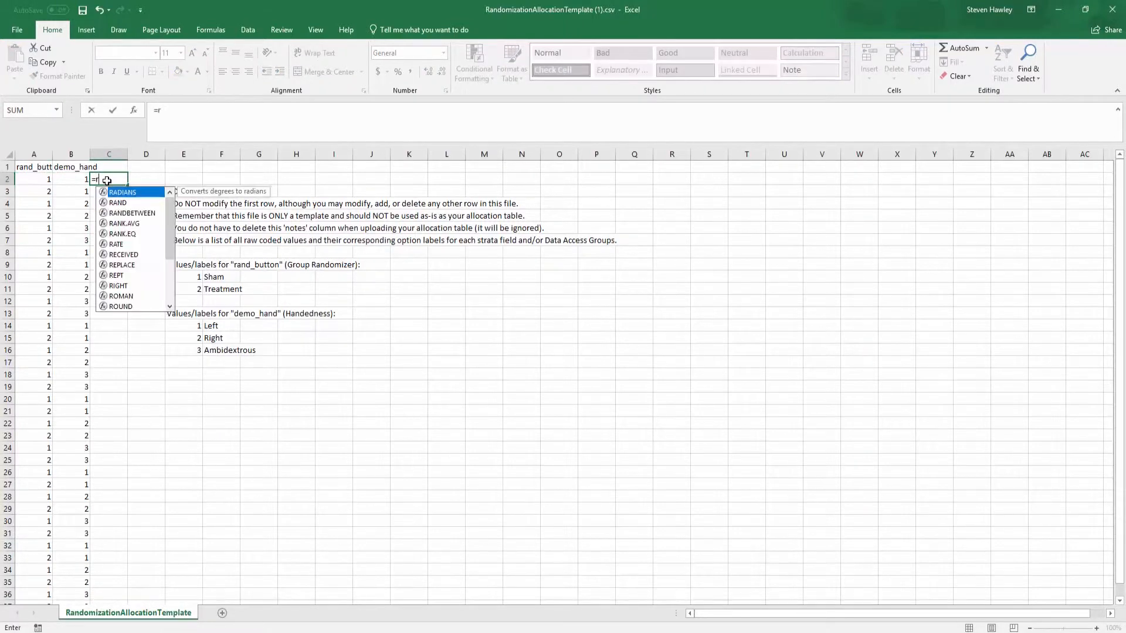
text(and)
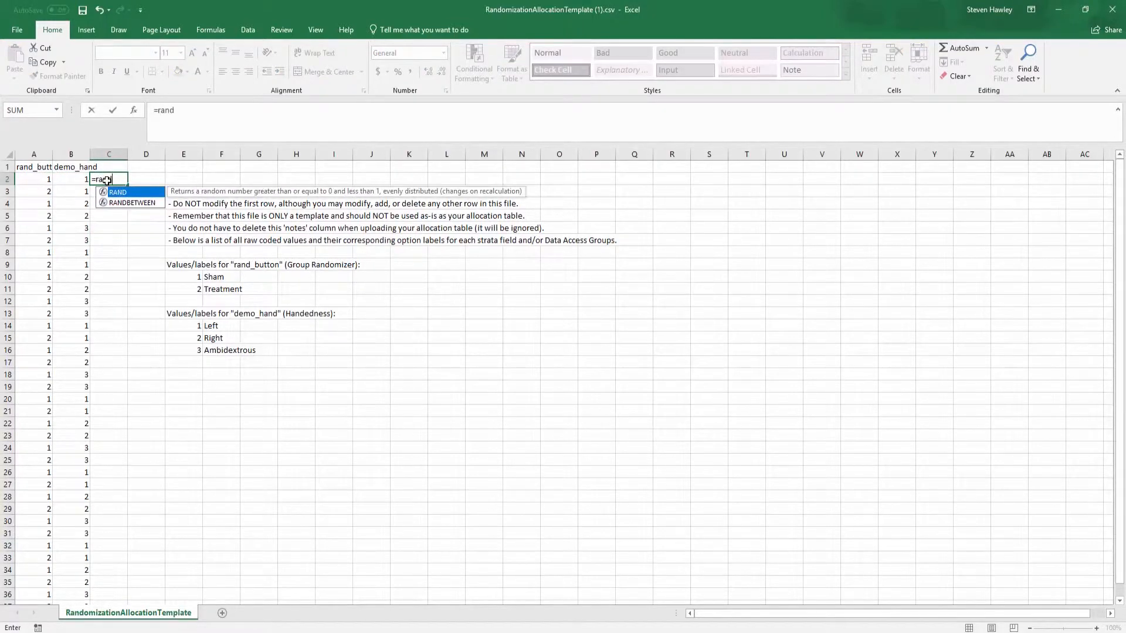
key(enter)
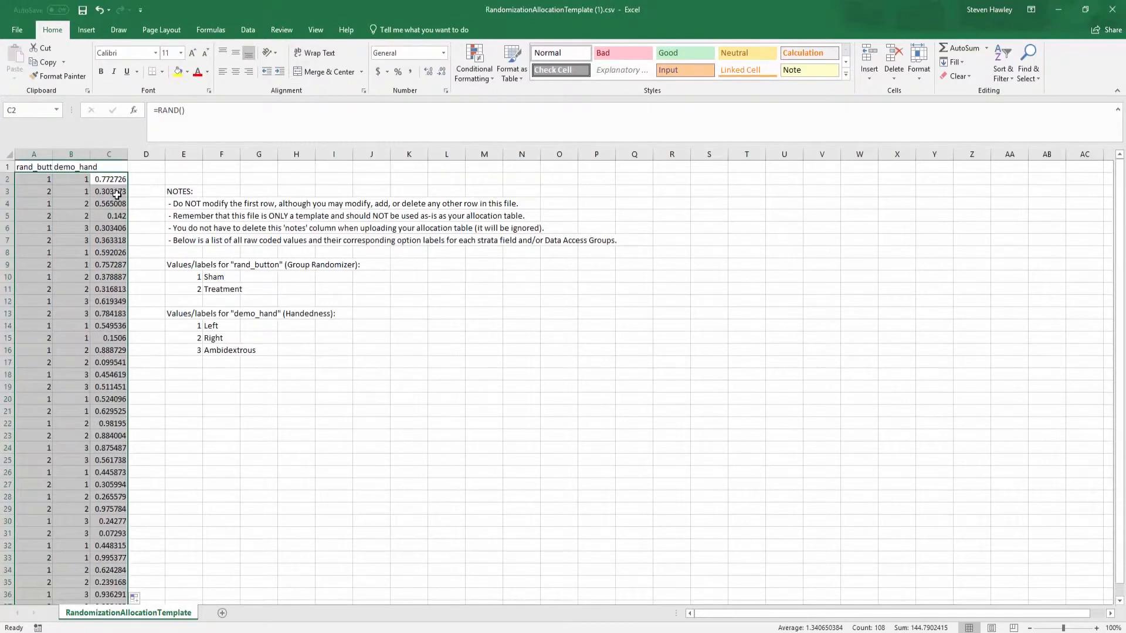
Sort the allocation rows by the random numbers several times to shuffle their order
click(247, 29)
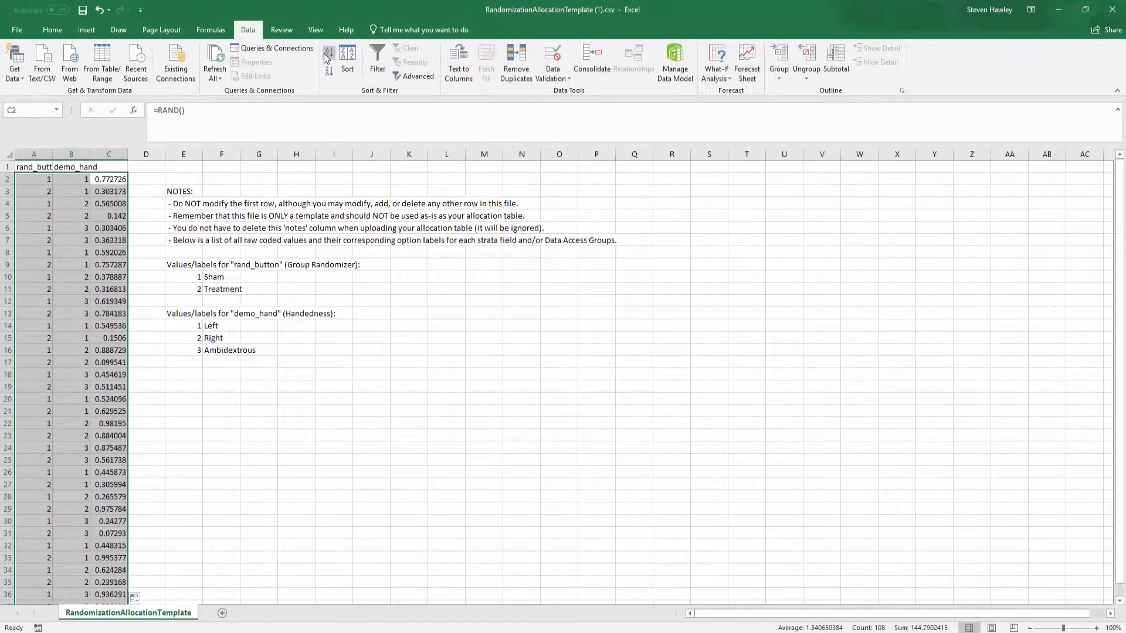
click(329, 51)
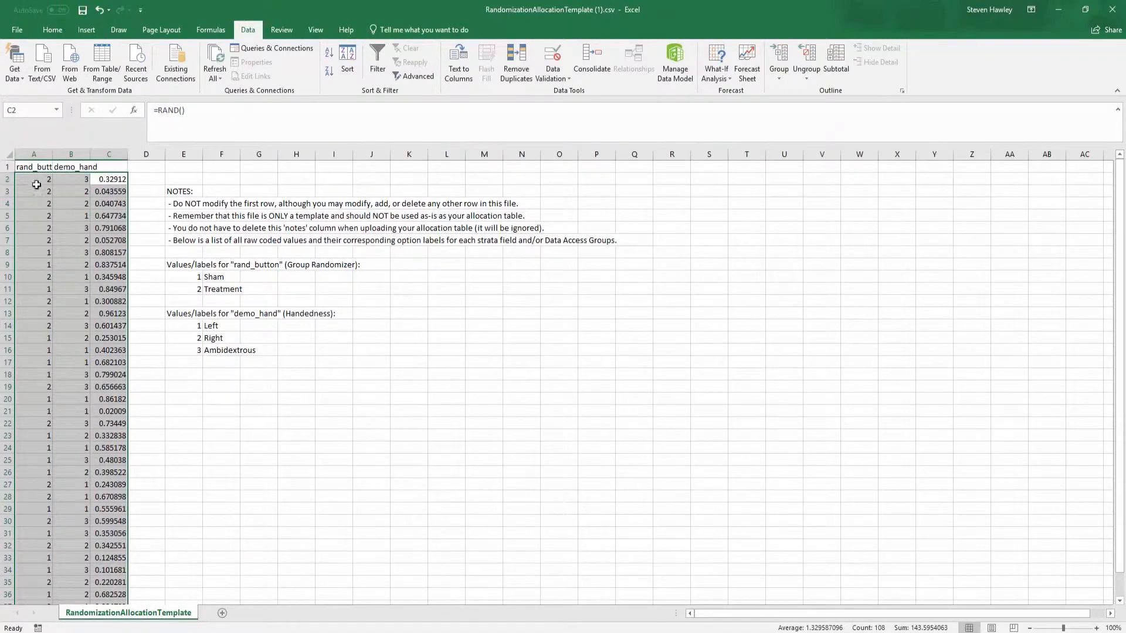
click(328, 53)
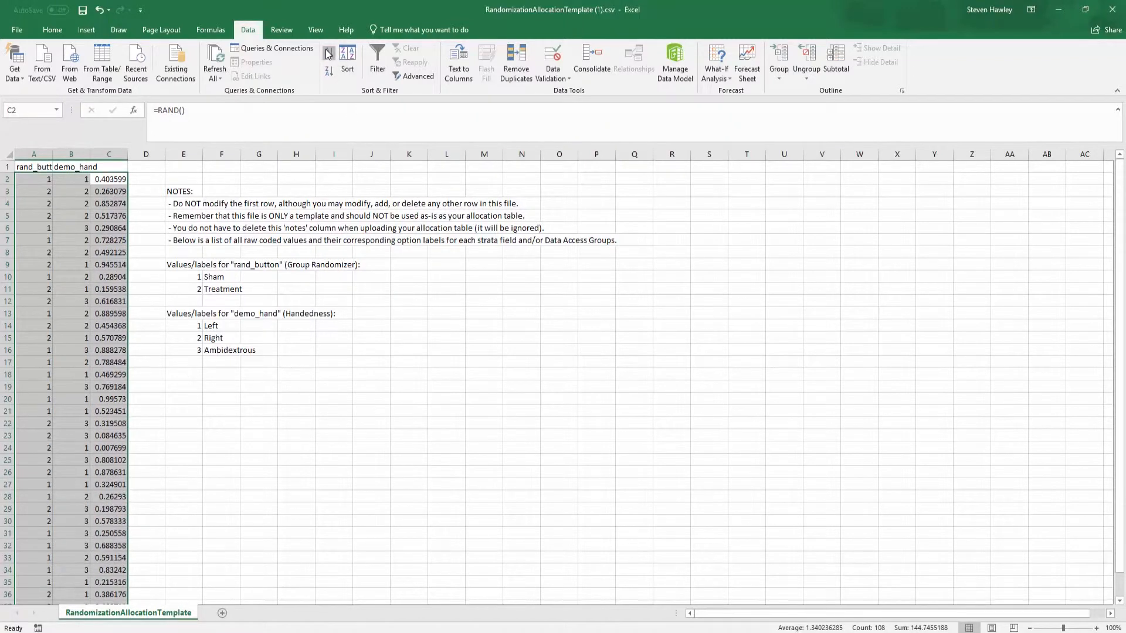
click(347, 55)
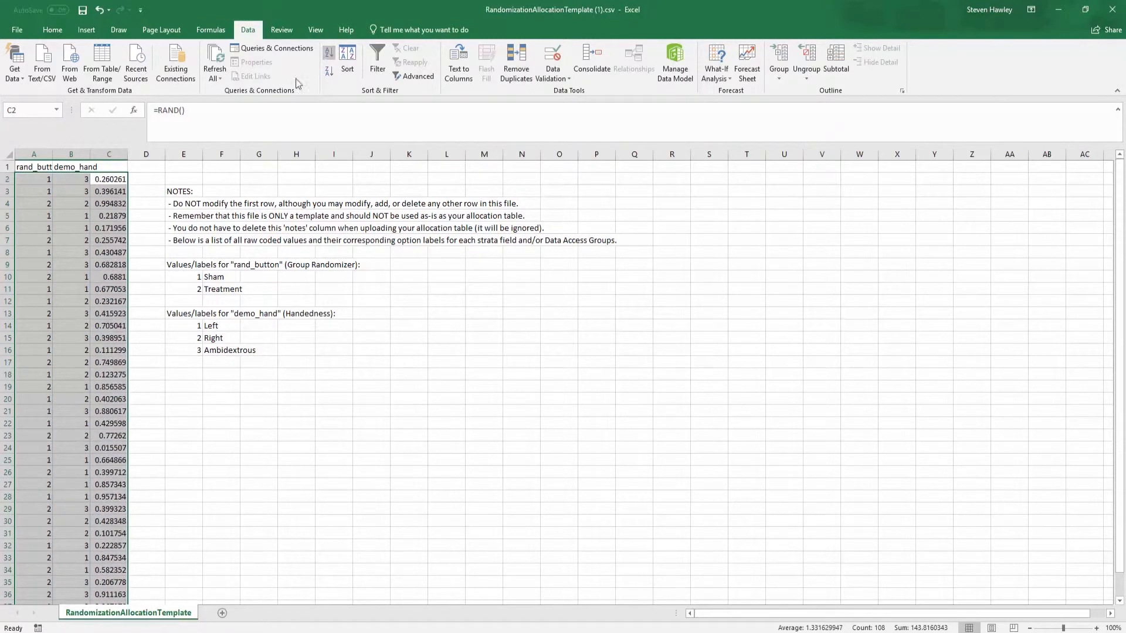
click(71, 252)
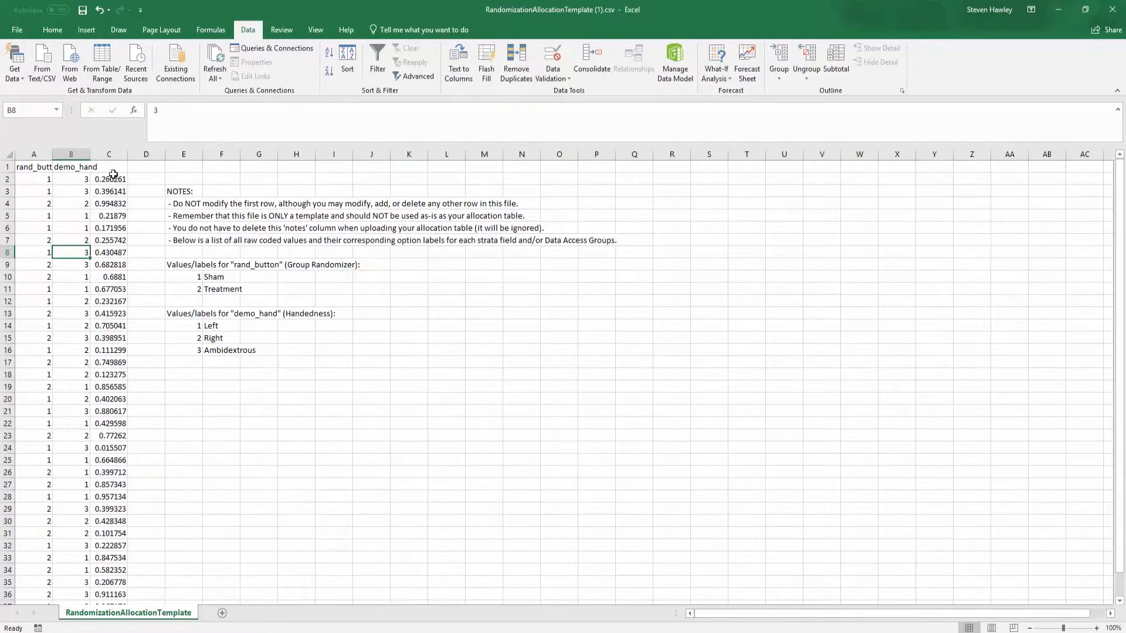
Remove the random-number column and check the shuffled demo_hand and rand_button values
click(108, 155)
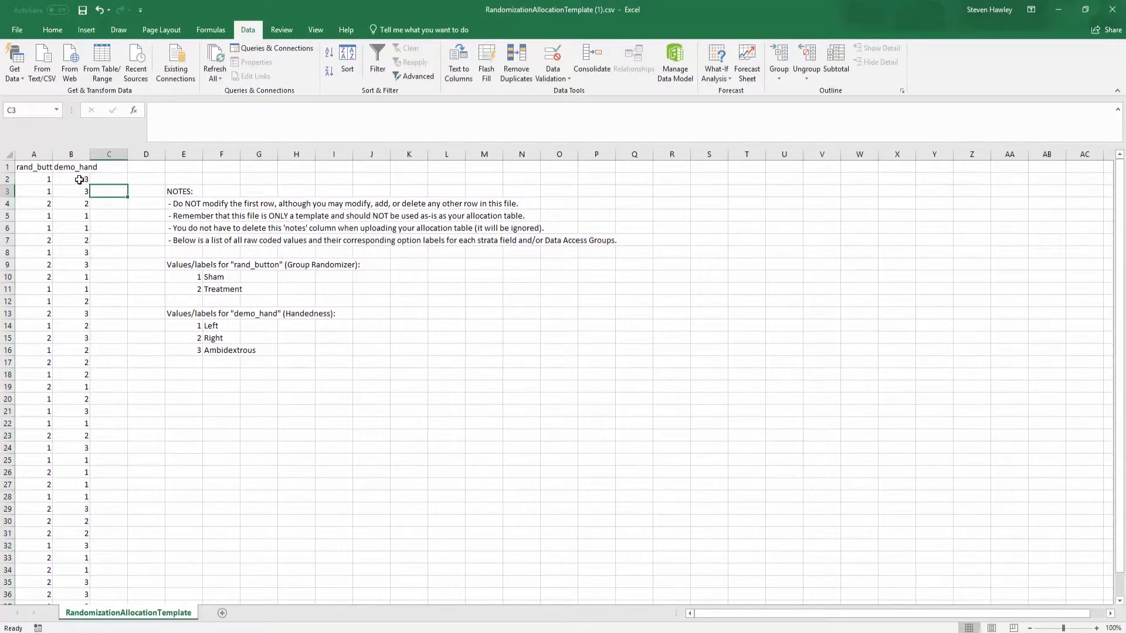
click(70, 179)
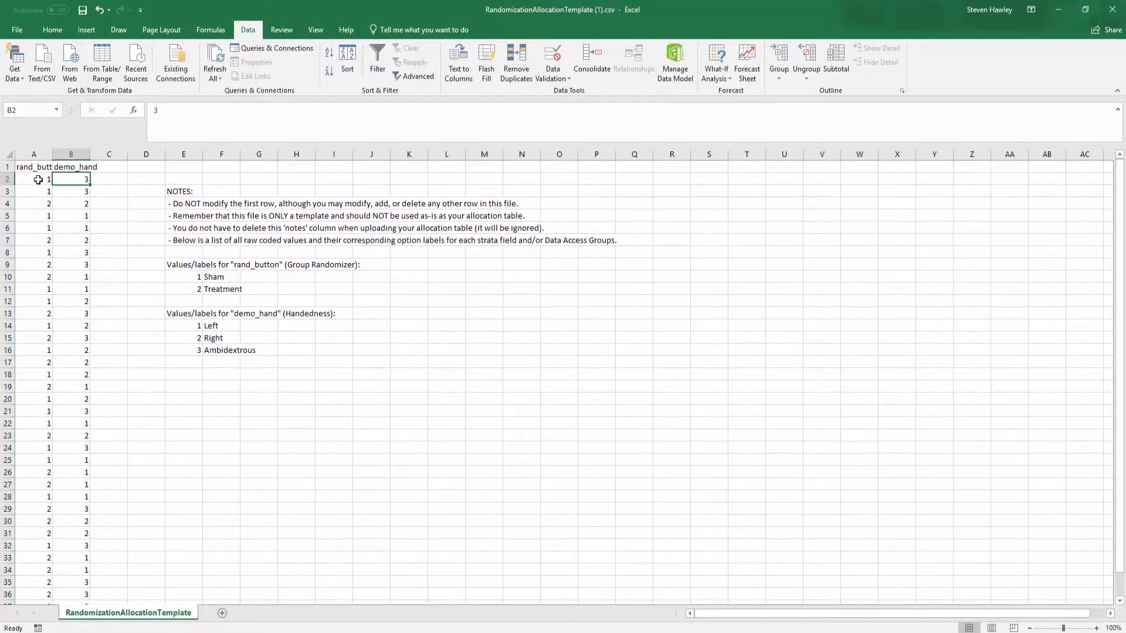
click(34, 178)
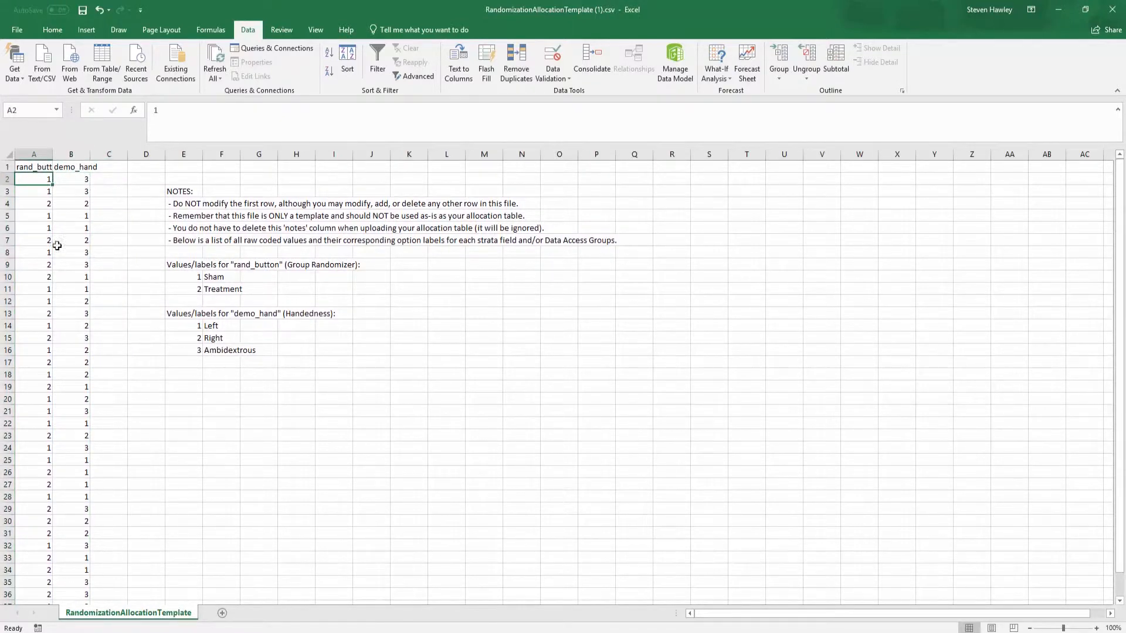
click(70, 191)
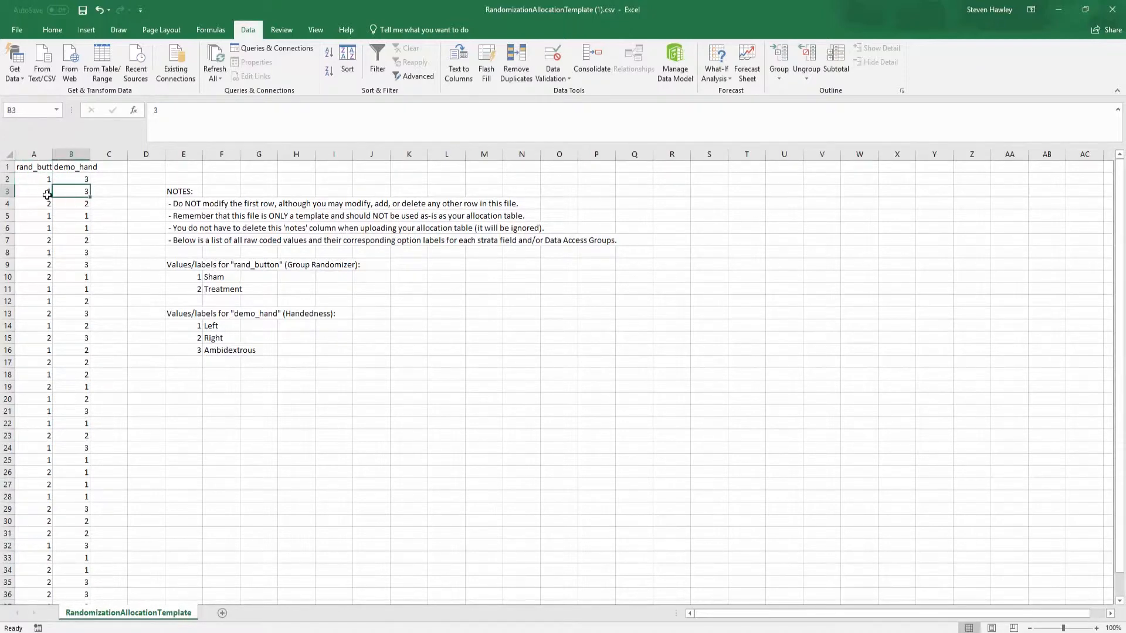
drag(71, 203, 72, 264)
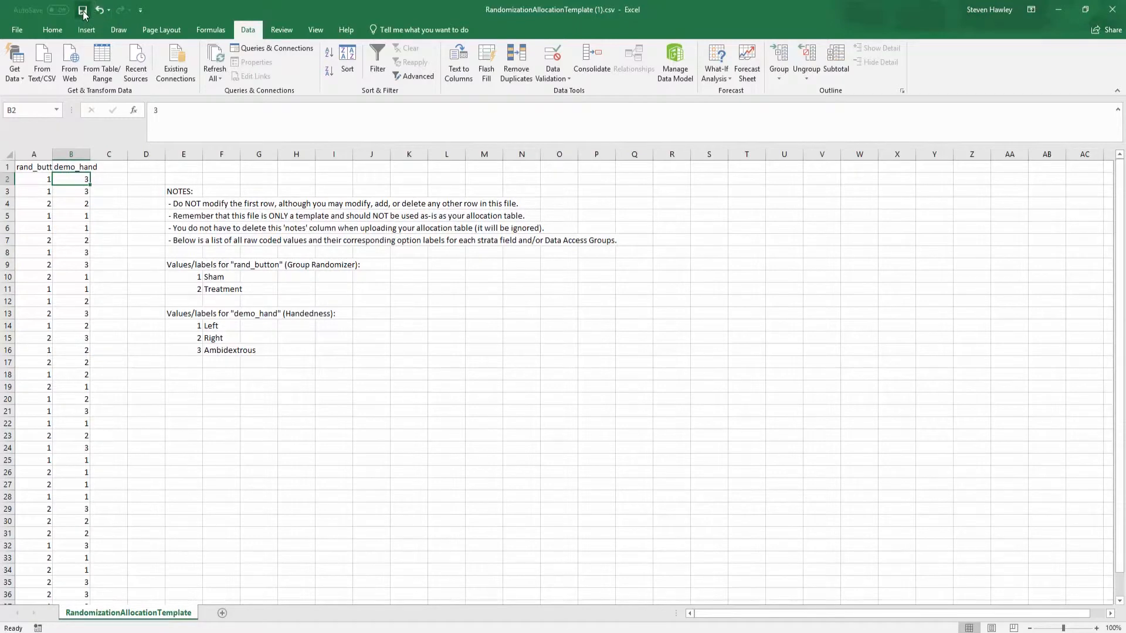
Save the template as the -dev CSV, then reshuffle its rows with a fresh =RAND() sort
click(82, 9)
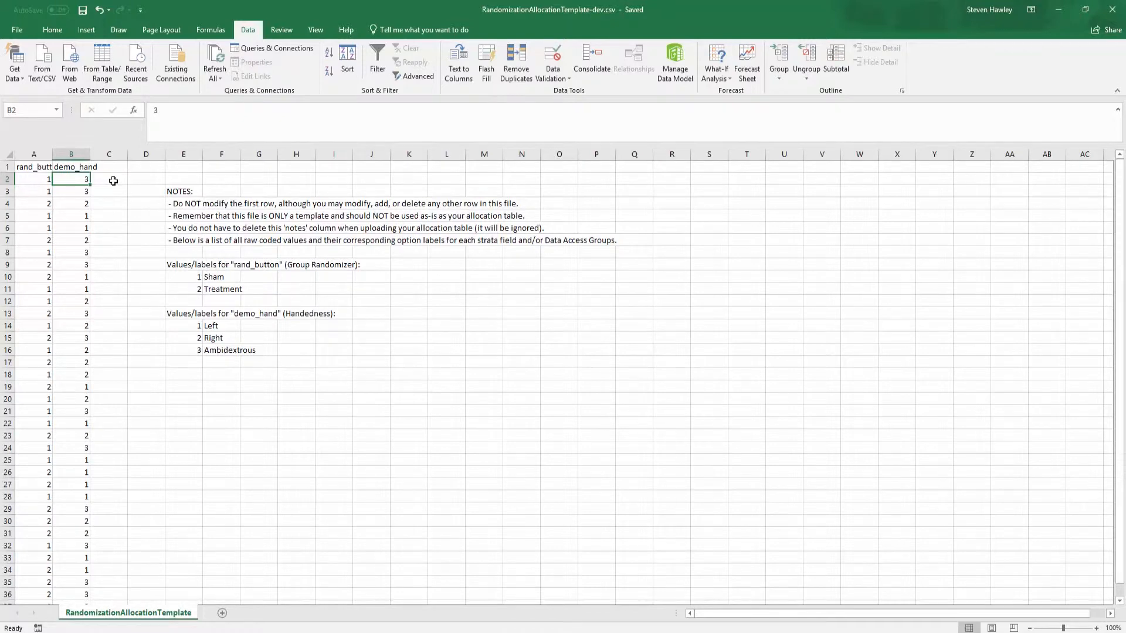
click(108, 179)
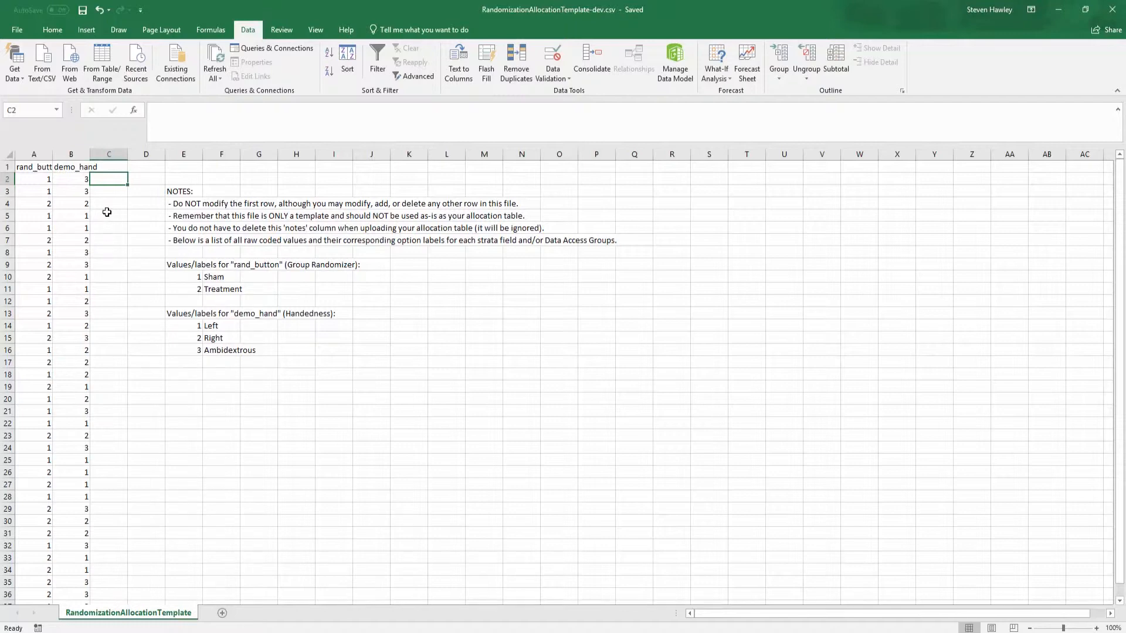
mouse_move(327, 95)
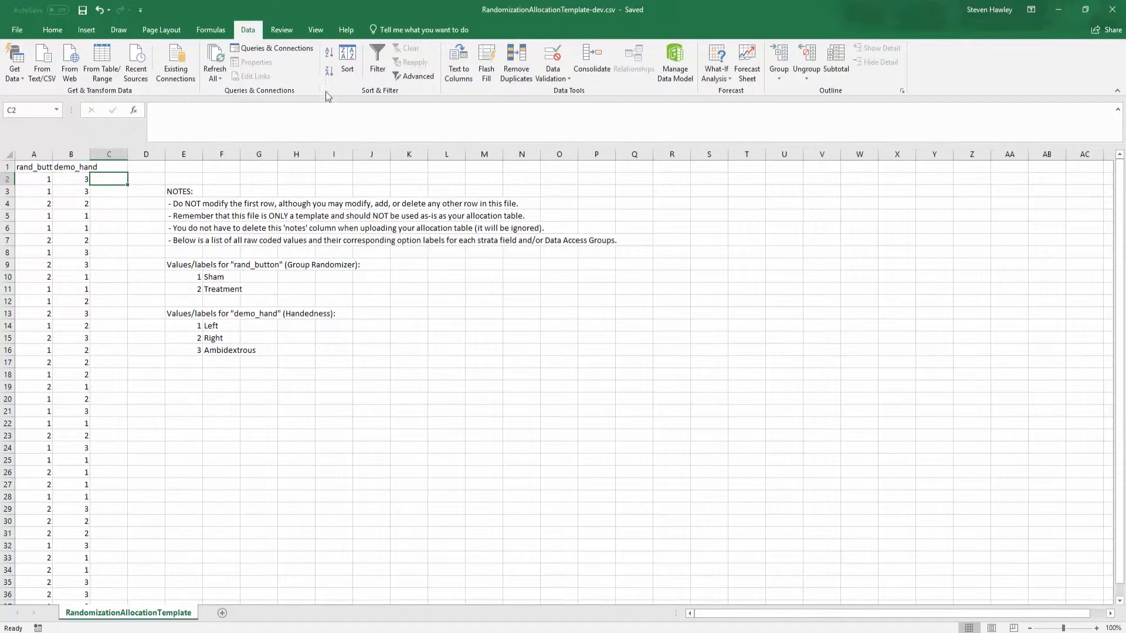
text(=ra)
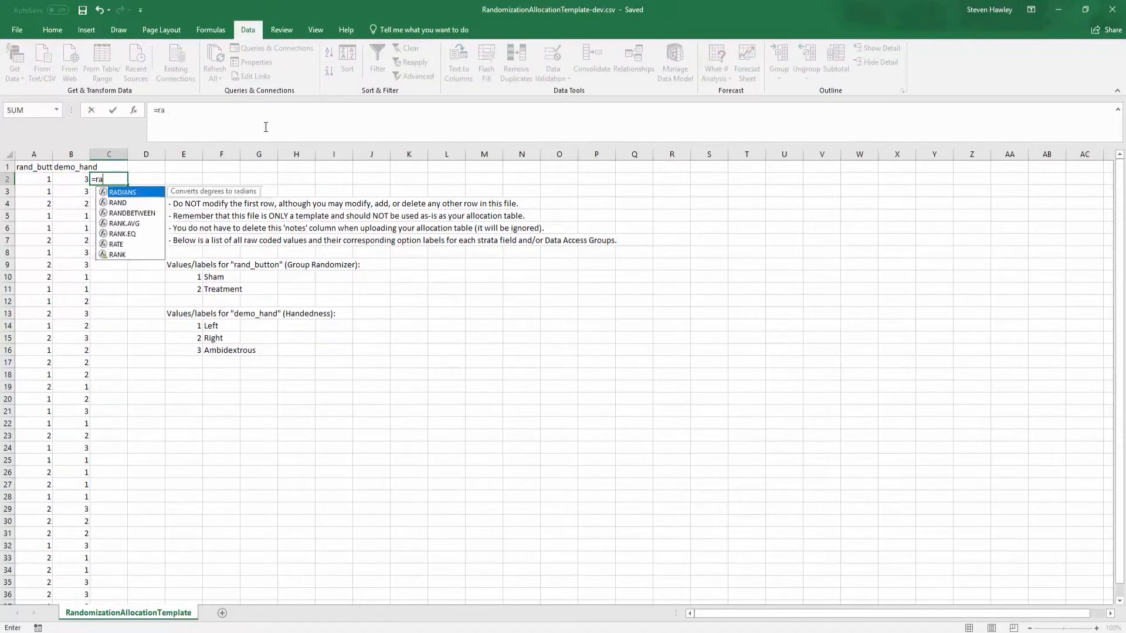
key(Enter)
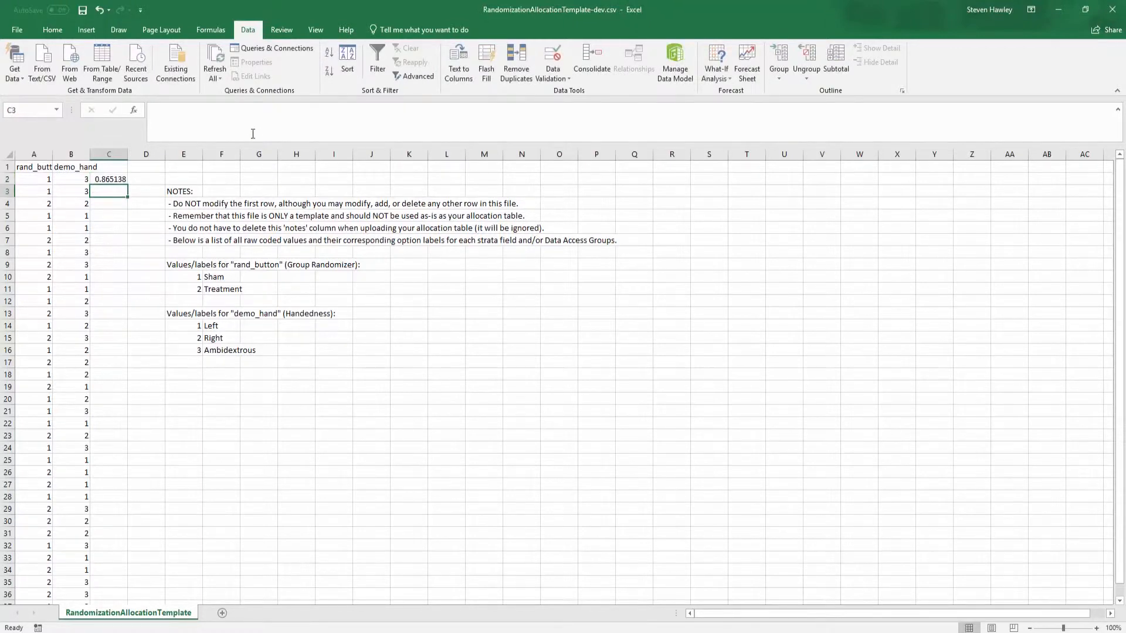
click(107, 178)
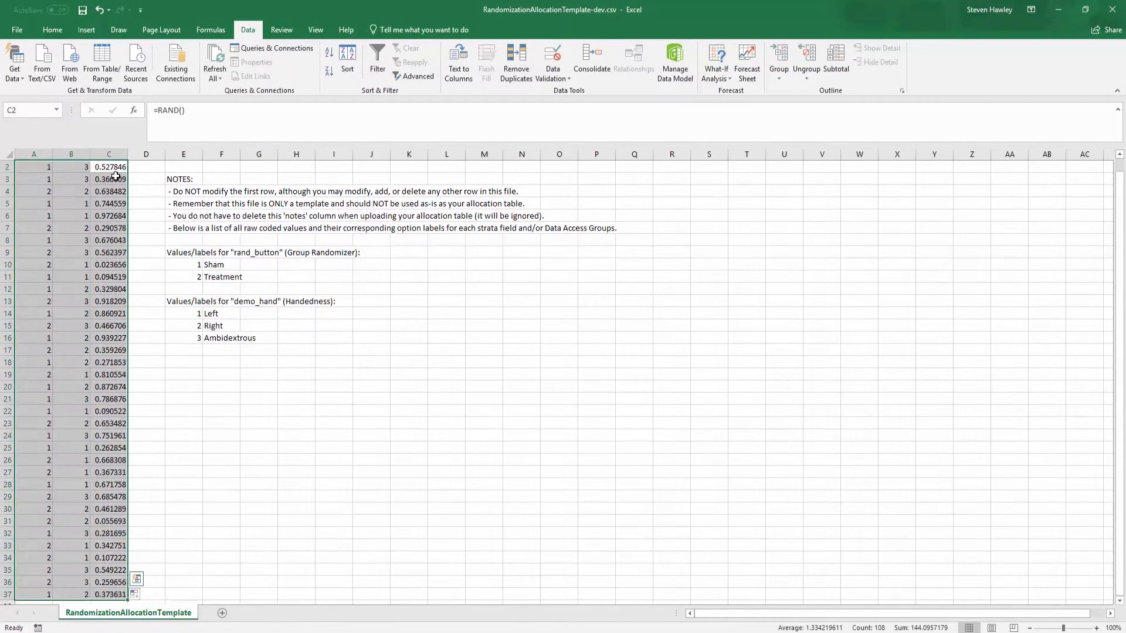
click(329, 53)
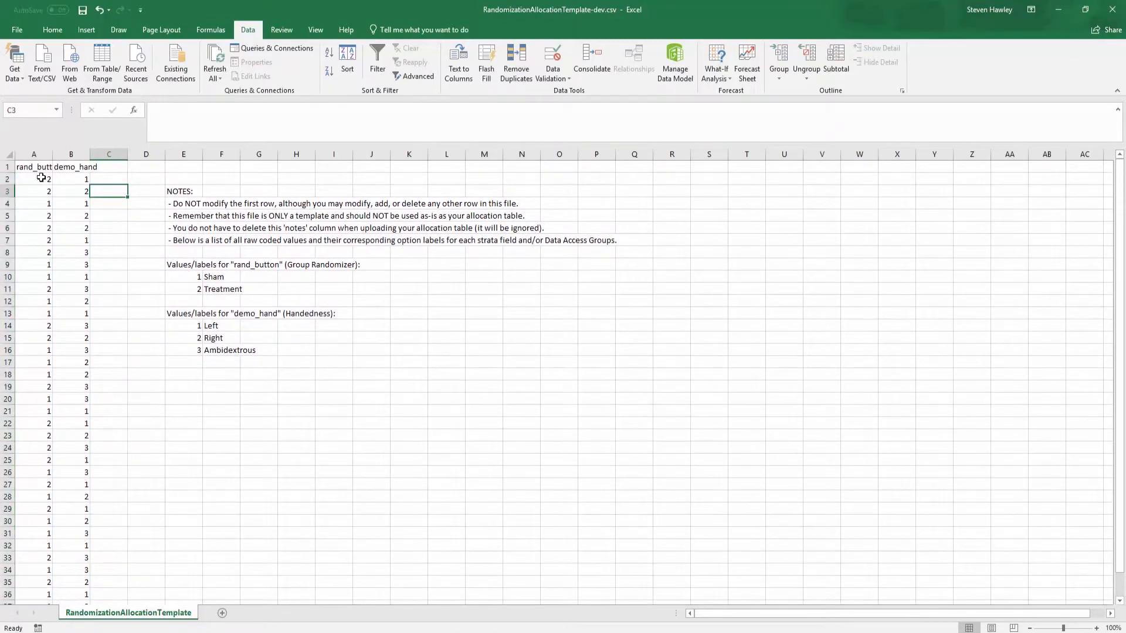
Save a copy as RandomizationAllocationTemplate-prod CSV on the Desktop
click(15, 30)
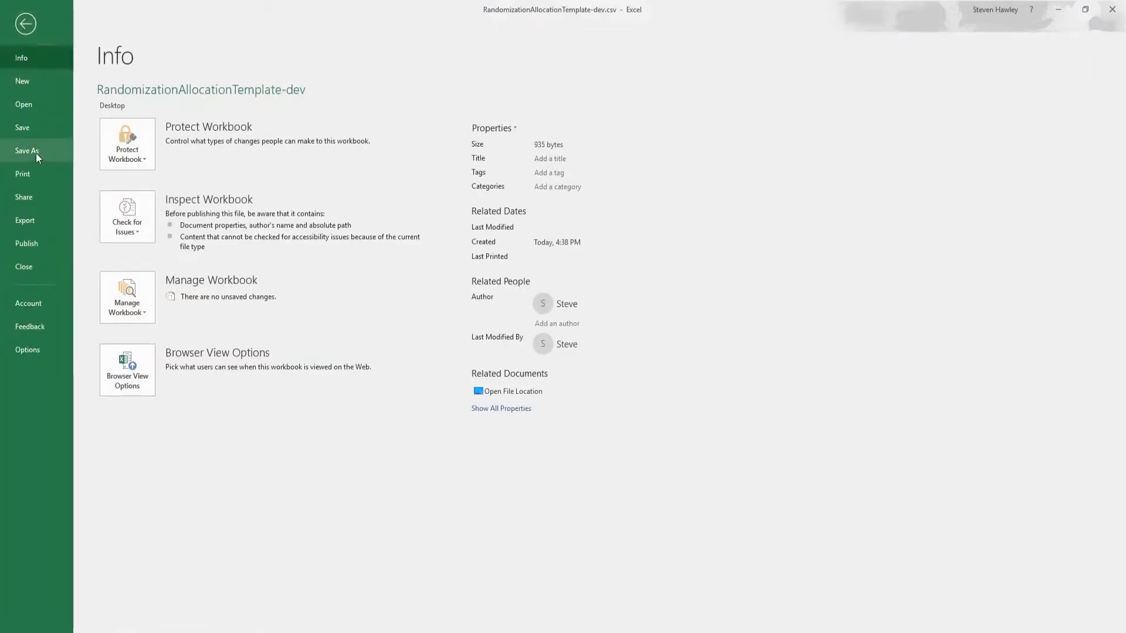
click(27, 151)
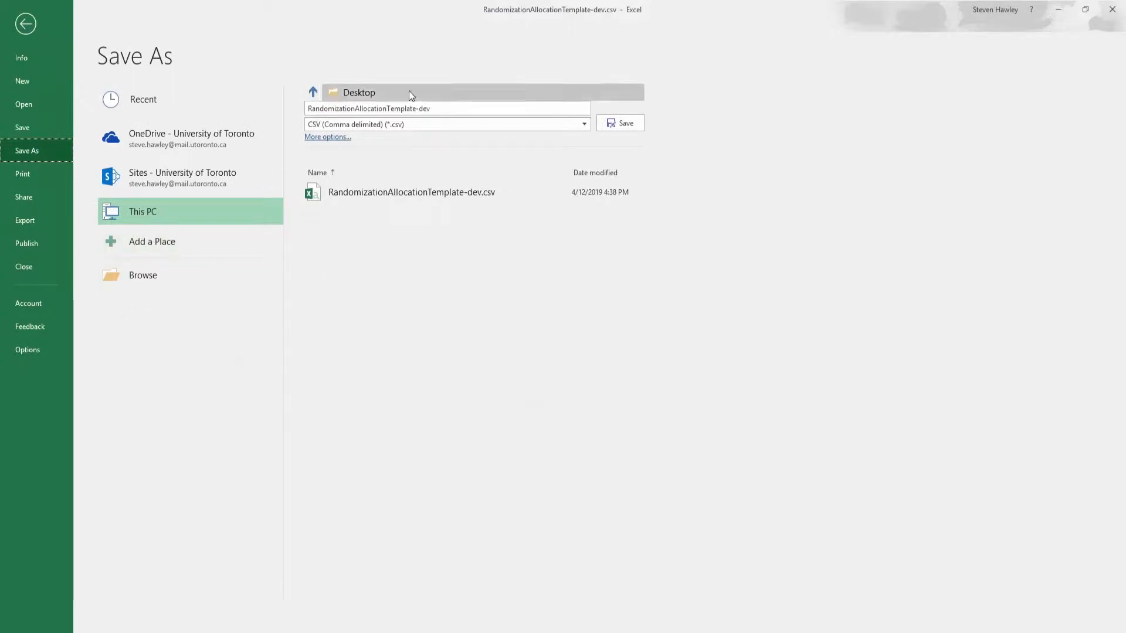
double_click(424, 108)
text(pro)
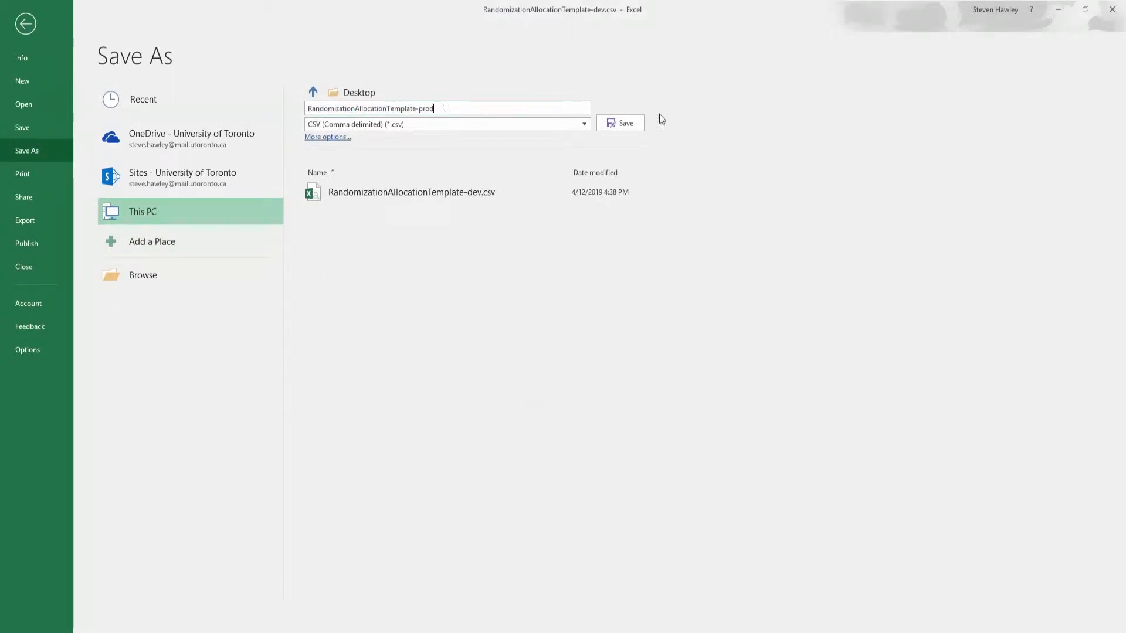
click(619, 124)
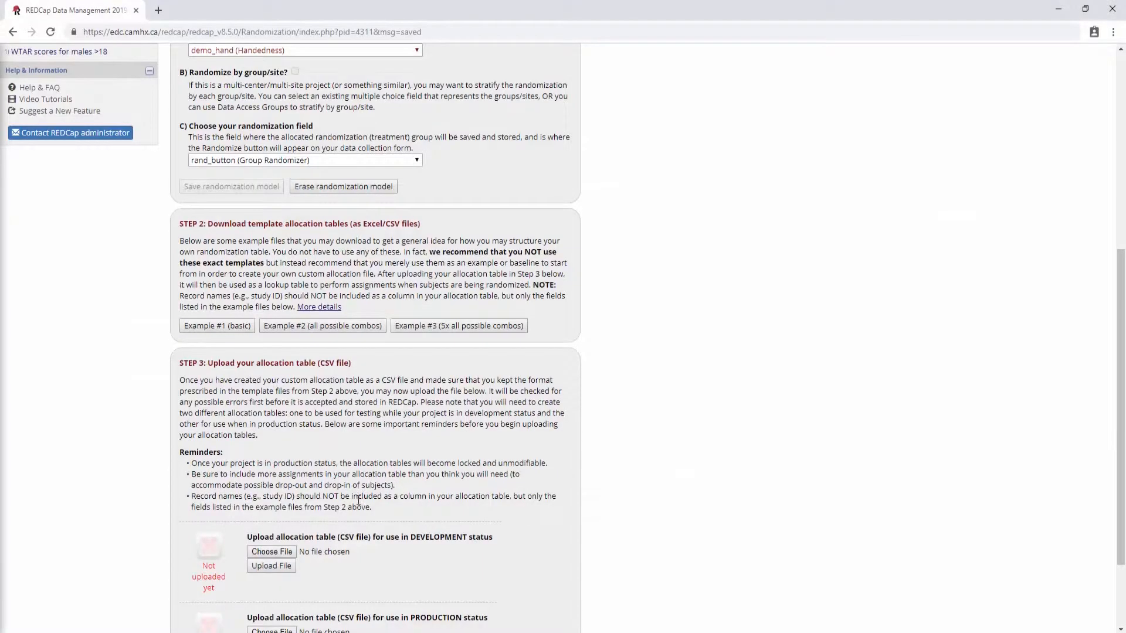
Upload the dev and prod allocation CSVs for development and production status in Step 3
scroll(down, 3)
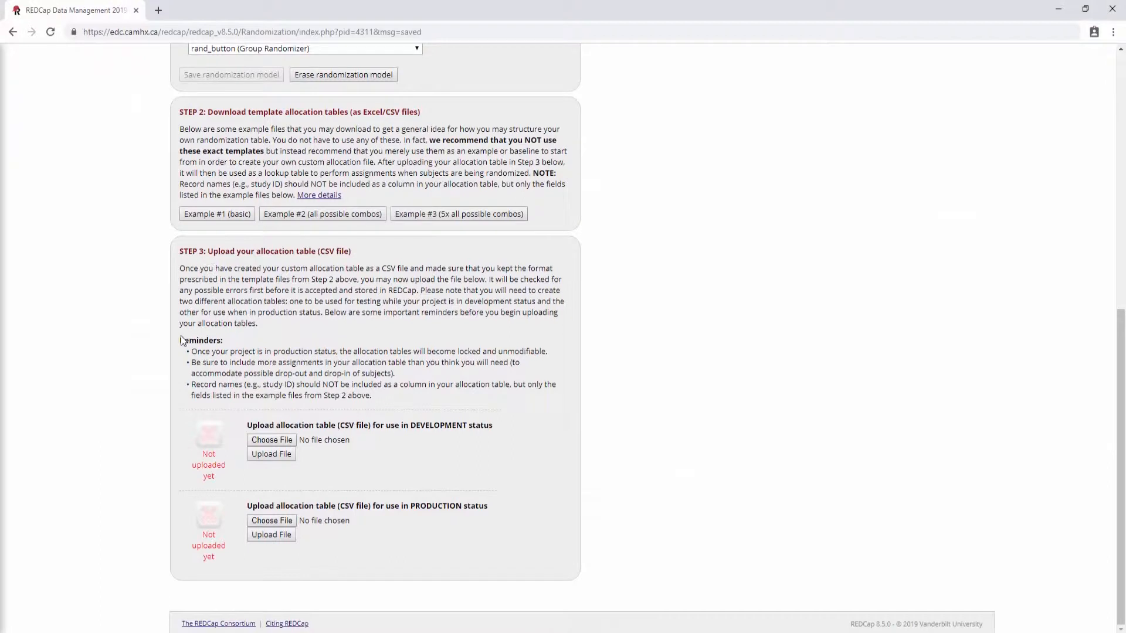
drag(250, 424, 493, 425)
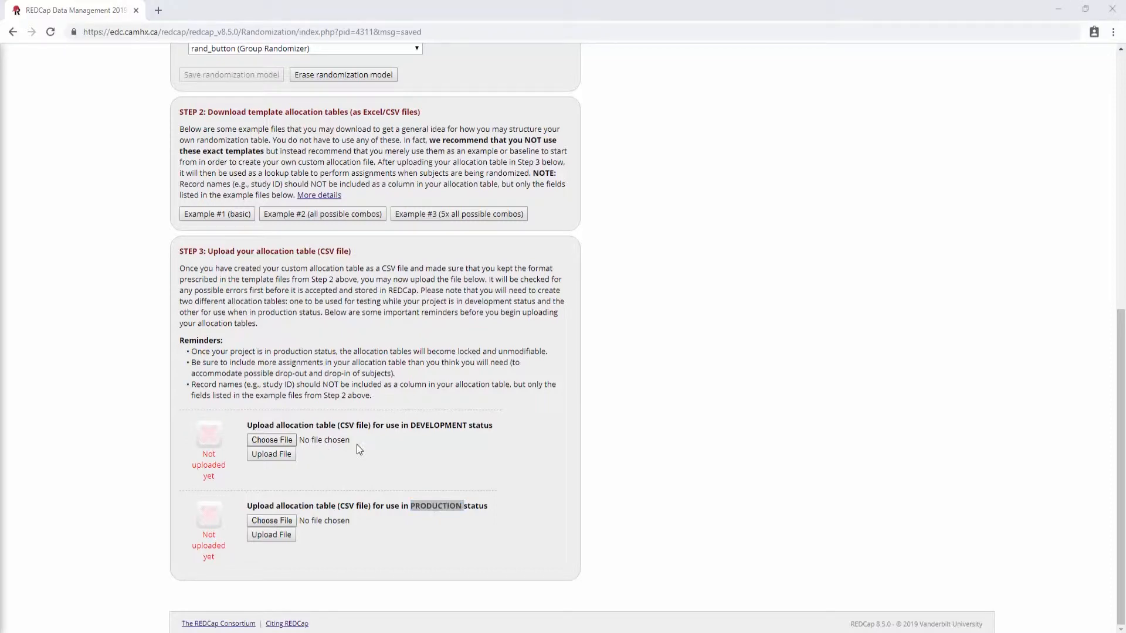
click(271, 454)
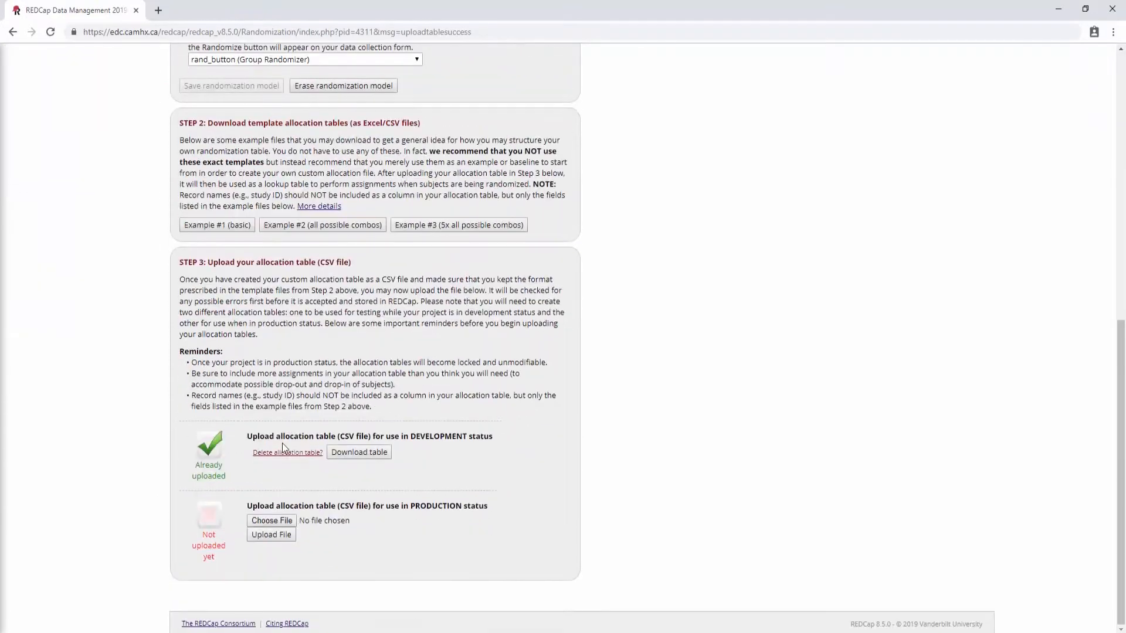
mouse_move(271, 521)
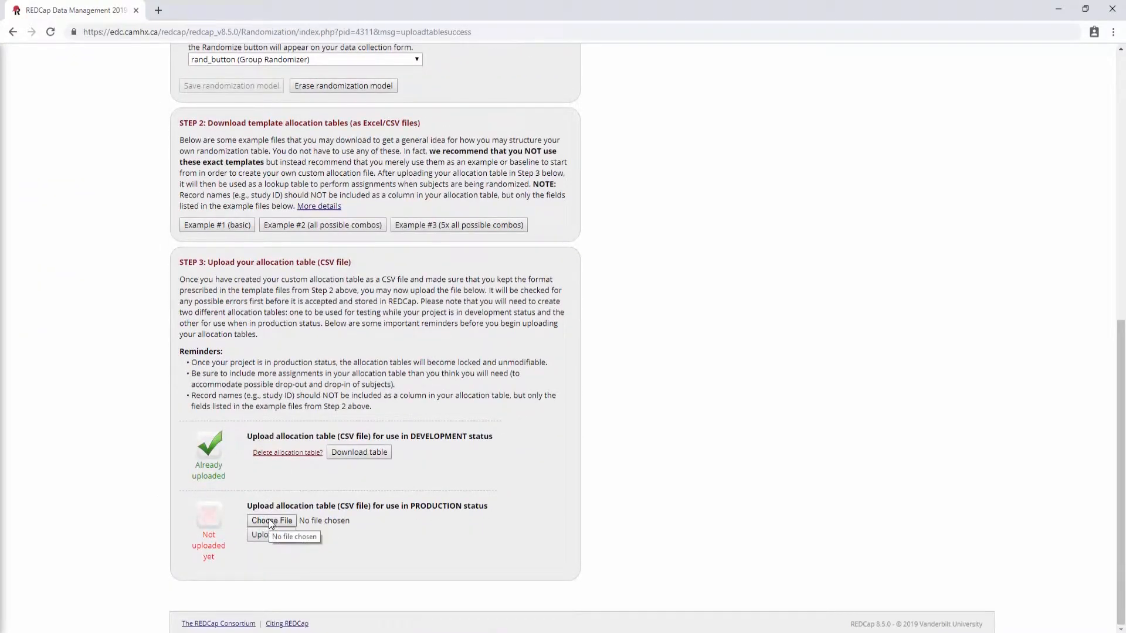
click(271, 520)
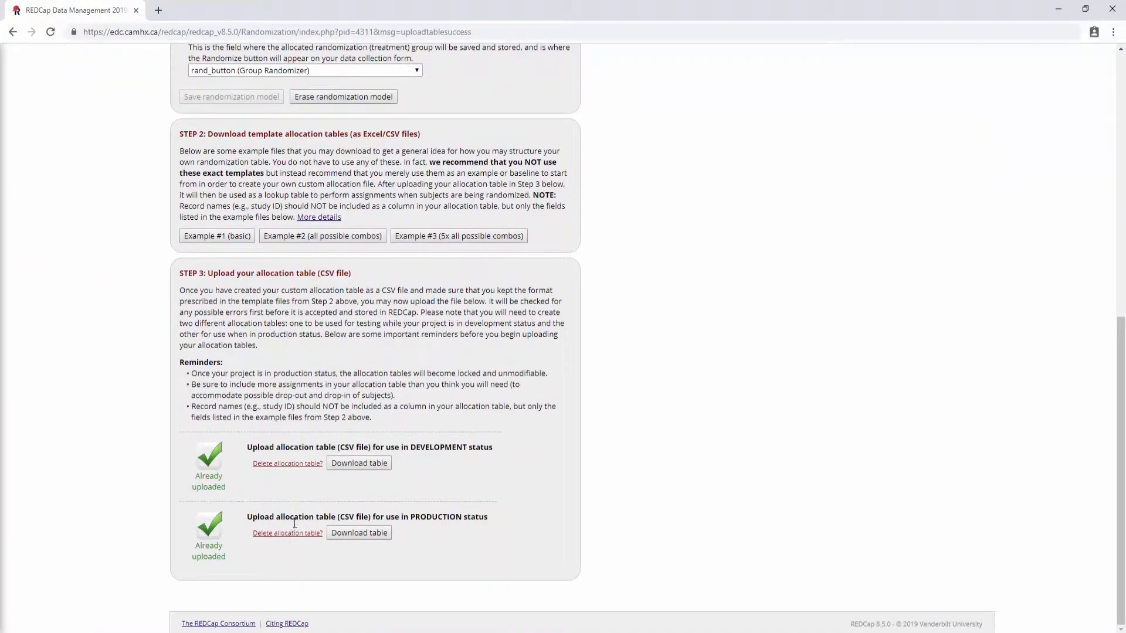
mouse_move(425, 540)
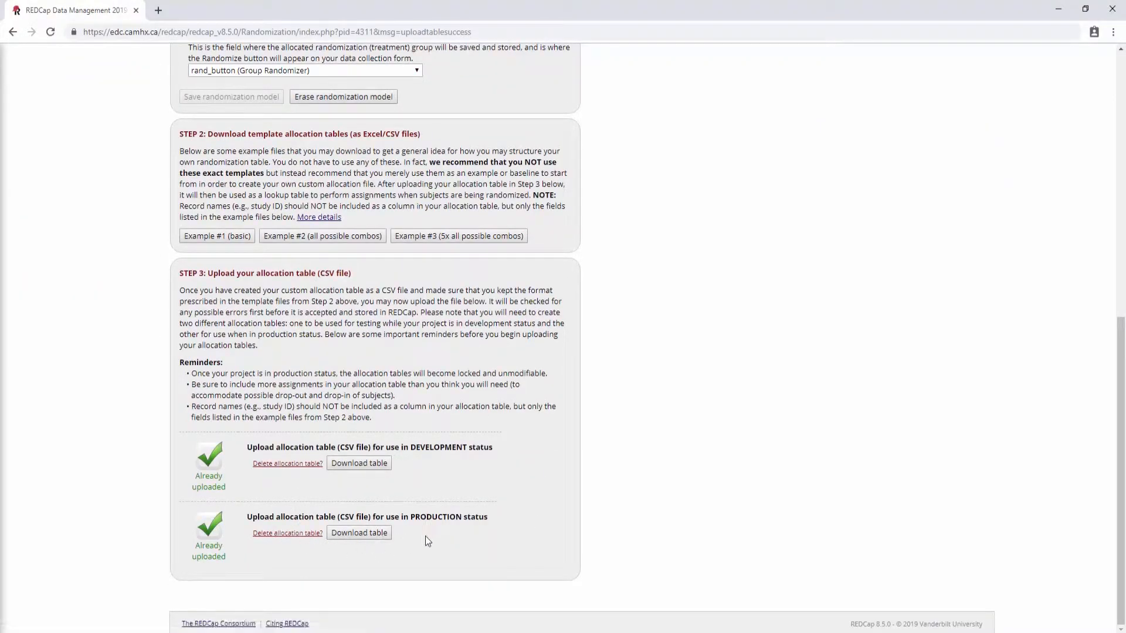
mouse_move(234, 446)
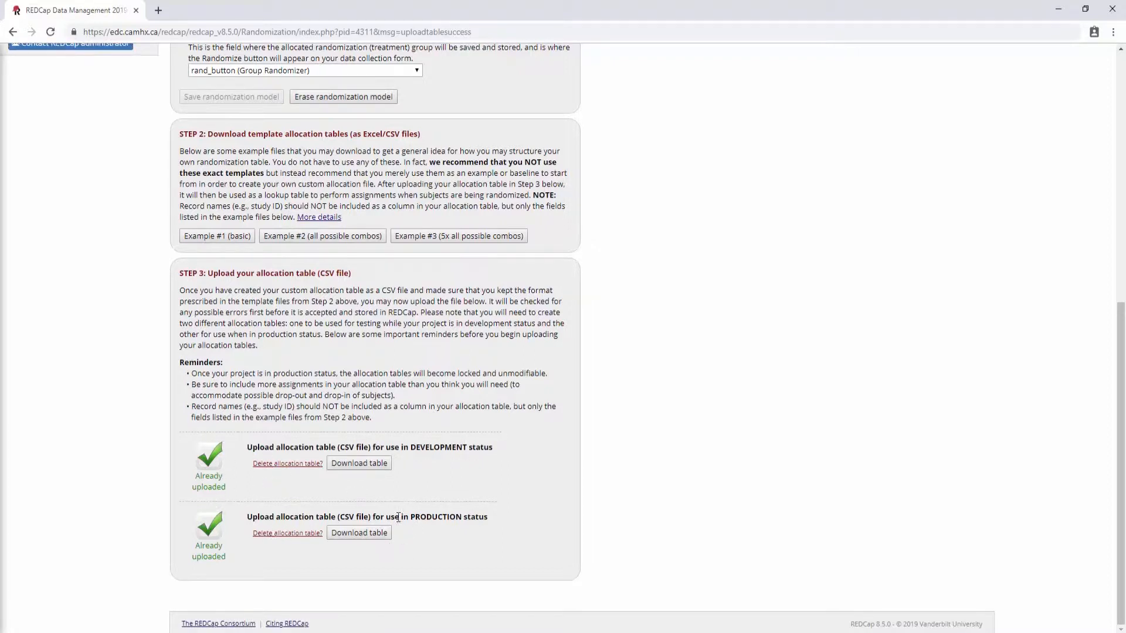
mouse_move(507, 446)
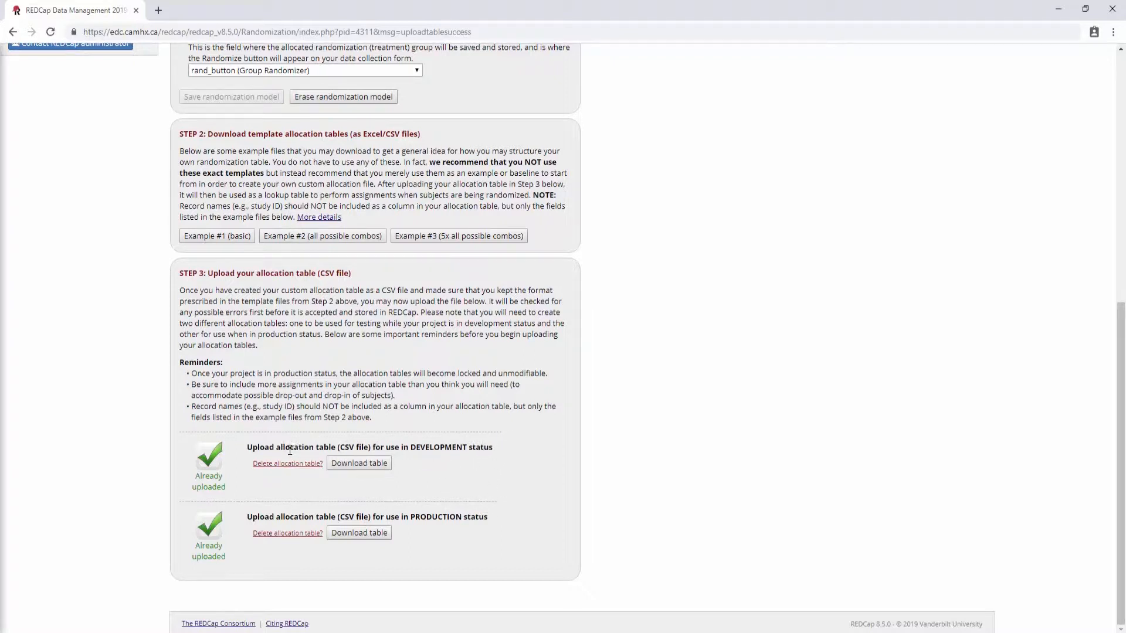
drag(246, 447, 474, 447)
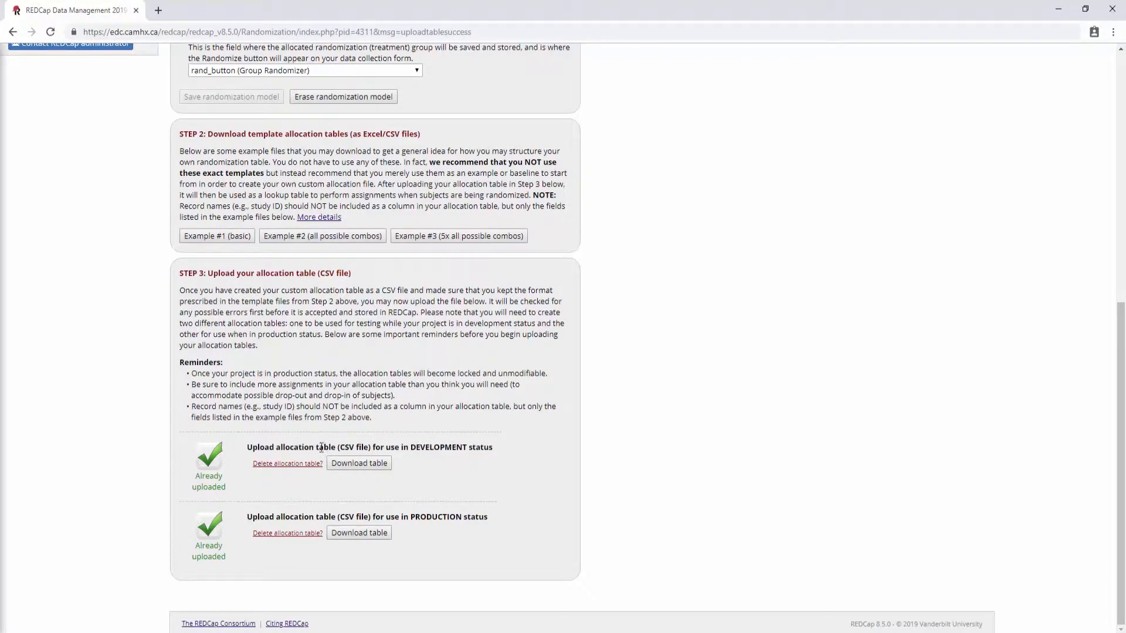
mouse_move(418, 446)
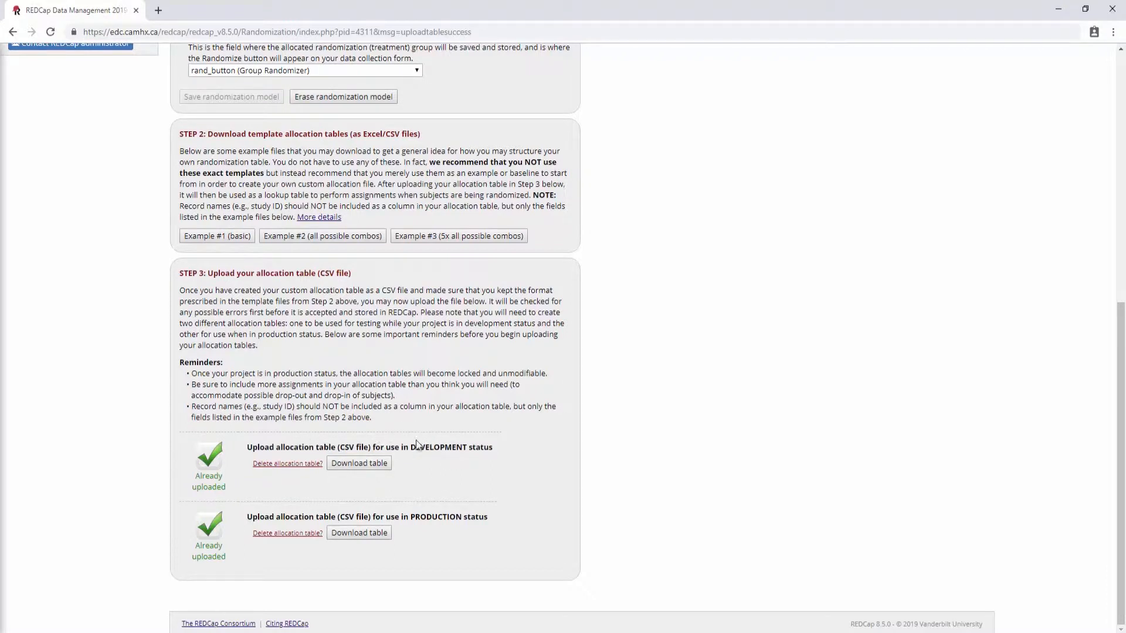
mouse_move(465, 447)
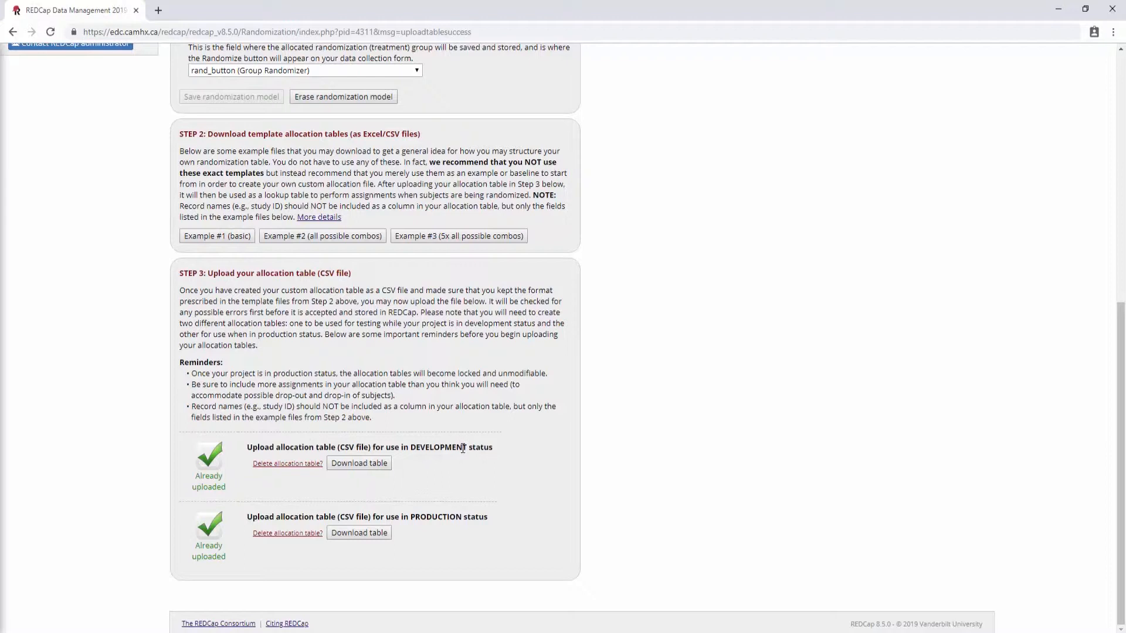
mouse_move(429, 446)
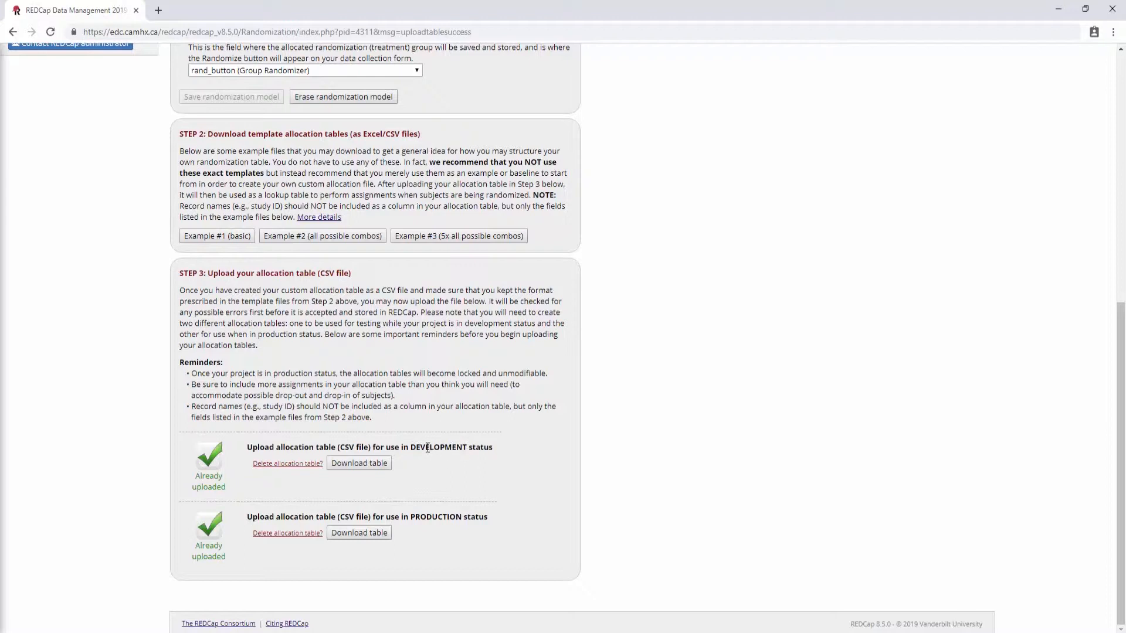
mouse_move(446, 529)
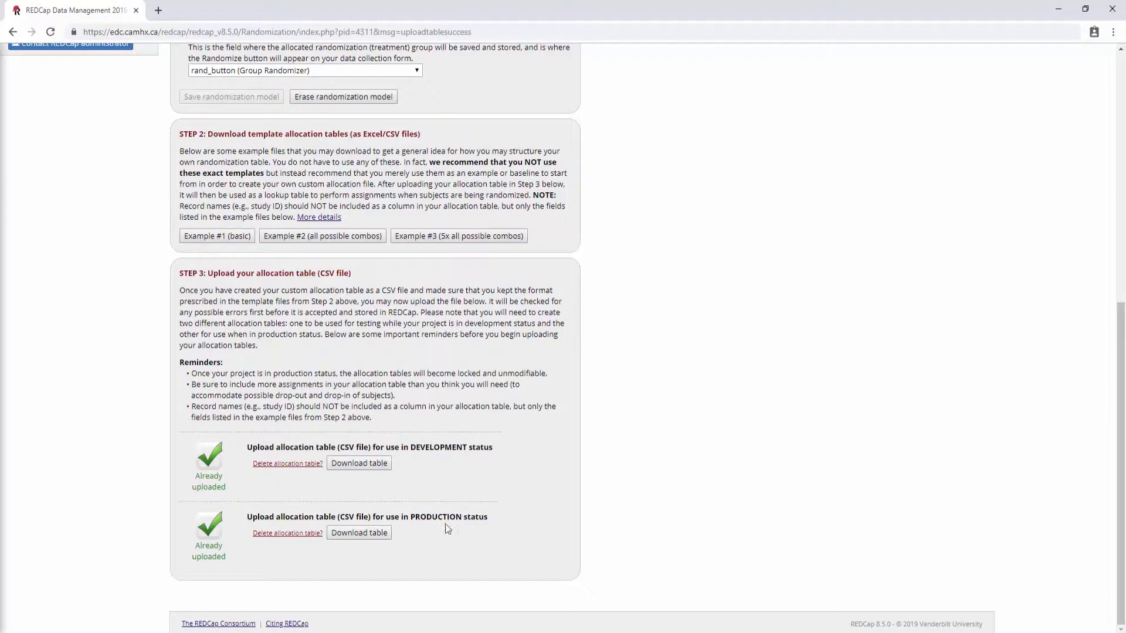
mouse_move(412, 517)
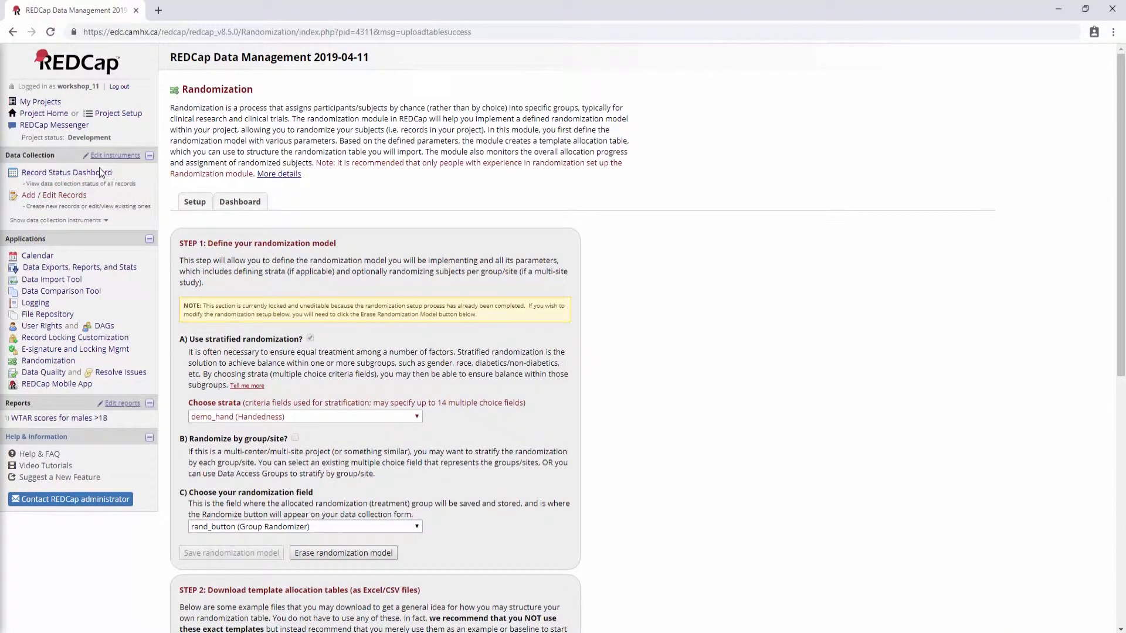
From the Record Status Dashboard, open record 1's Randomizer form
click(66, 171)
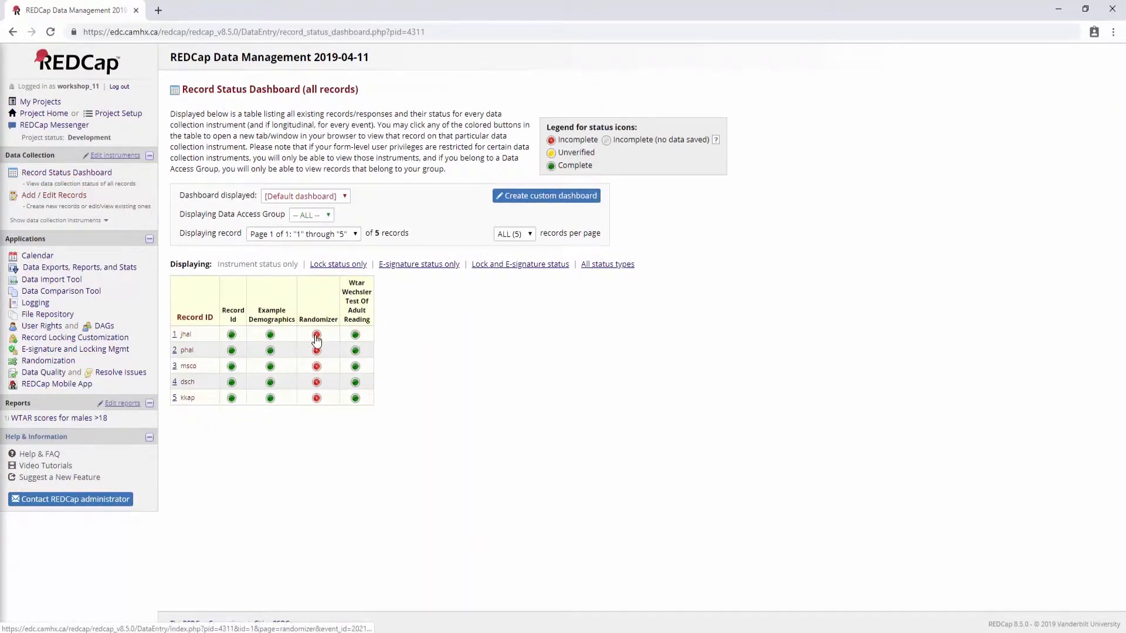
click(316, 335)
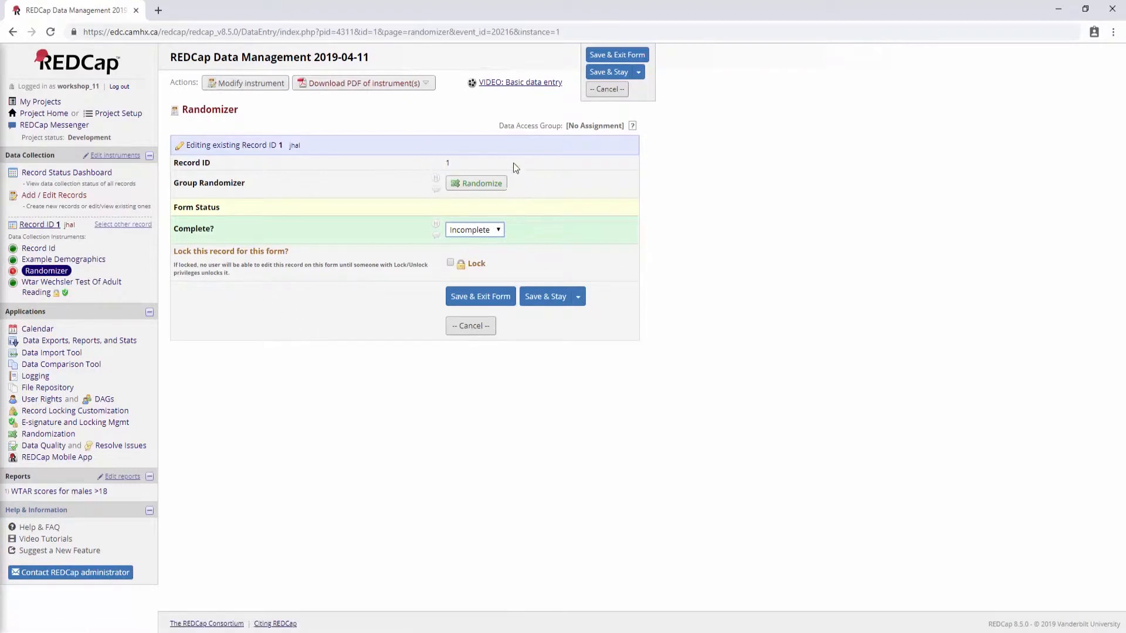
mouse_move(445, 201)
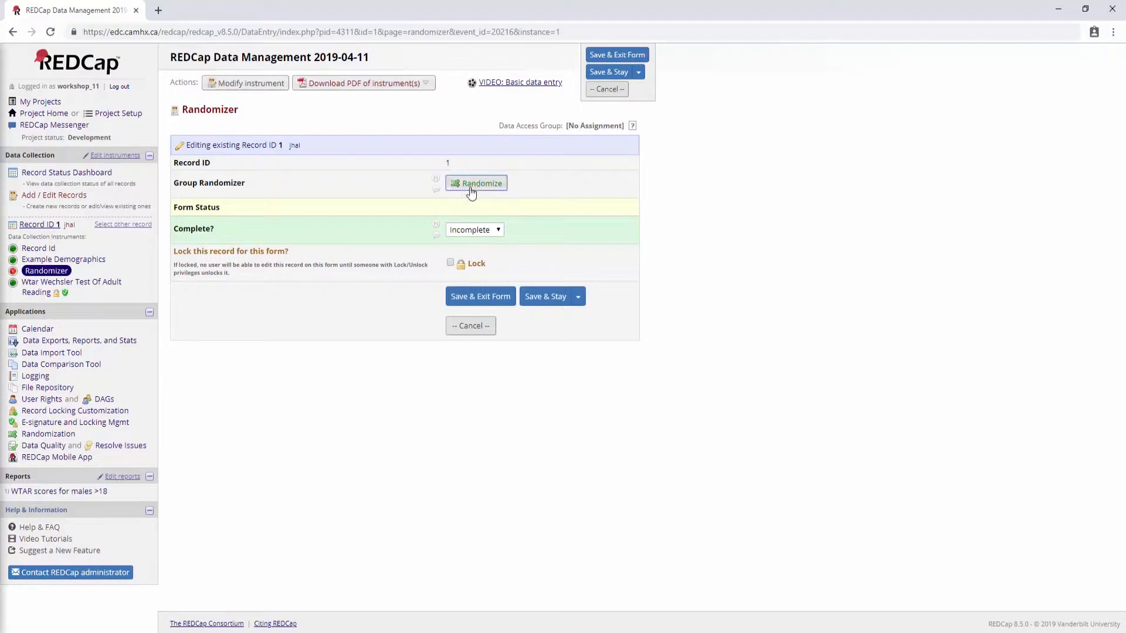
Randomize right-handed record 1 into Treatment, then save and exit the form
click(476, 183)
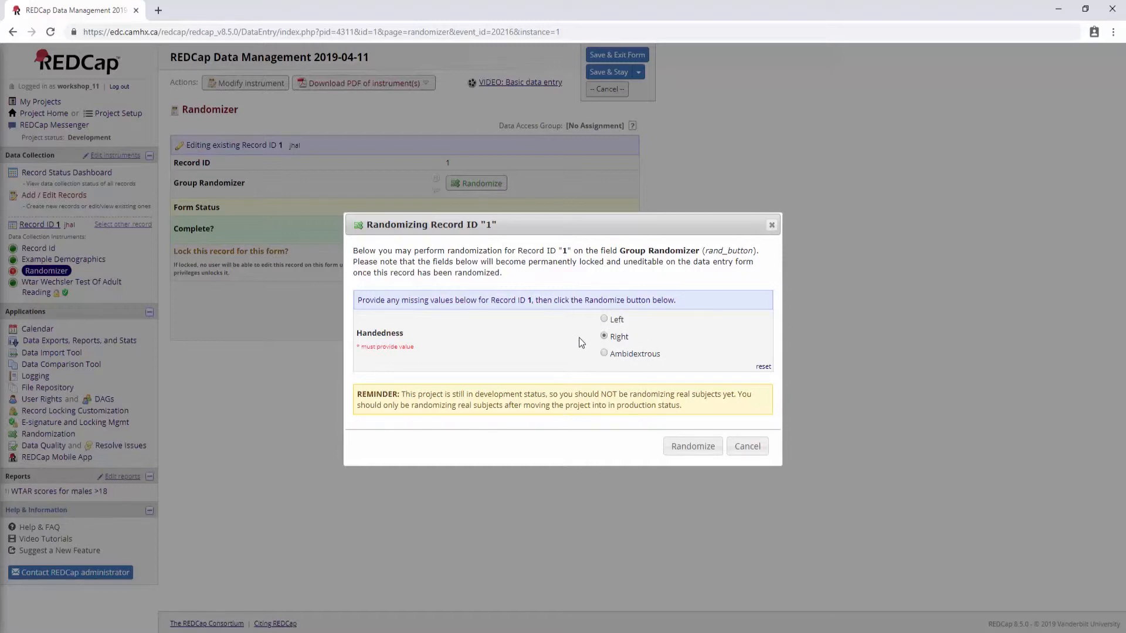
mouse_move(697, 349)
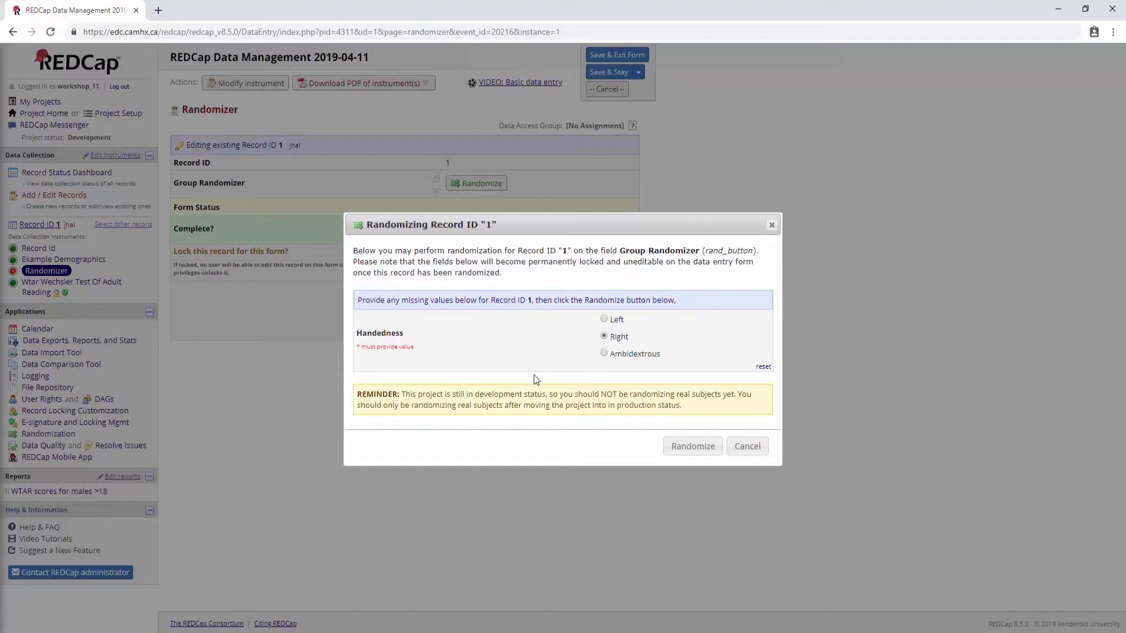
click(692, 445)
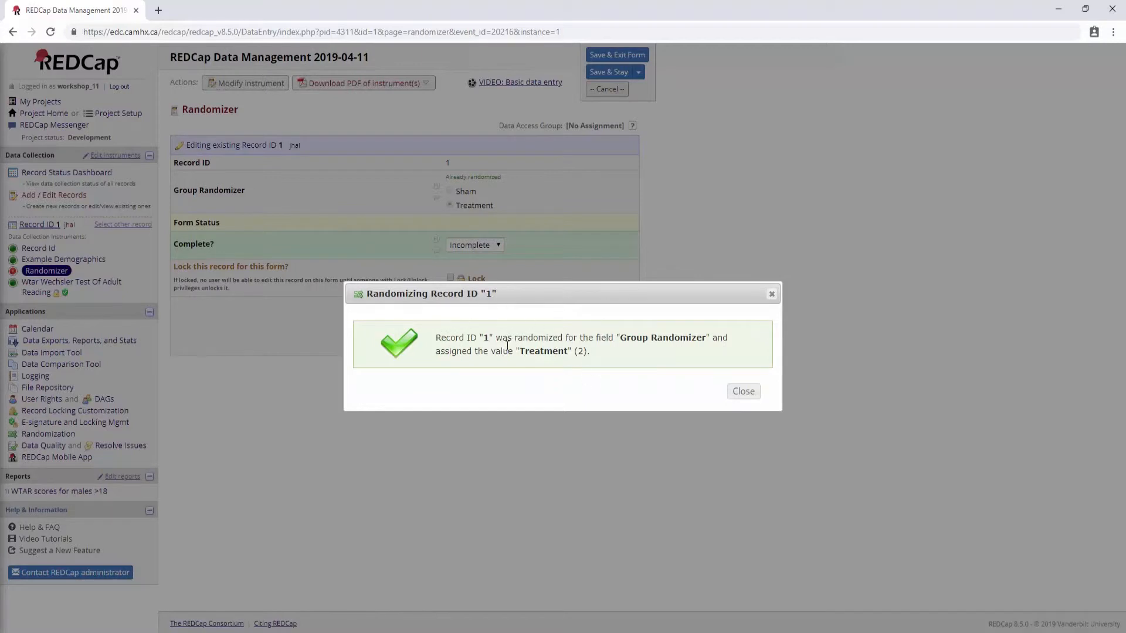
mouse_move(570, 337)
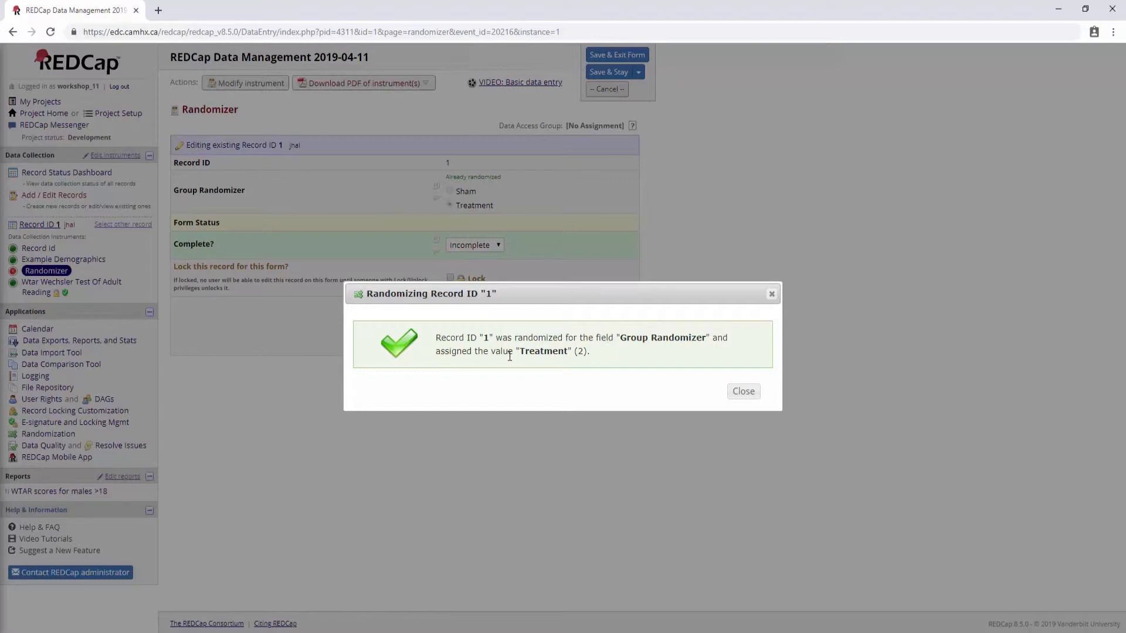
mouse_move(728, 397)
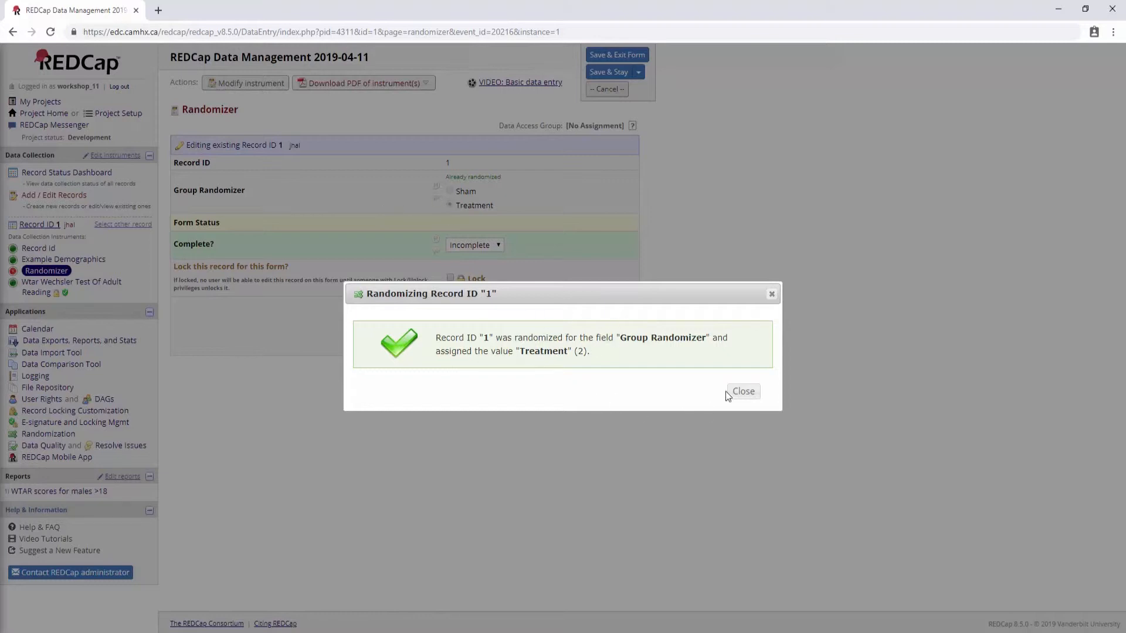
click(742, 391)
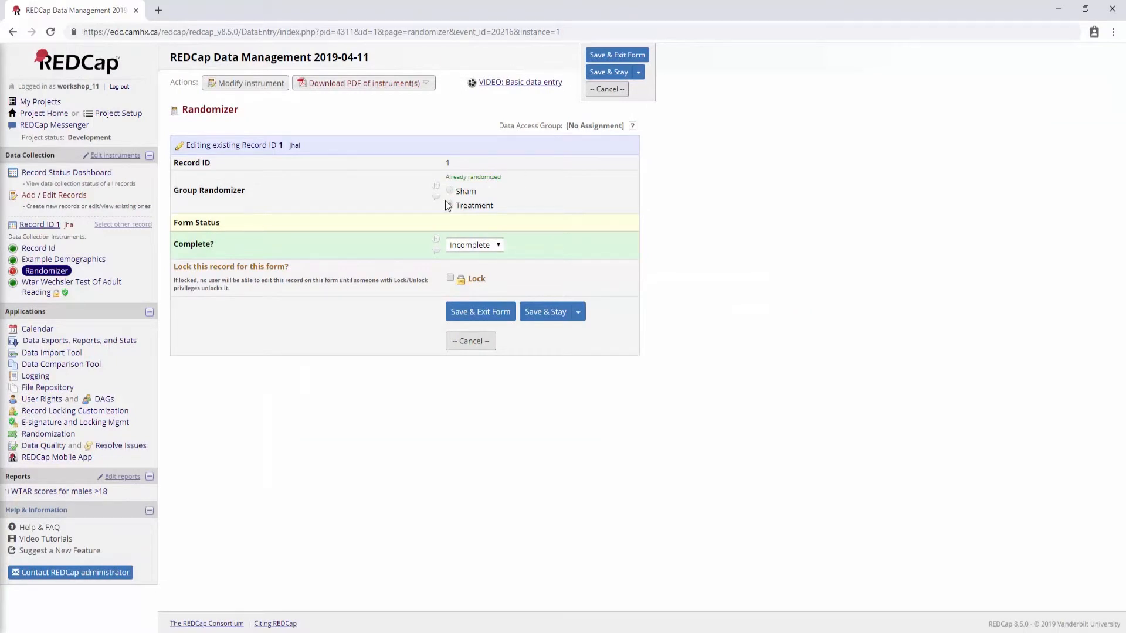
click(450, 205)
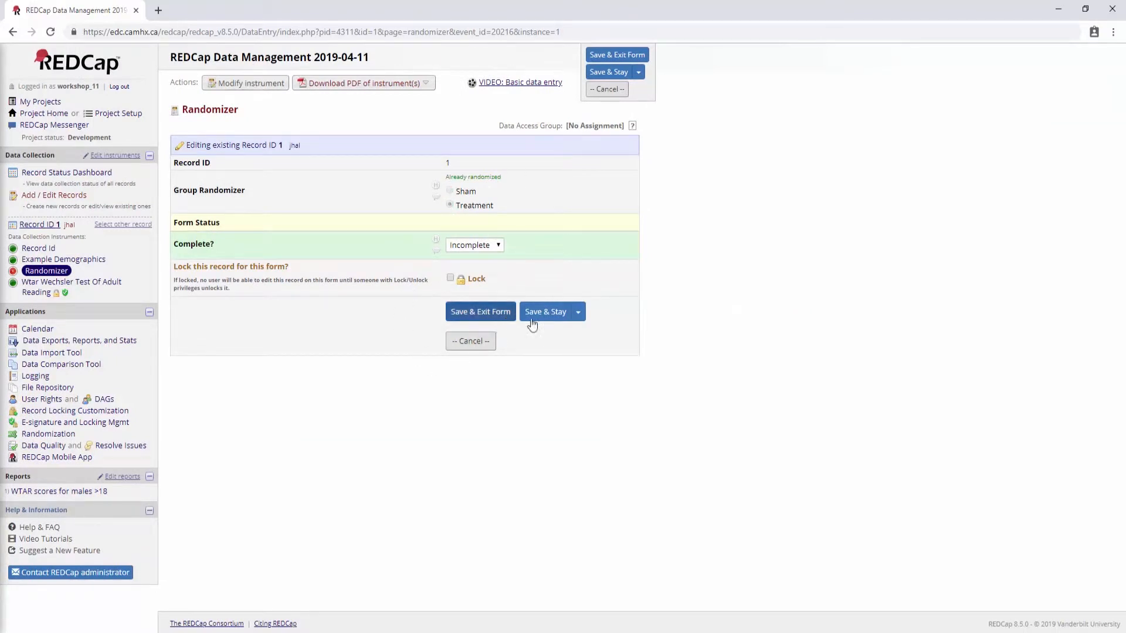
click(480, 311)
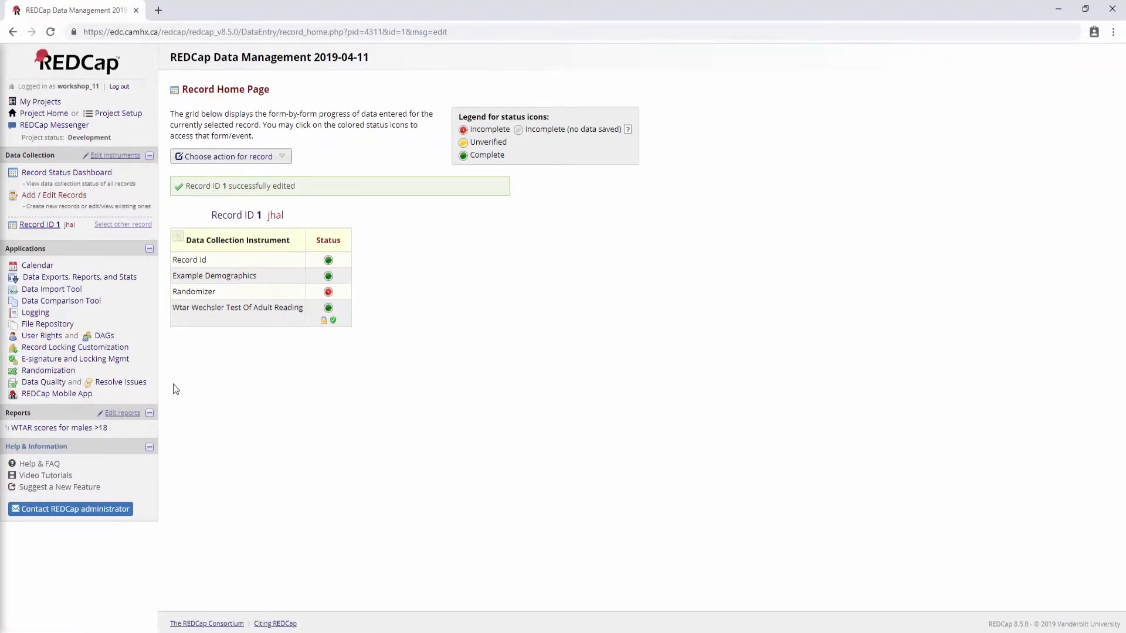
mouse_move(122, 305)
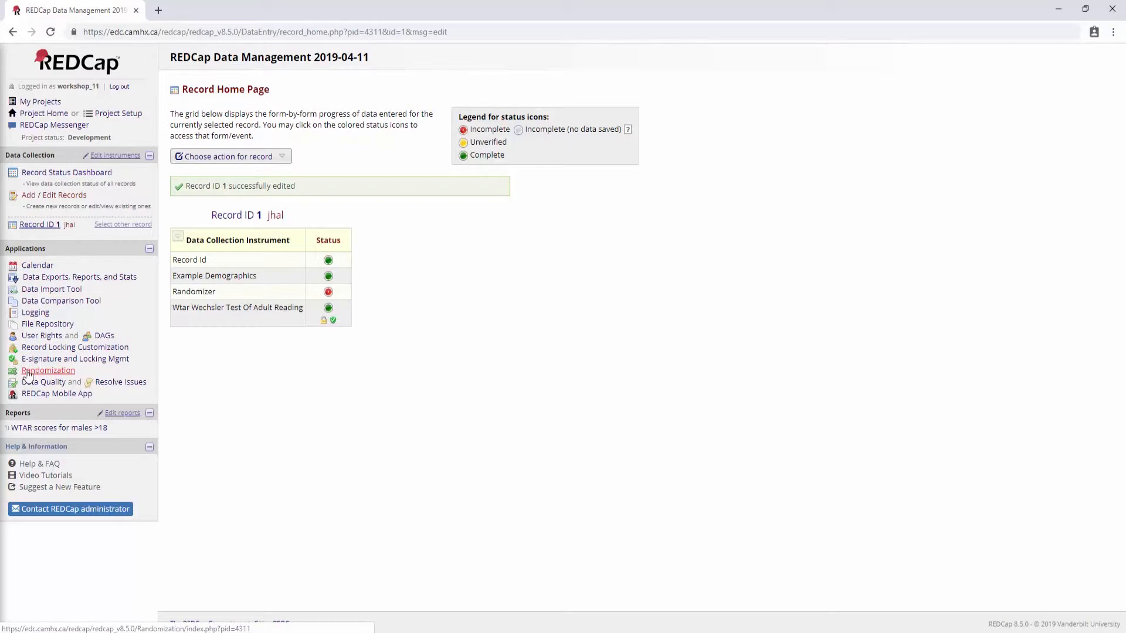
View the Randomization Dashboard showing one Treatment/Right allocation used by record 1 and five unused
click(48, 369)
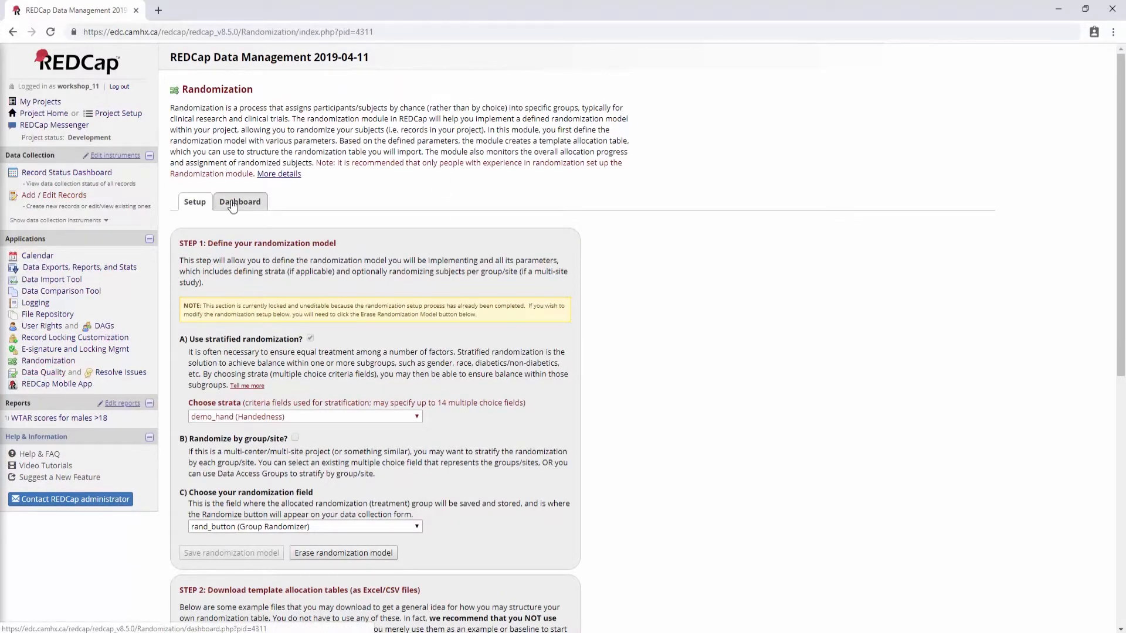
click(240, 201)
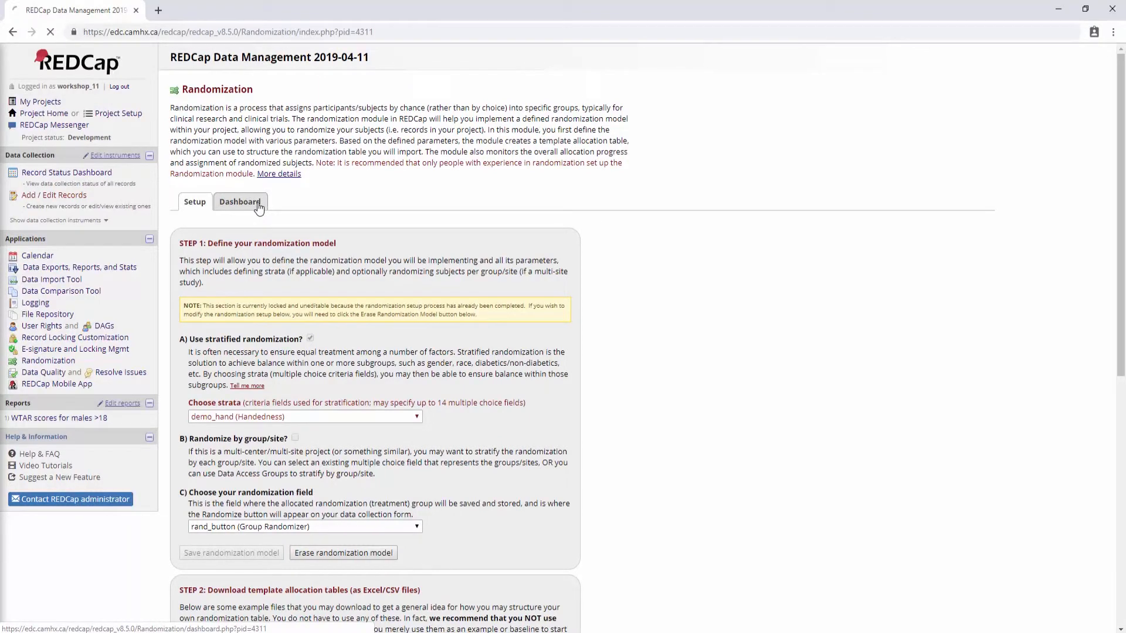
click(240, 202)
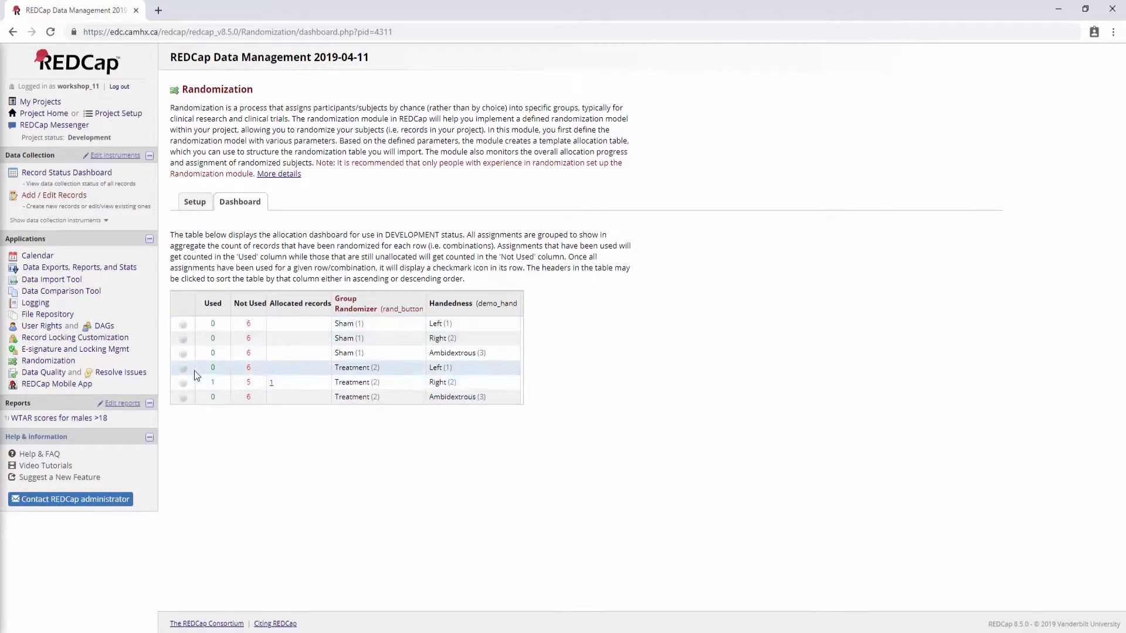
mouse_move(250, 324)
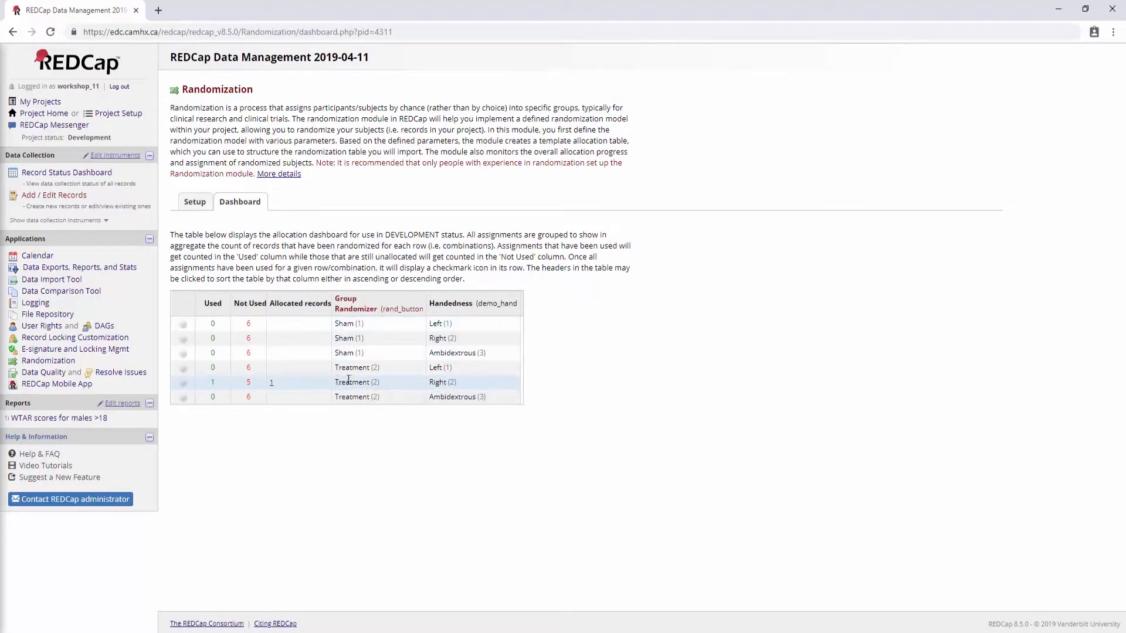
double_click(356, 381)
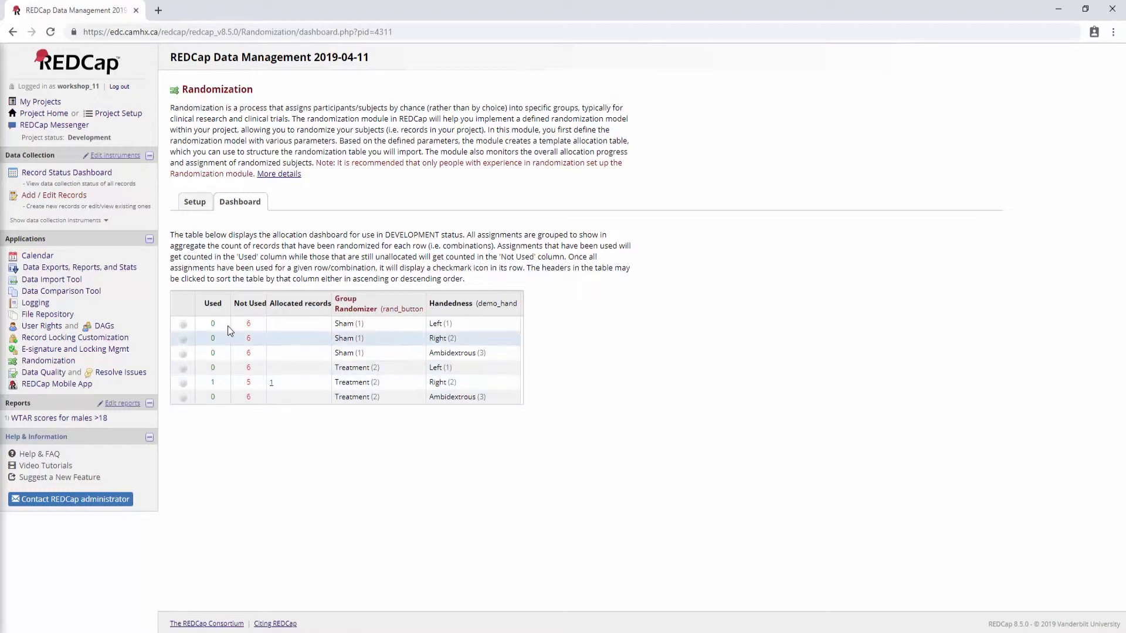
mouse_move(401, 294)
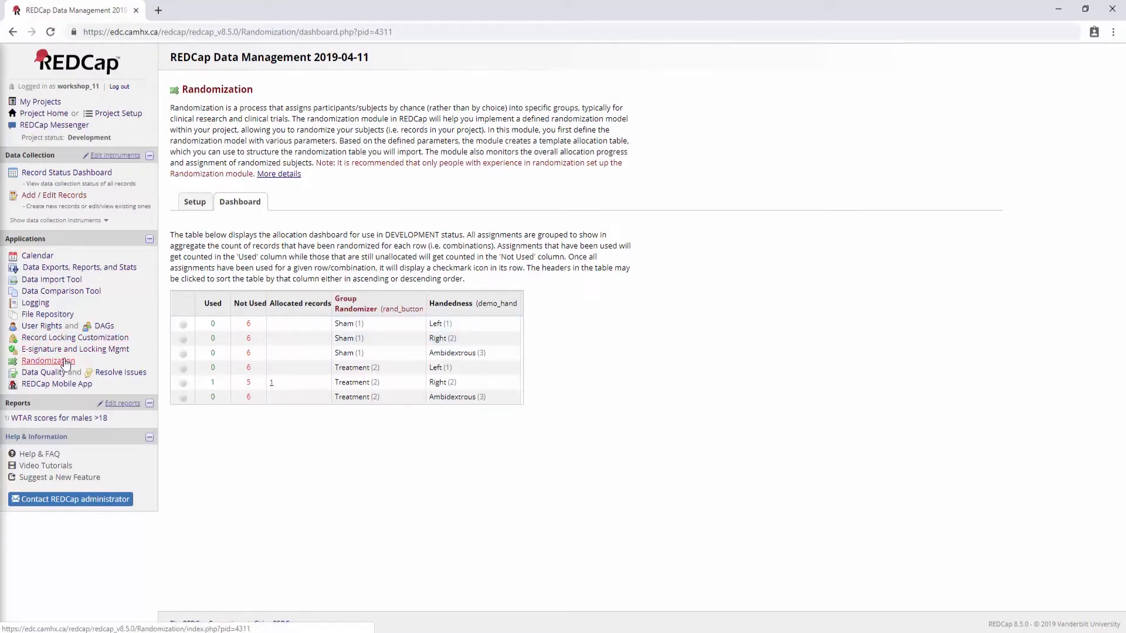
Return to the Setup tab and scroll through the locked model with Handedness stratum and Group field
click(194, 202)
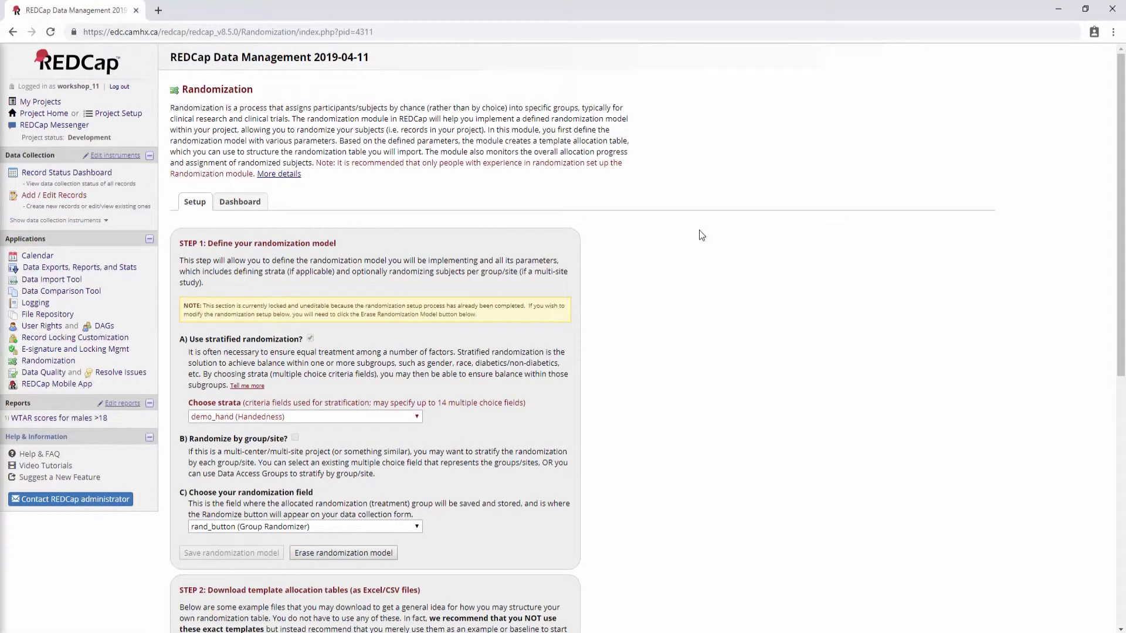
scroll(down, 3)
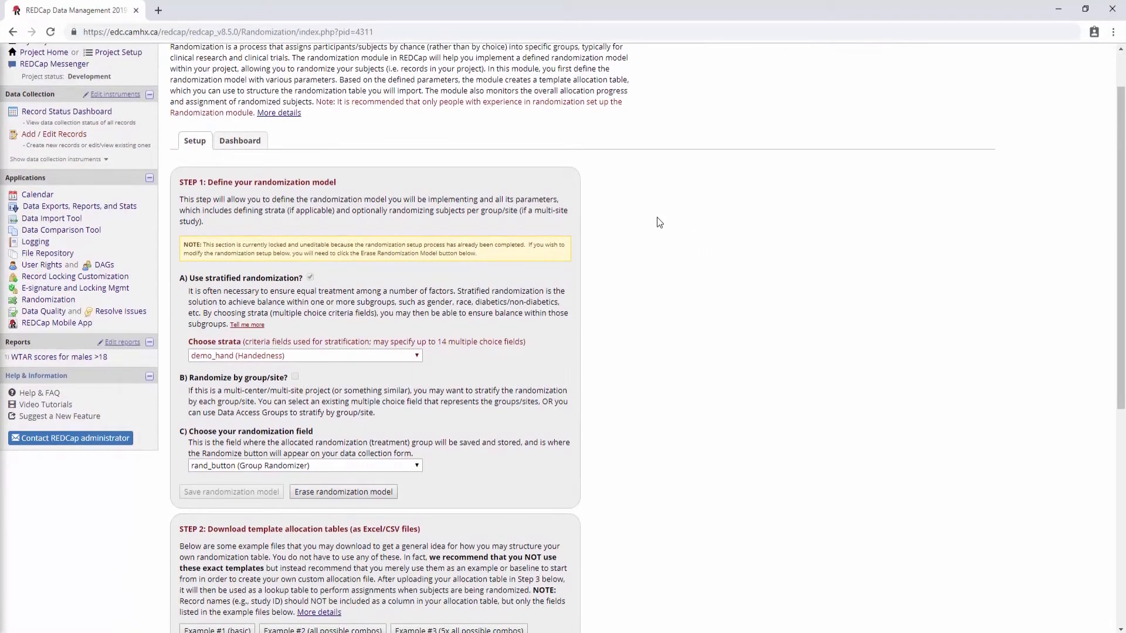
mouse_move(826, 347)
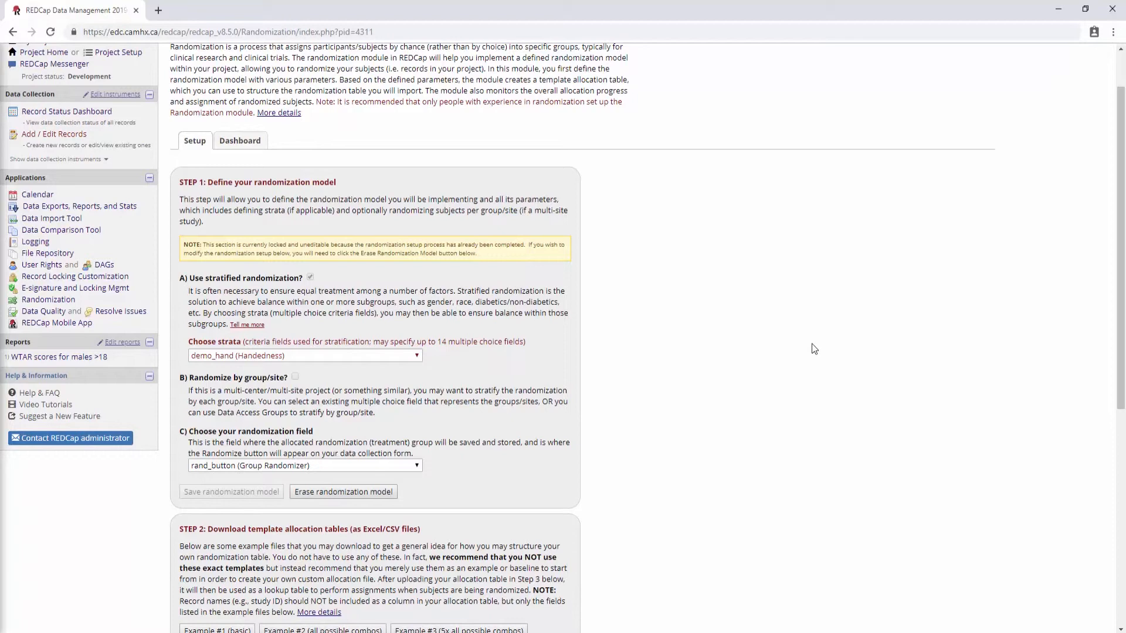
scroll(down, 3)
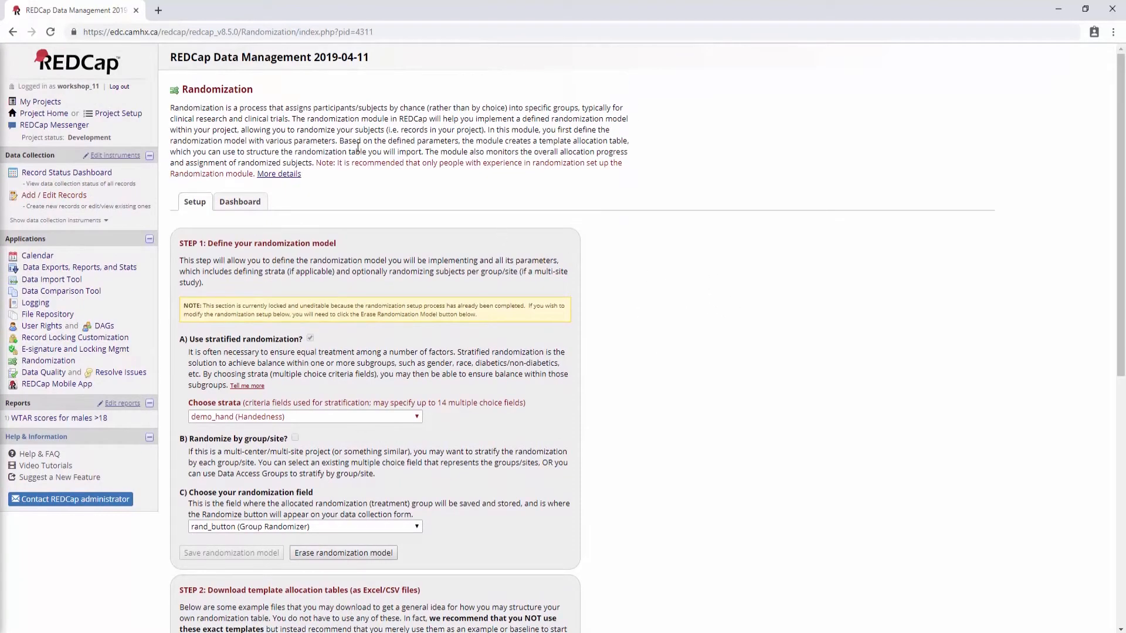
mouse_move(455, 206)
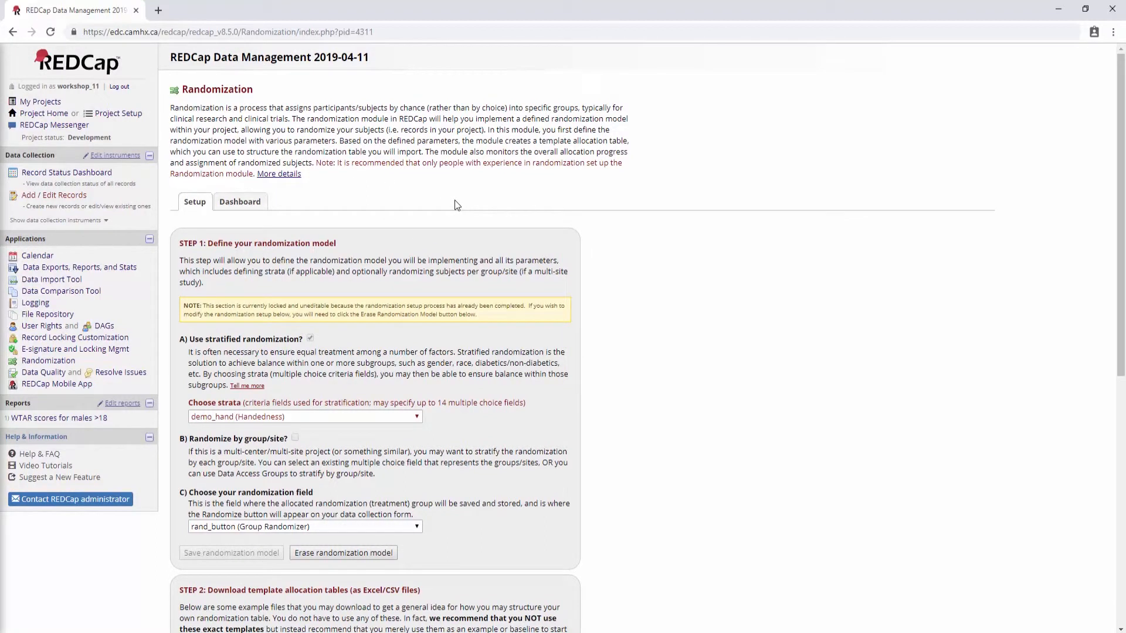
mouse_move(243, 243)
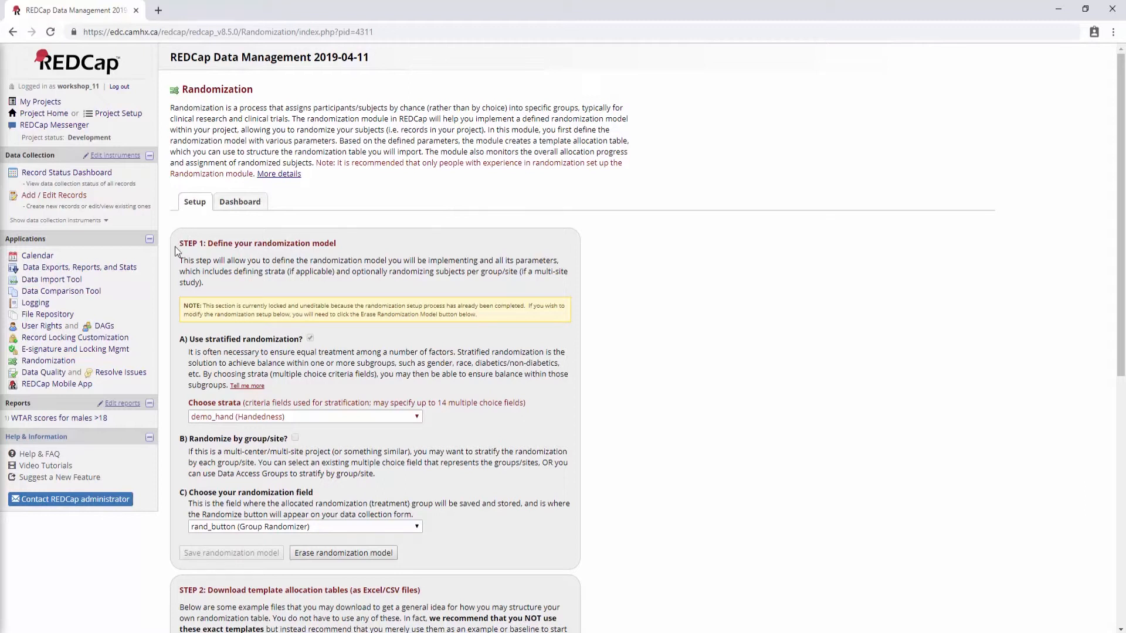
mouse_move(746, 329)
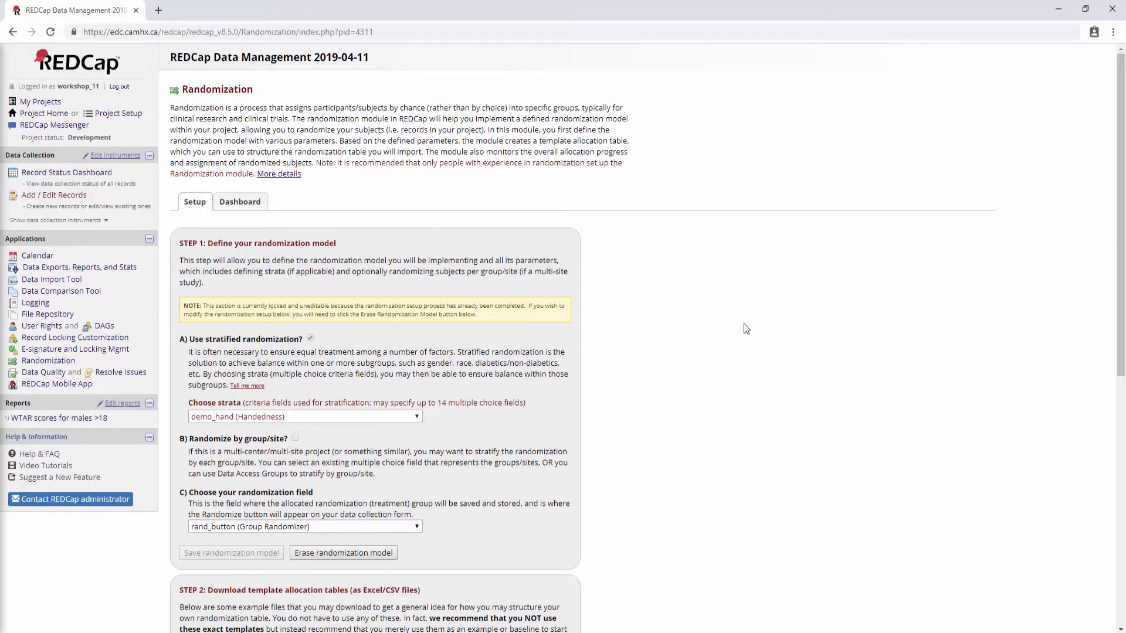
scroll(down, 3)
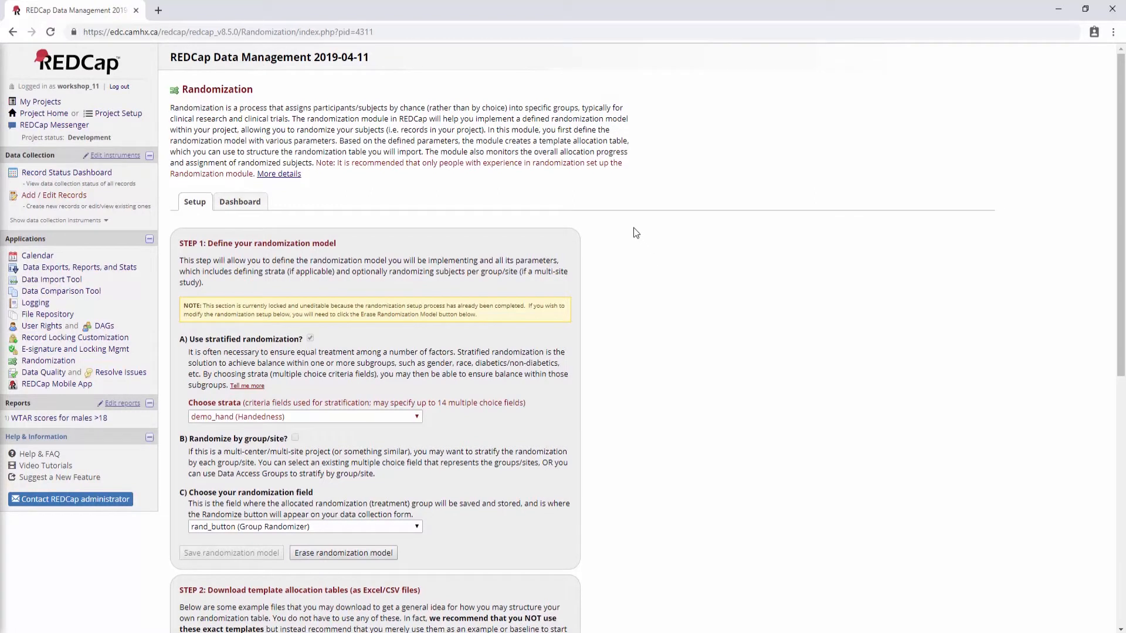
mouse_move(621, 188)
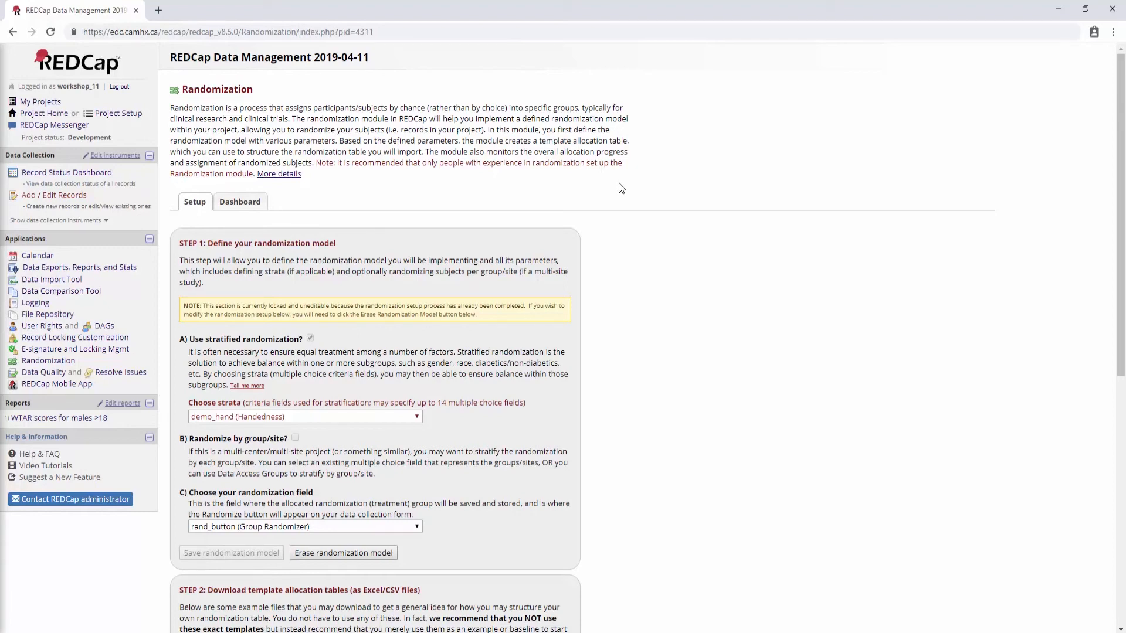
mouse_move(687, 351)
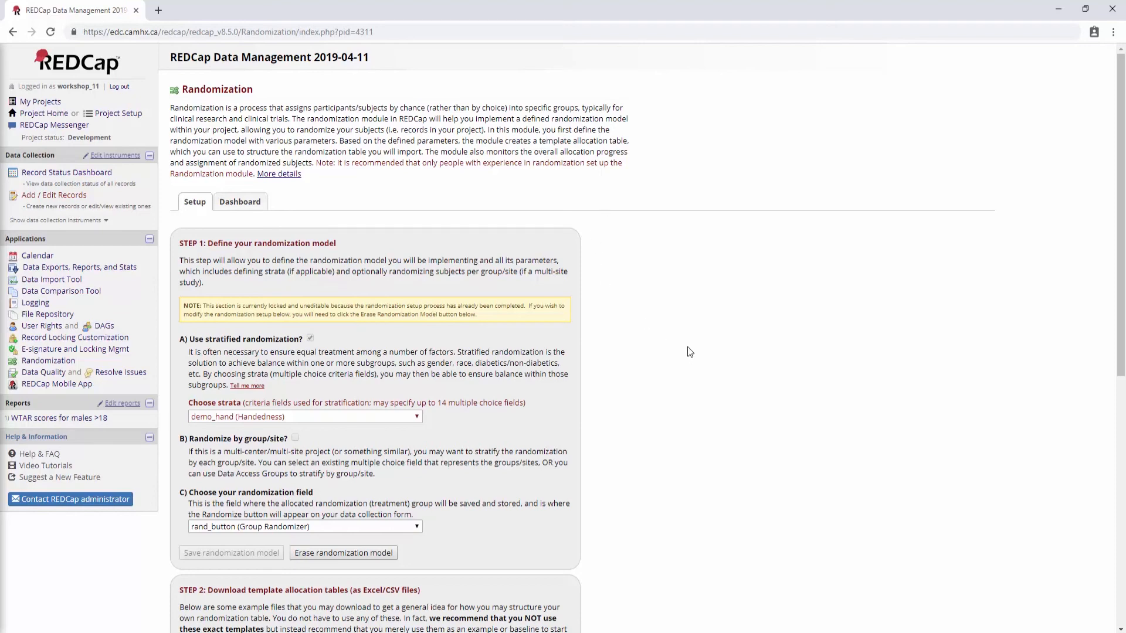
mouse_move(704, 345)
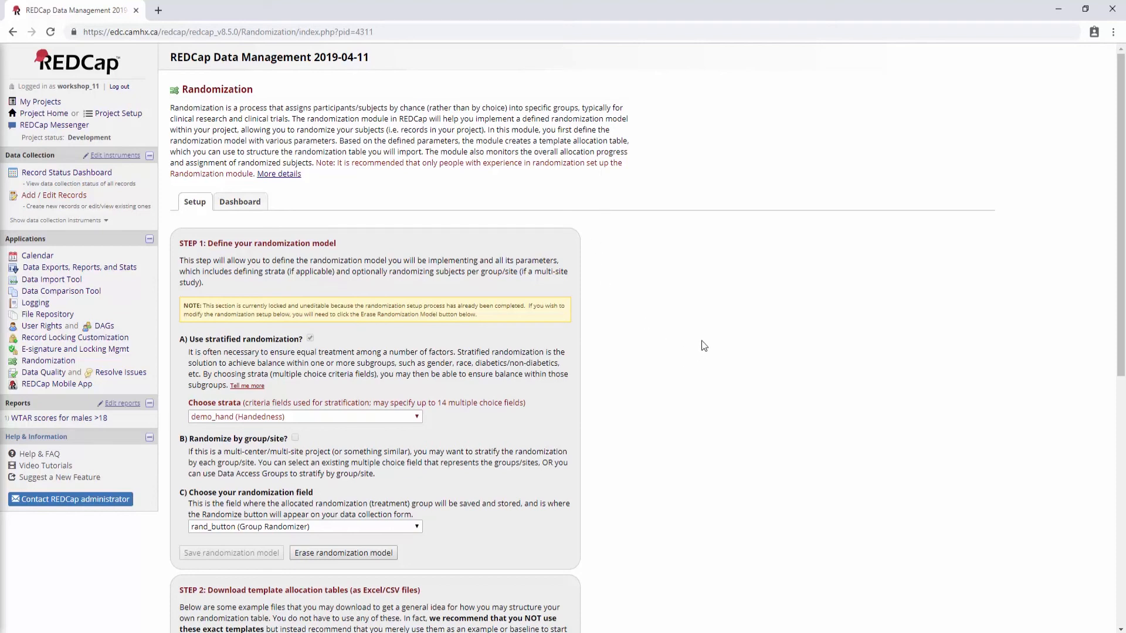